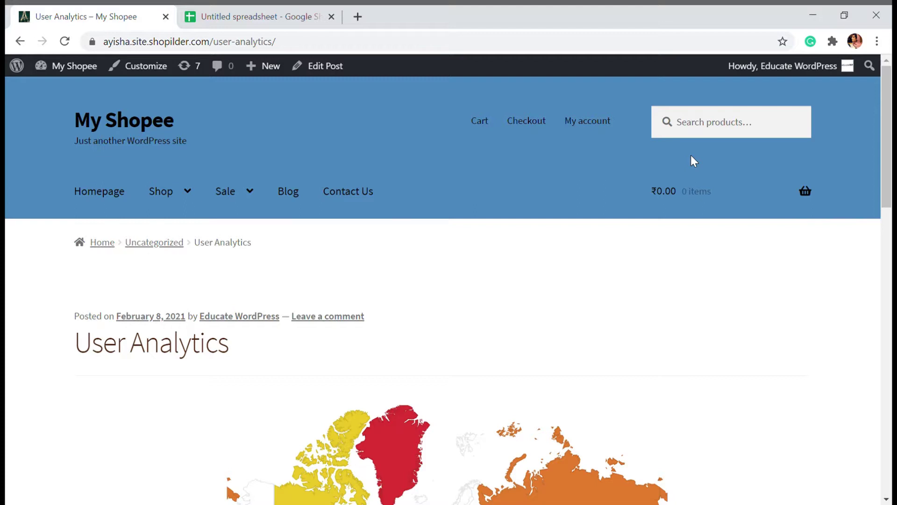
{"action": "mouse_move", "coordinate": [756, 24]}
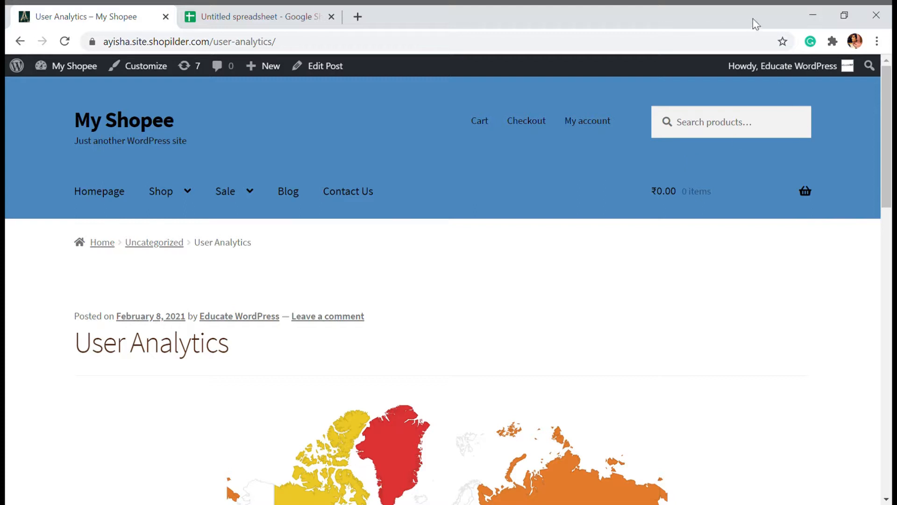
{"action": "mouse_move", "coordinate": [667, 46]}
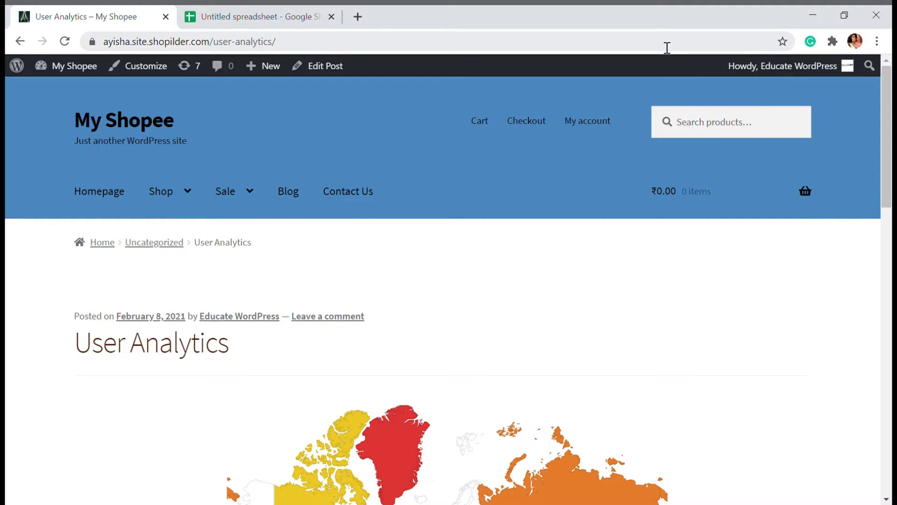
{"action": "mouse_move", "coordinate": [767, 95]}
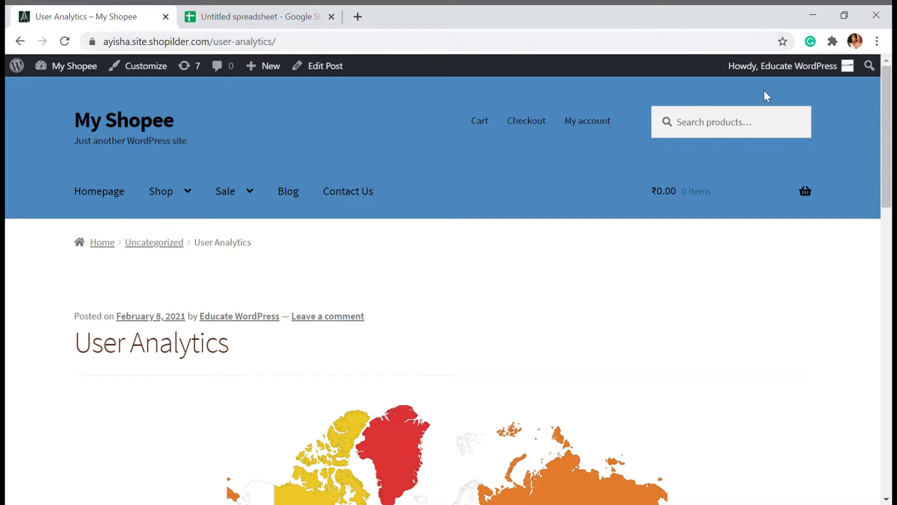
- Search the plugin directory for 'Visualize' and install Visualizer: Tables and Charts Manager
{"action": "scroll", "scroll_direction": "down", "scroll_amount": 3}
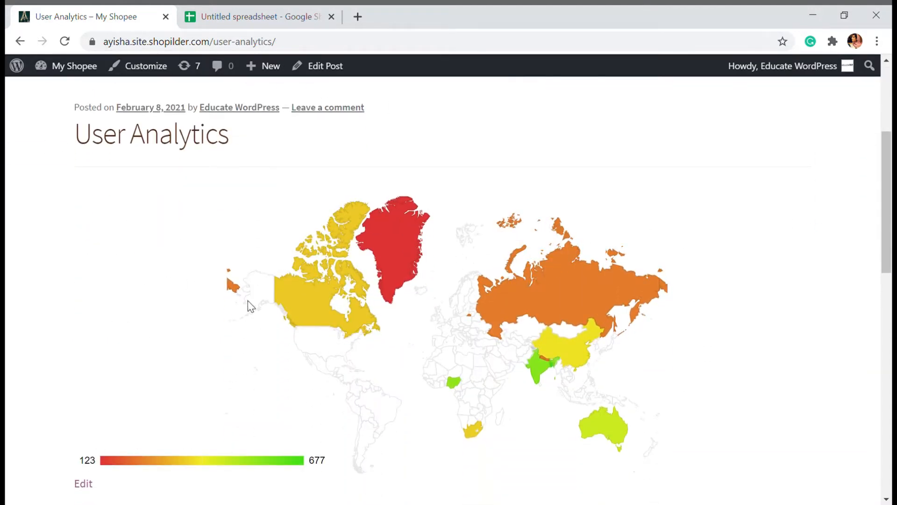
{"action": "mouse_move", "coordinate": [744, 222]}
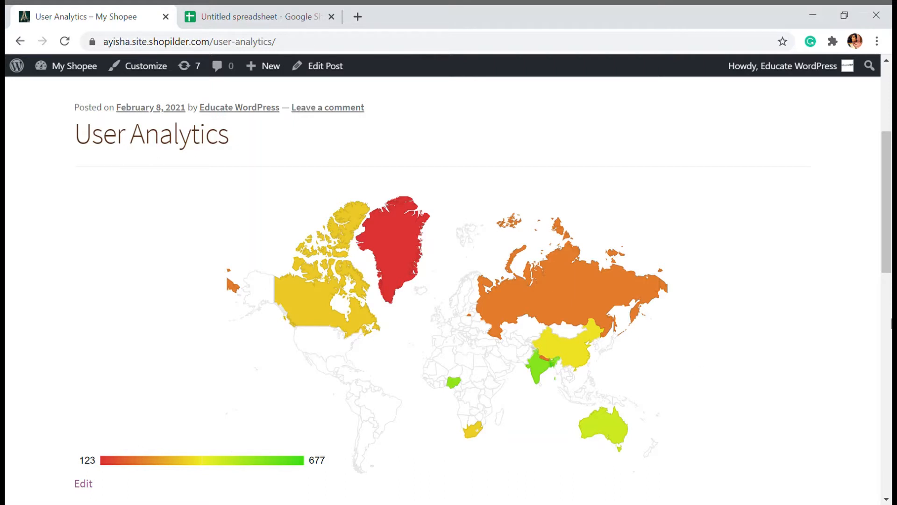
{"action": "left_click", "coordinate": [74, 66]}
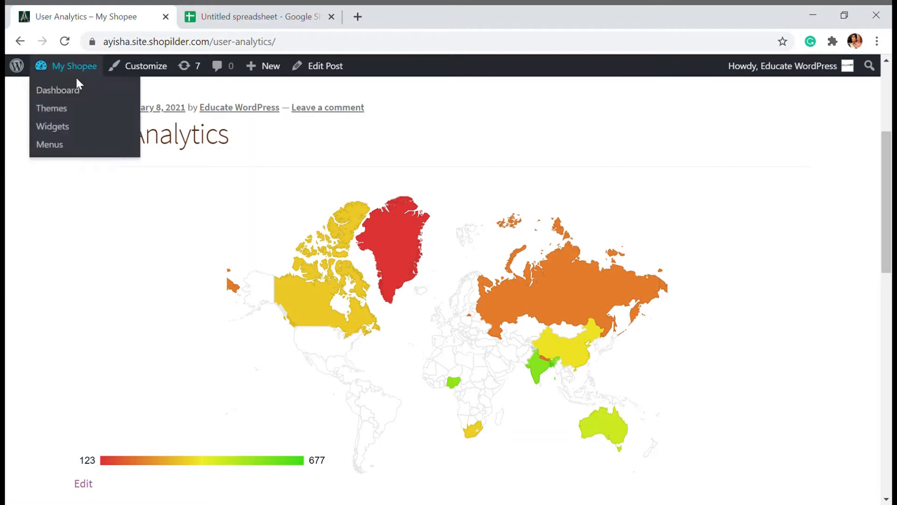
{"action": "left_click", "coordinate": [57, 90]}
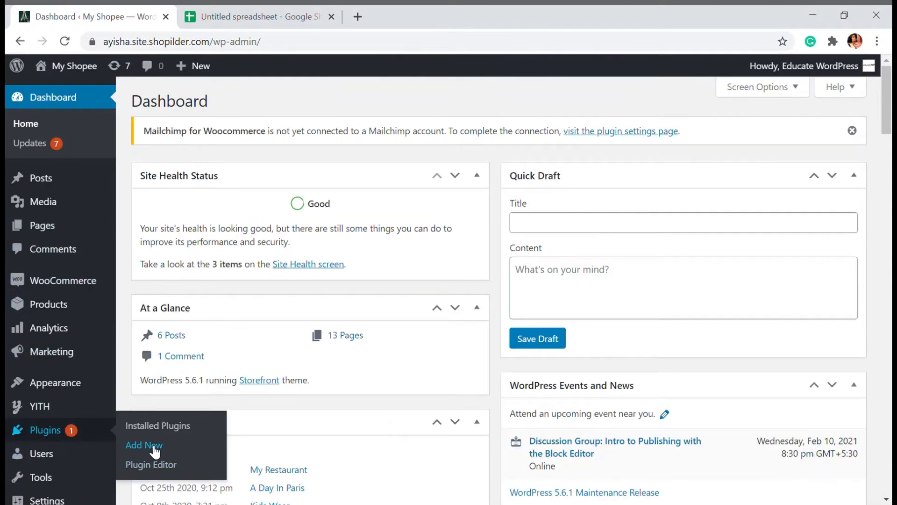
{"action": "left_click", "coordinate": [144, 445]}
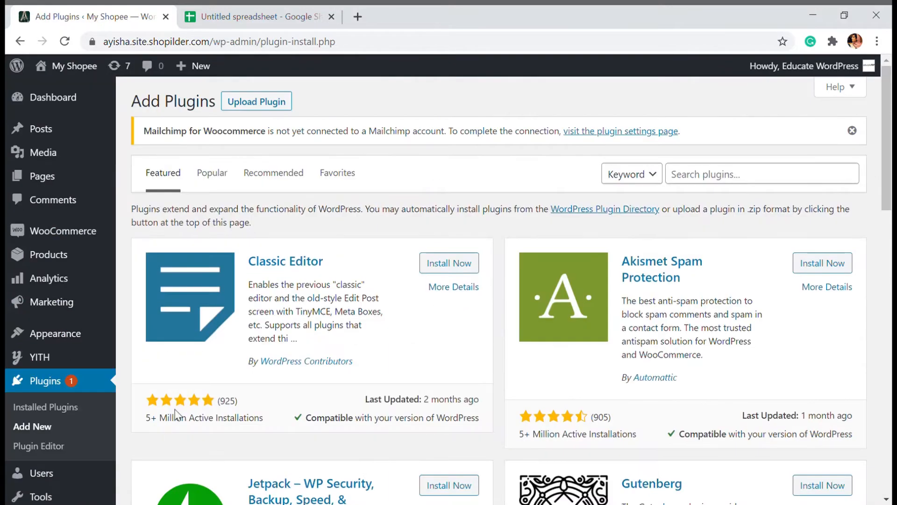
{"action": "left_click", "coordinate": [761, 173]}
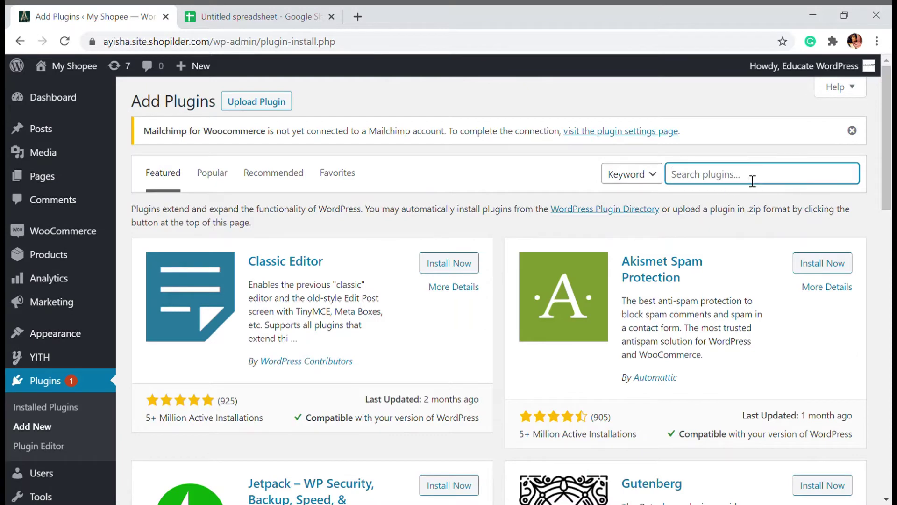
{"action": "type", "text": "Visualizer"}
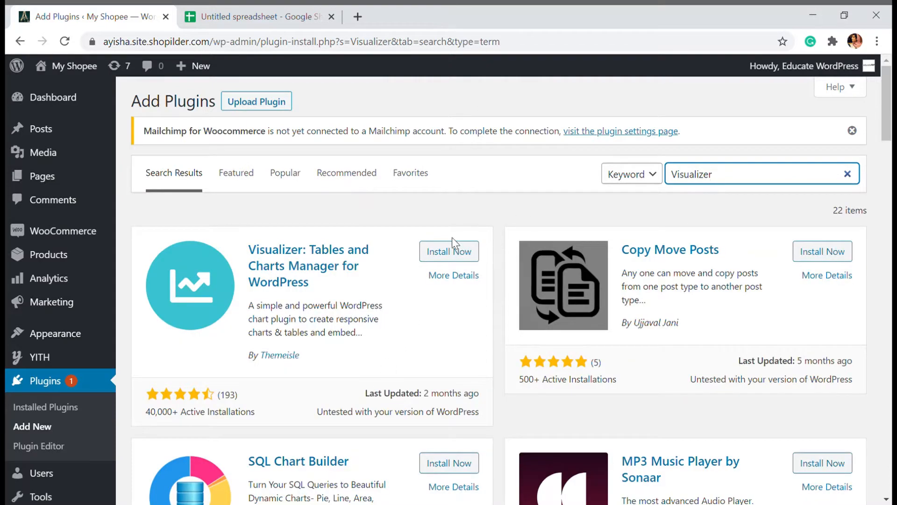
{"action": "left_click", "coordinate": [448, 251]}
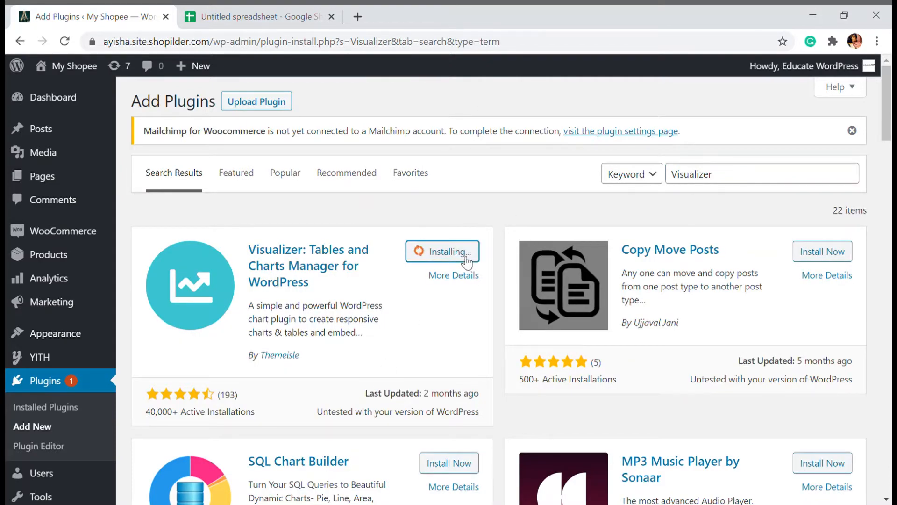
{"action": "mouse_move", "coordinate": [100, 439]}
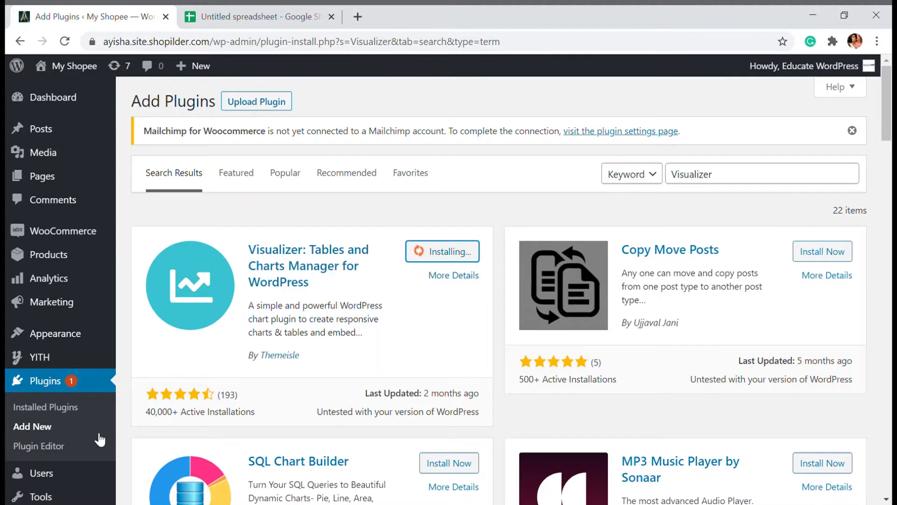
{"action": "mouse_move", "coordinate": [271, 400]}
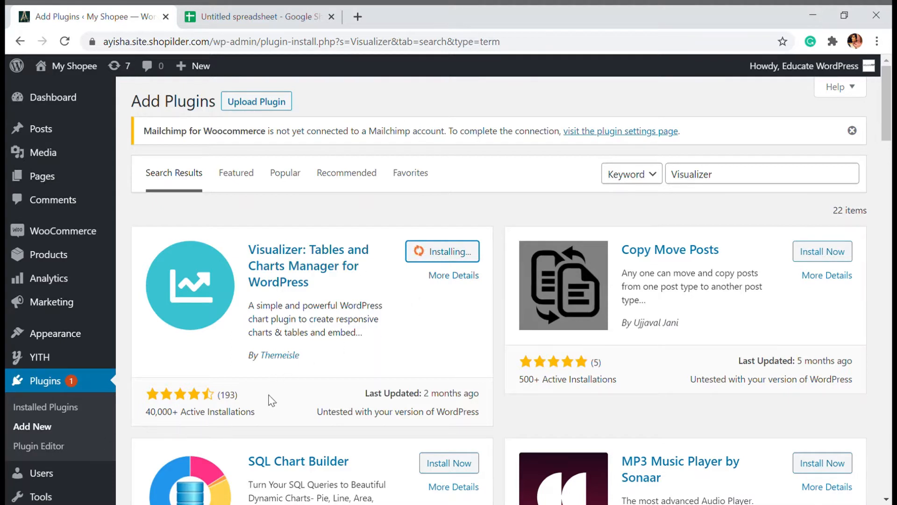
{"action": "mouse_move", "coordinate": [359, 278]}
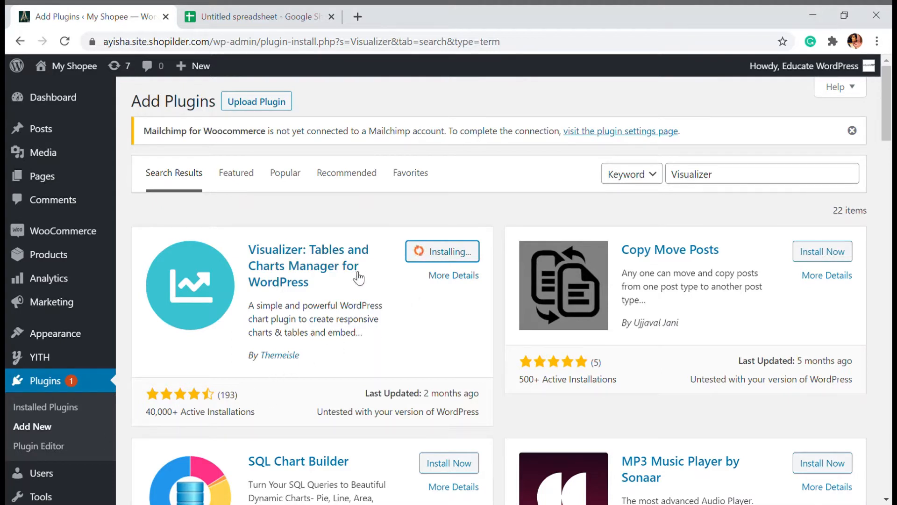
{"action": "mouse_move", "coordinate": [428, 329]}
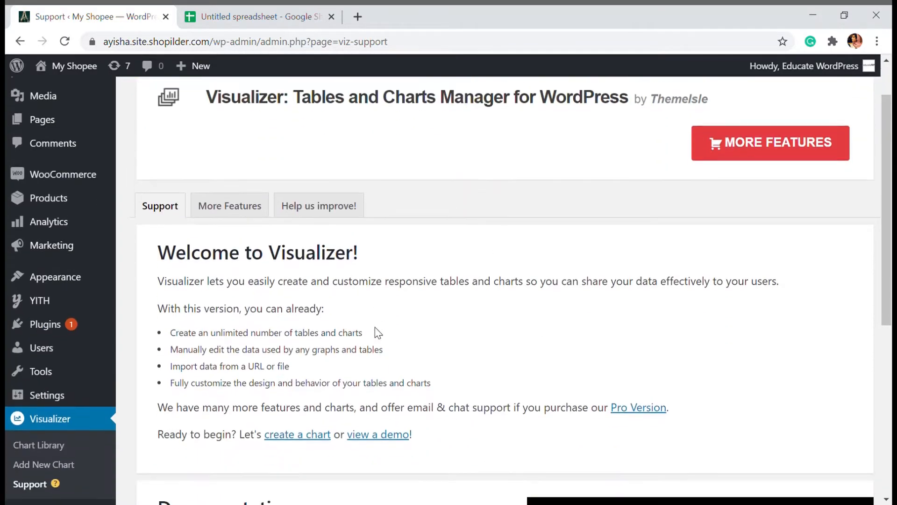
- Scroll the Visualizer support page, then open the empty Visualizer Chart Library
{"action": "scroll", "scroll_direction": "up", "scroll_amount": 3}
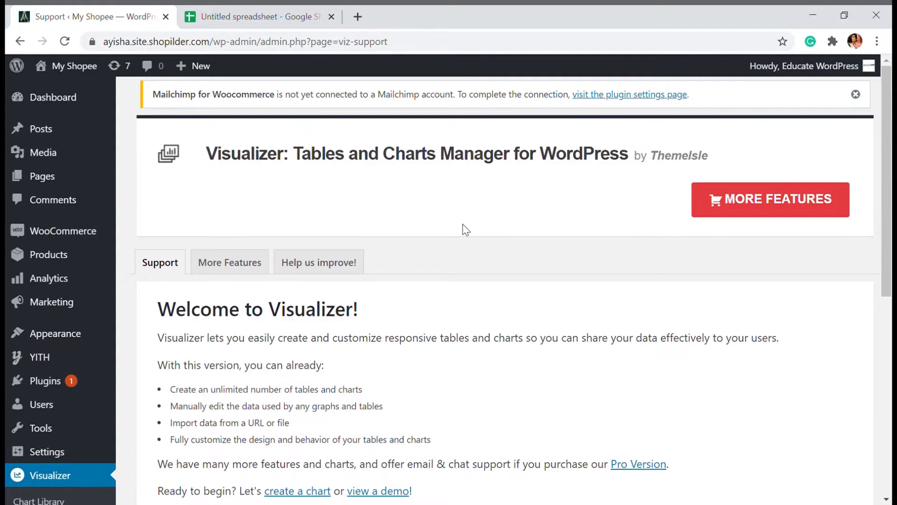
{"action": "scroll", "scroll_direction": "down", "scroll_amount": 3}
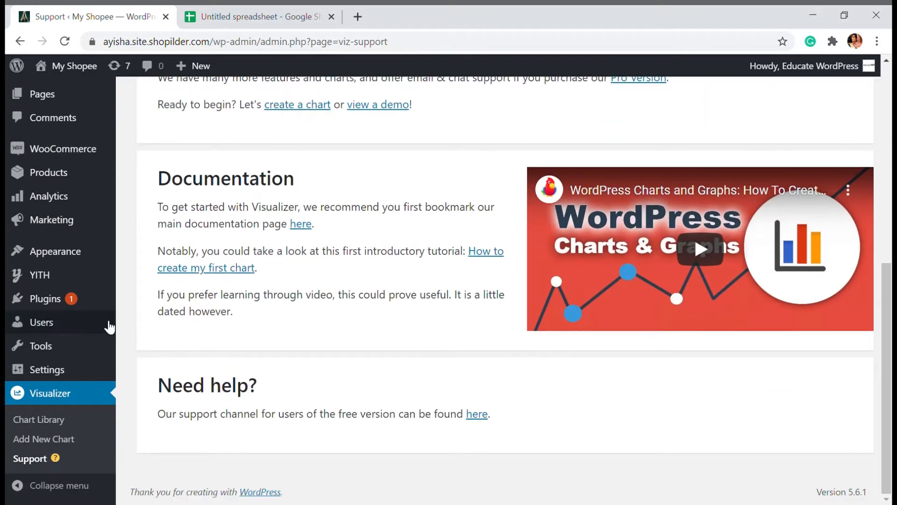
{"action": "scroll", "scroll_direction": "up", "scroll_amount": 3}
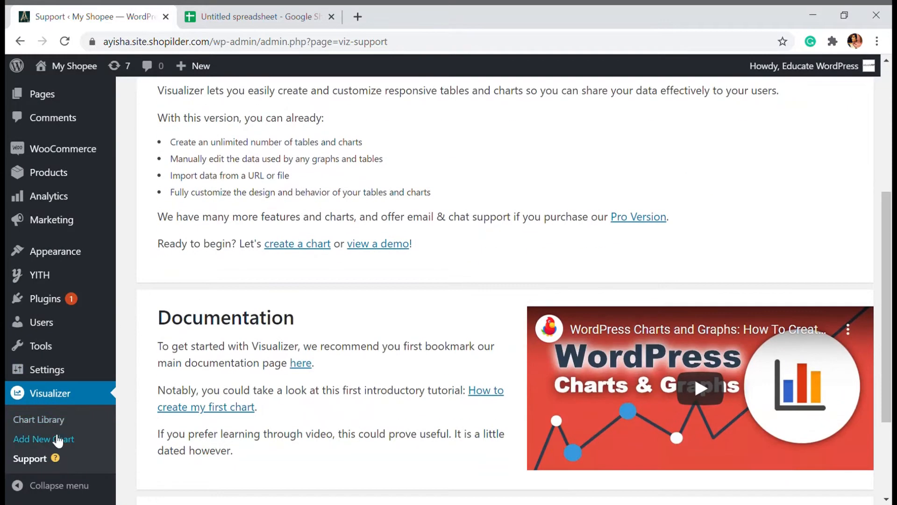
{"action": "mouse_move", "coordinate": [63, 467]}
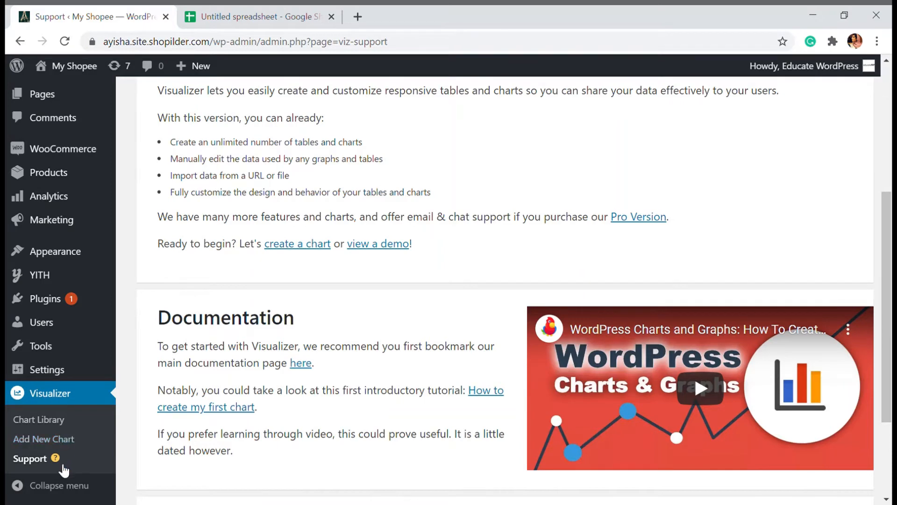
{"action": "mouse_move", "coordinate": [38, 419]}
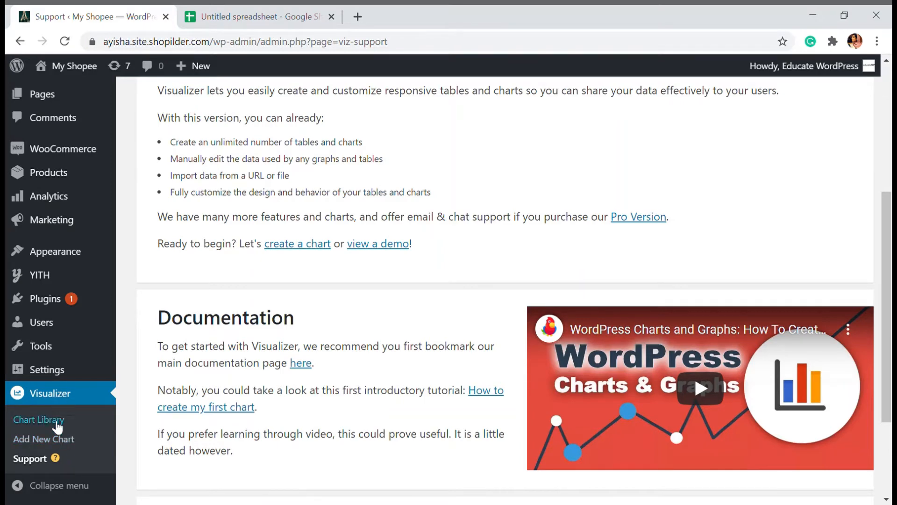
{"action": "left_click", "coordinate": [39, 419]}
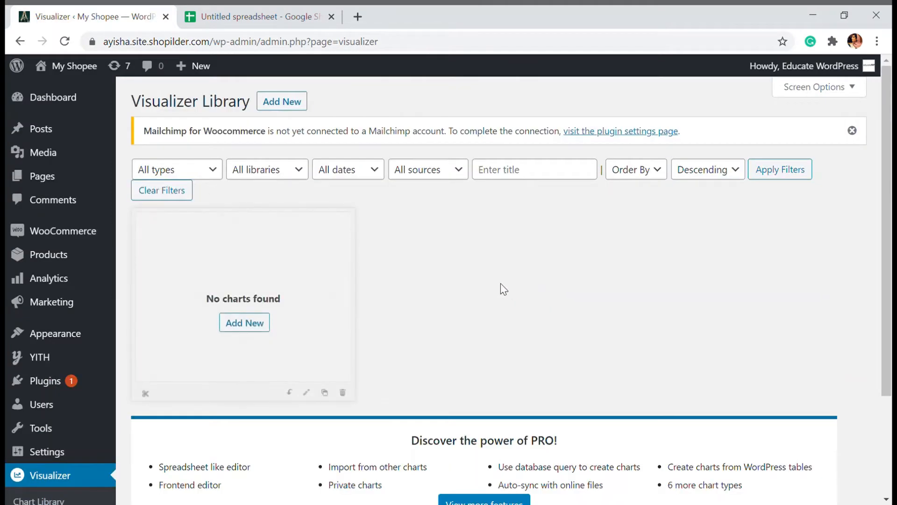
{"action": "mouse_move", "coordinate": [406, 240]}
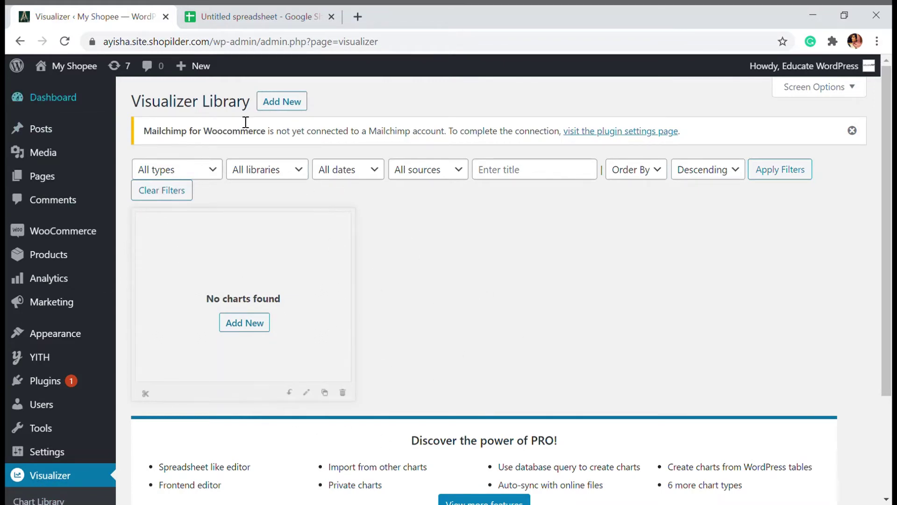
{"action": "mouse_move", "coordinate": [284, 105]}
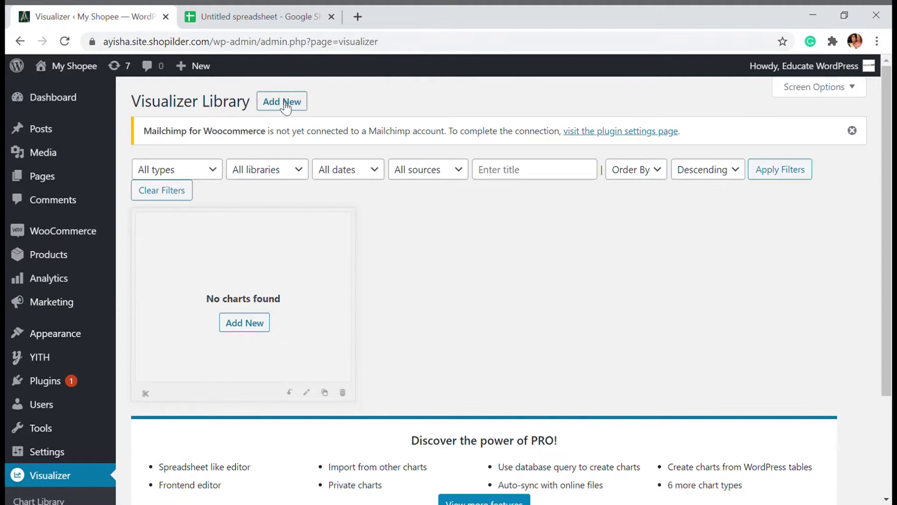
{"action": "left_click", "coordinate": [281, 102]}
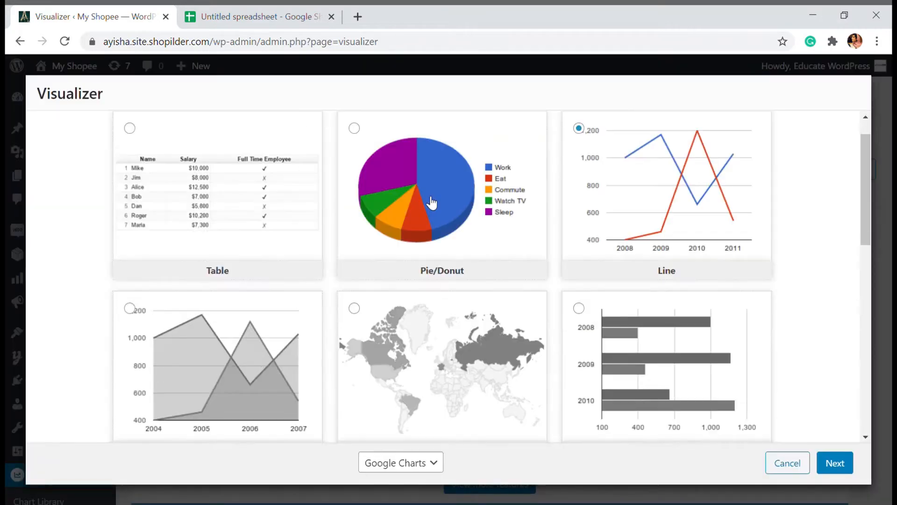
{"action": "scroll", "scroll_direction": "down", "scroll_amount": 3}
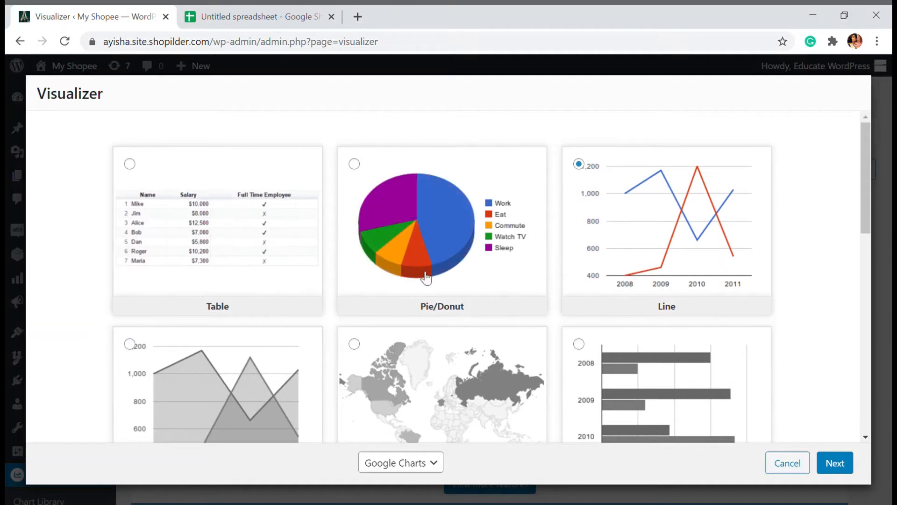
{"action": "scroll", "scroll_direction": "down", "scroll_amount": 3}
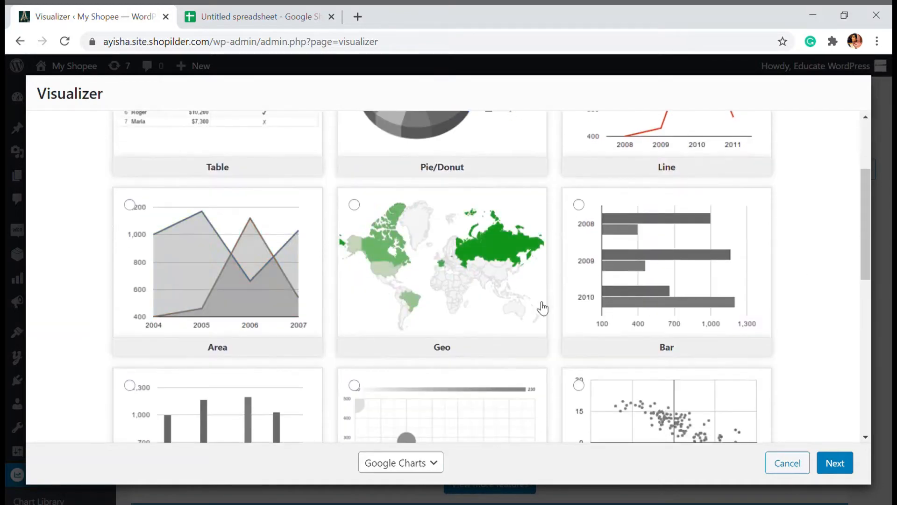
{"action": "scroll", "scroll_direction": "down", "scroll_amount": 3}
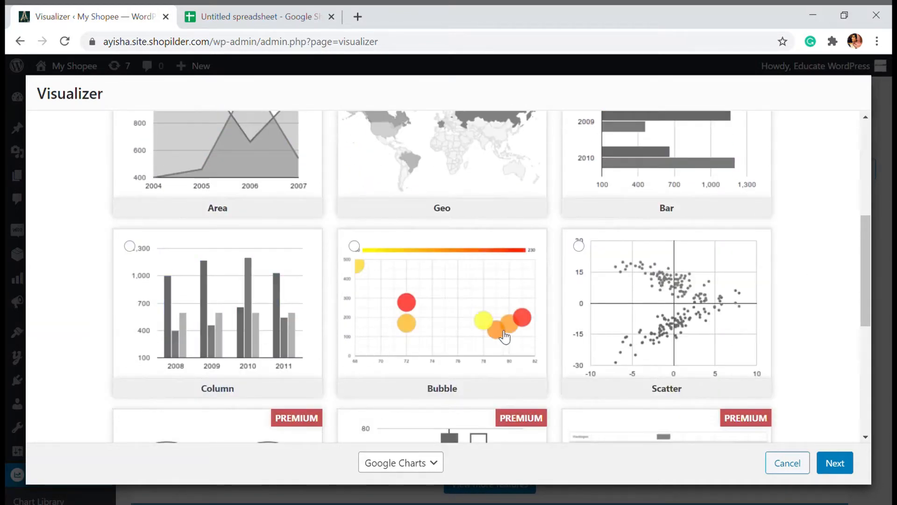
{"action": "scroll", "scroll_direction": "up", "scroll_amount": 3}
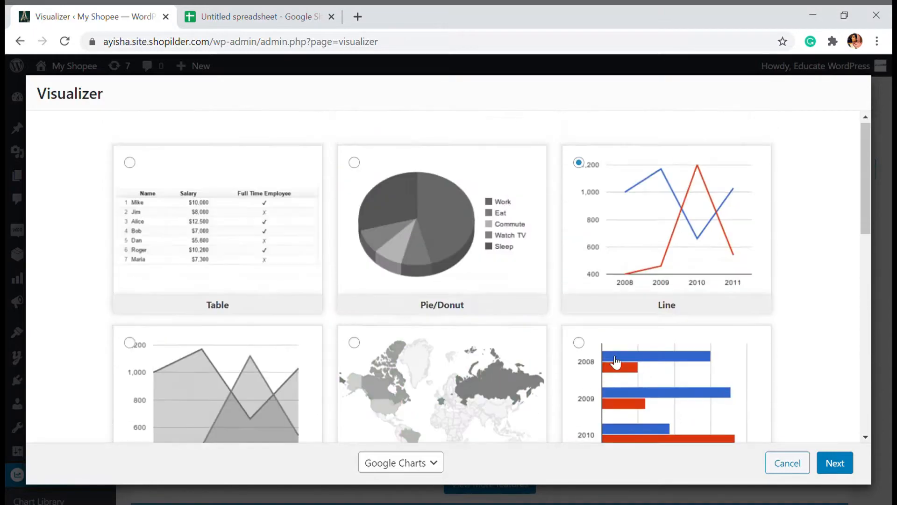
{"action": "scroll", "scroll_direction": "down", "scroll_amount": 3}
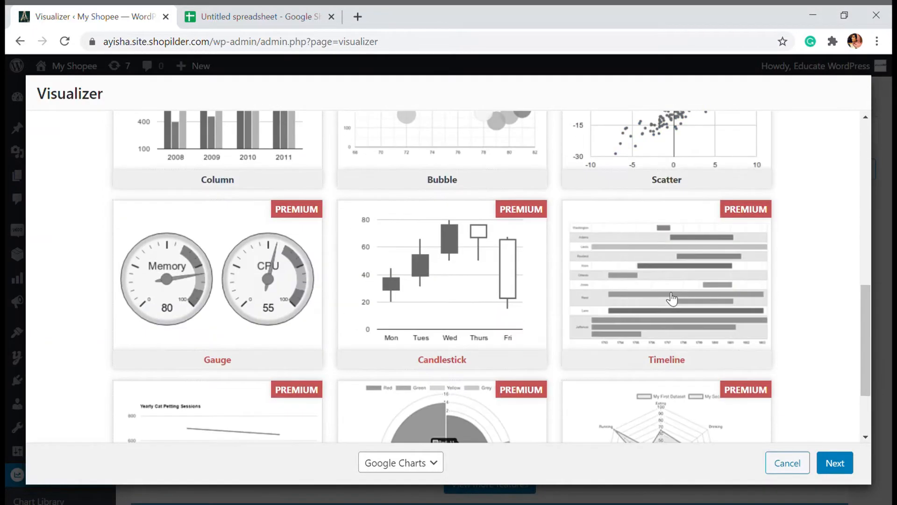
{"action": "scroll", "scroll_direction": "down", "scroll_amount": 3}
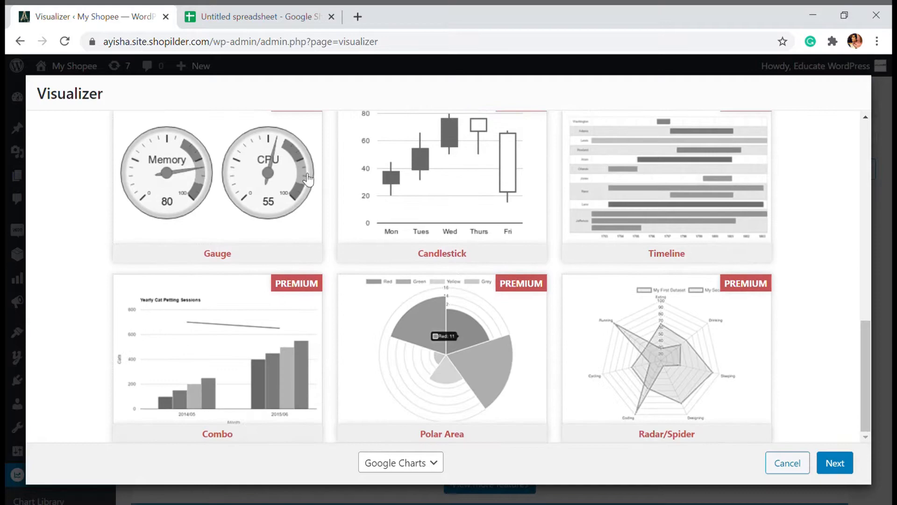
{"action": "mouse_move", "coordinate": [584, 411]}
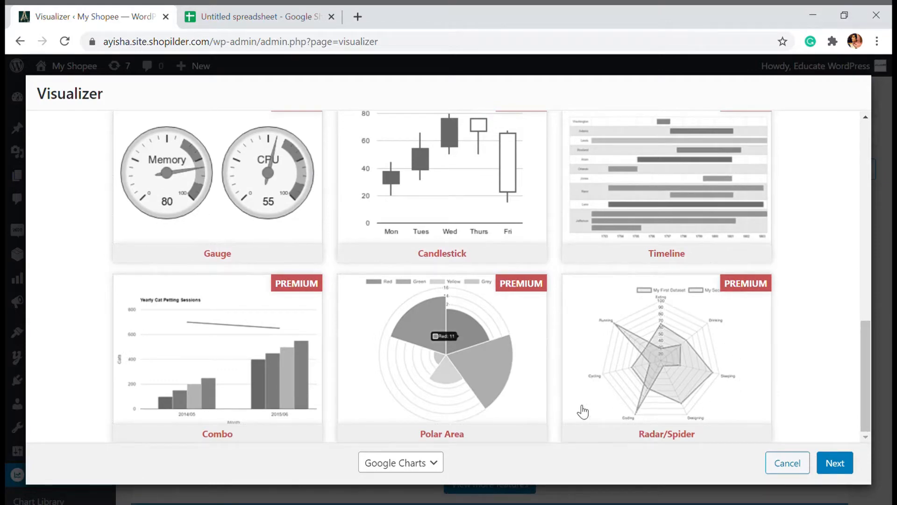
{"action": "scroll", "scroll_direction": "up", "scroll_amount": 3}
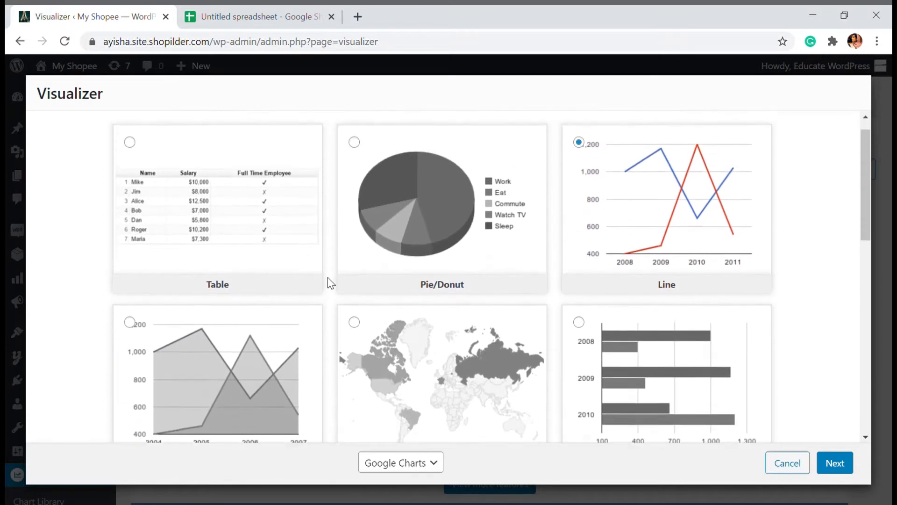
{"action": "scroll", "scroll_direction": "down", "scroll_amount": 3}
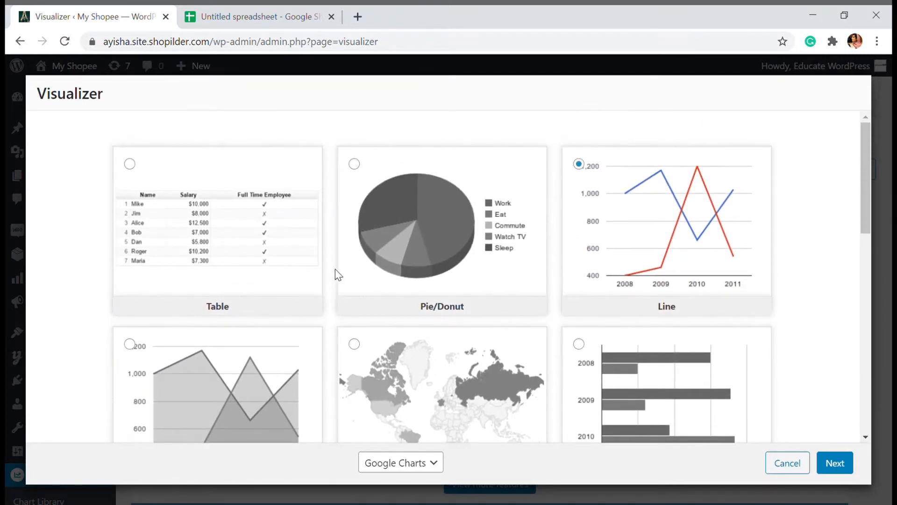
{"action": "mouse_move", "coordinate": [62, 155]}
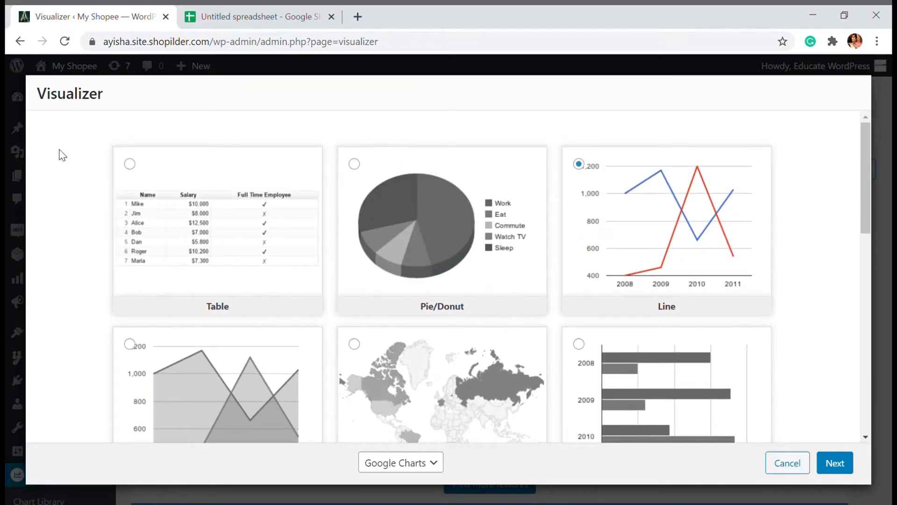
{"action": "mouse_move", "coordinate": [432, 235]}
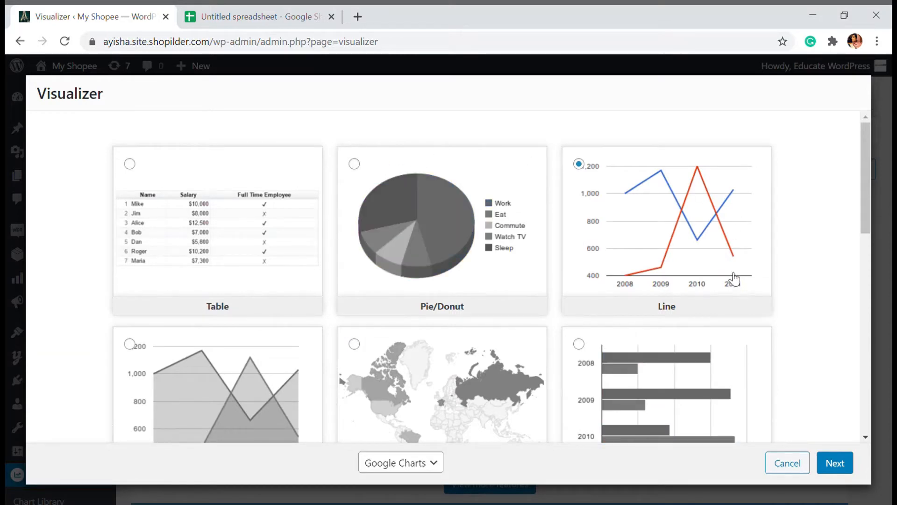
{"action": "mouse_move", "coordinate": [166, 199]}
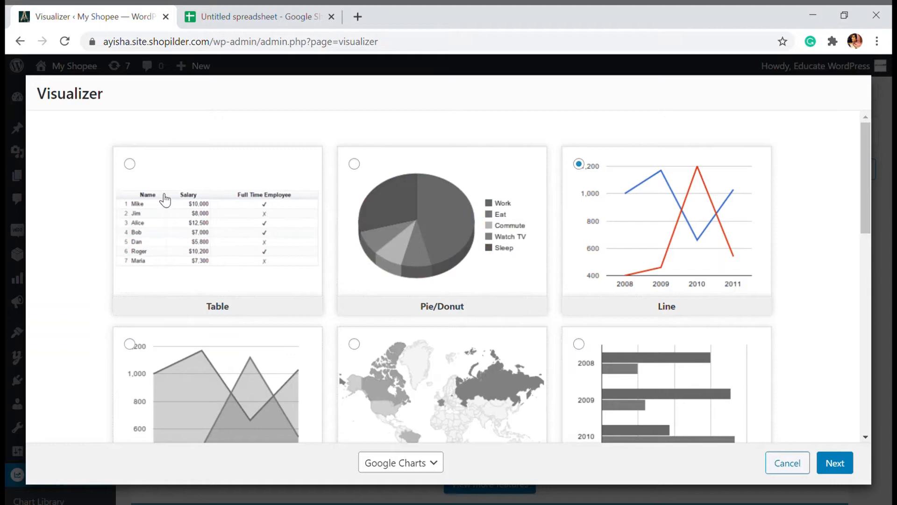
{"action": "mouse_move", "coordinate": [289, 166]}
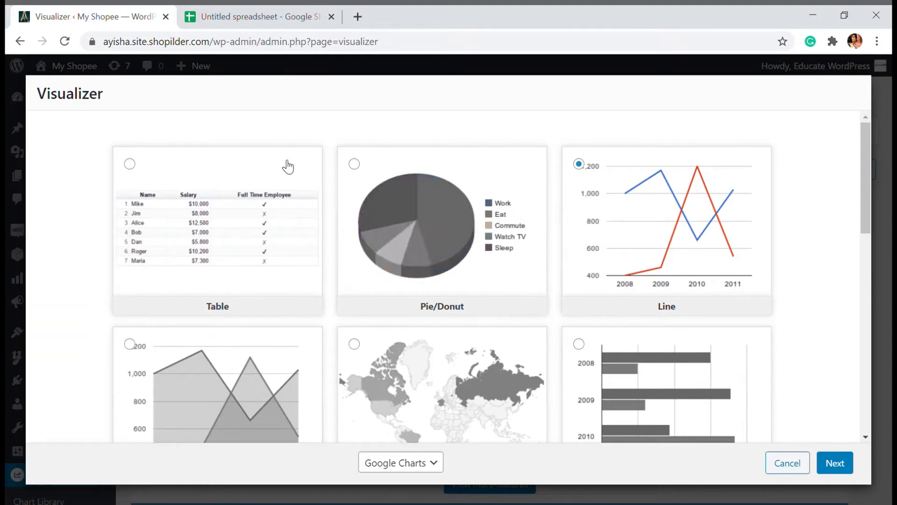
{"action": "mouse_move", "coordinate": [412, 115]}
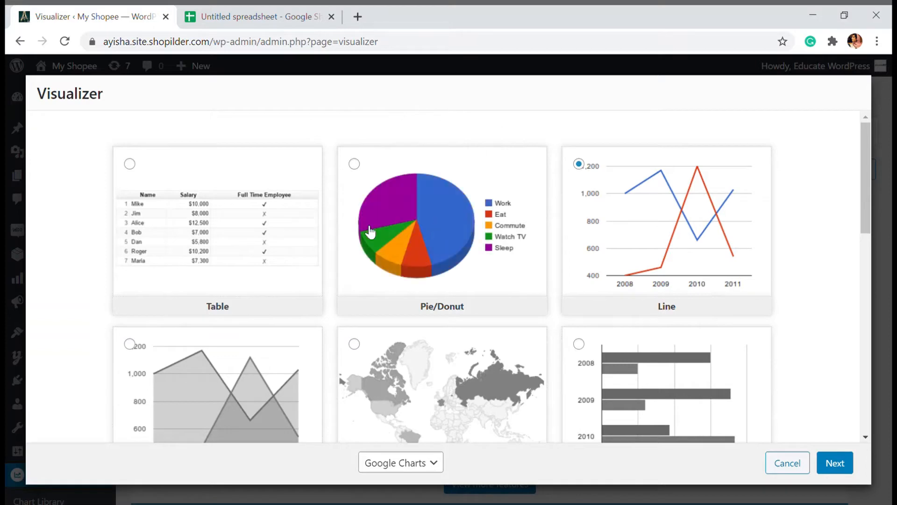
{"action": "mouse_move", "coordinate": [464, 145]}
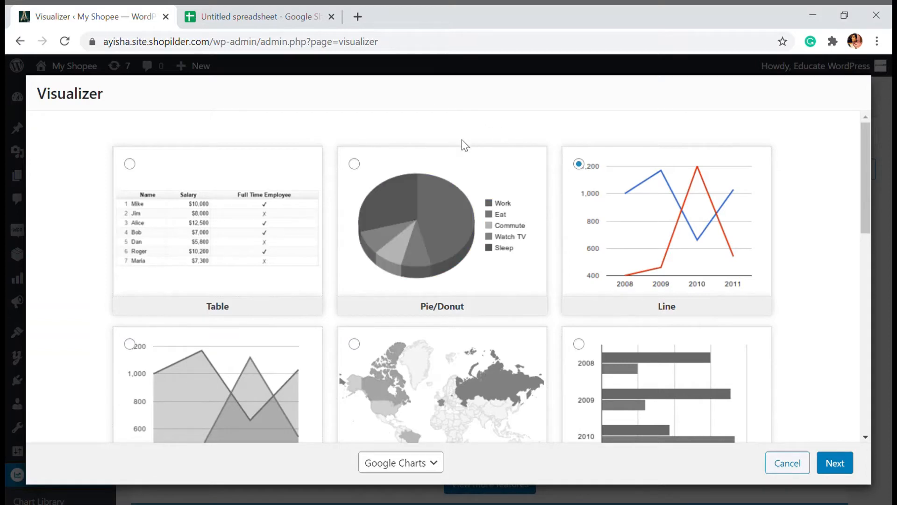
{"action": "scroll", "scroll_direction": "down", "scroll_amount": 3}
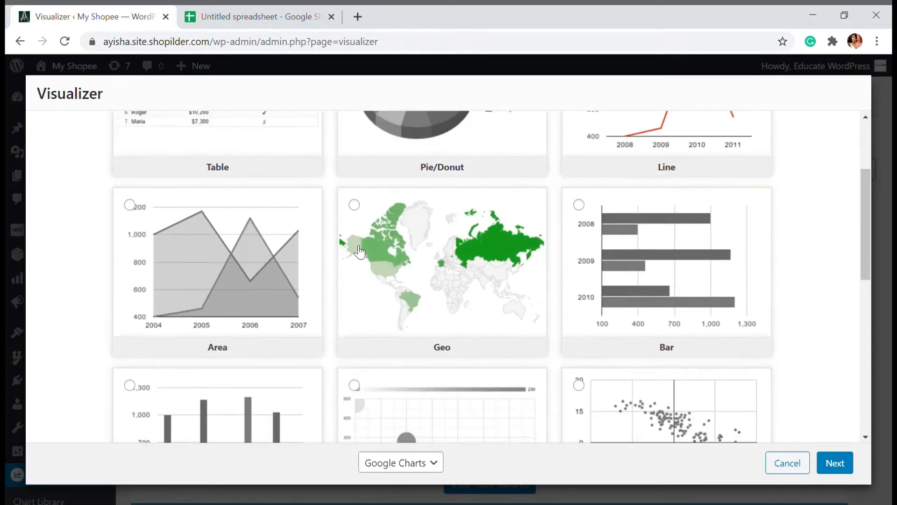
{"action": "mouse_move", "coordinate": [323, 152]}
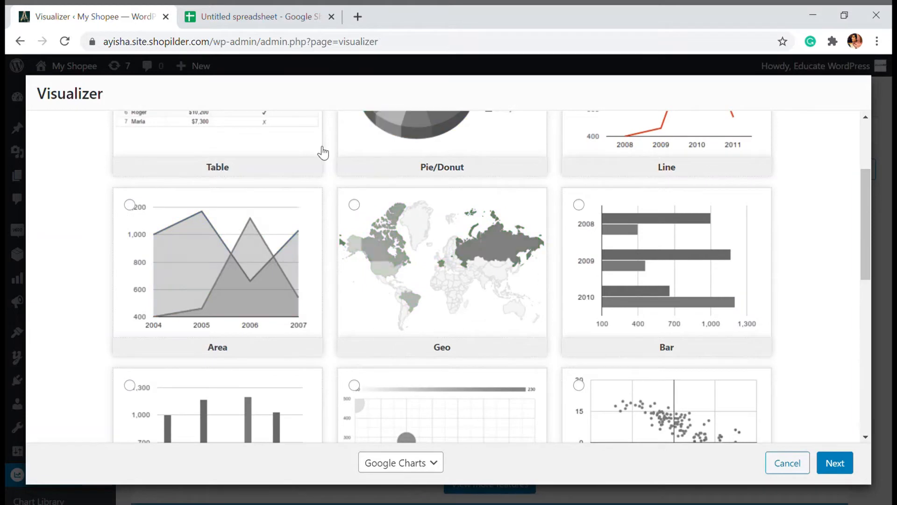
- Select the Geo chart card in the chart type list, replacing Line
{"action": "left_click", "coordinate": [354, 204]}
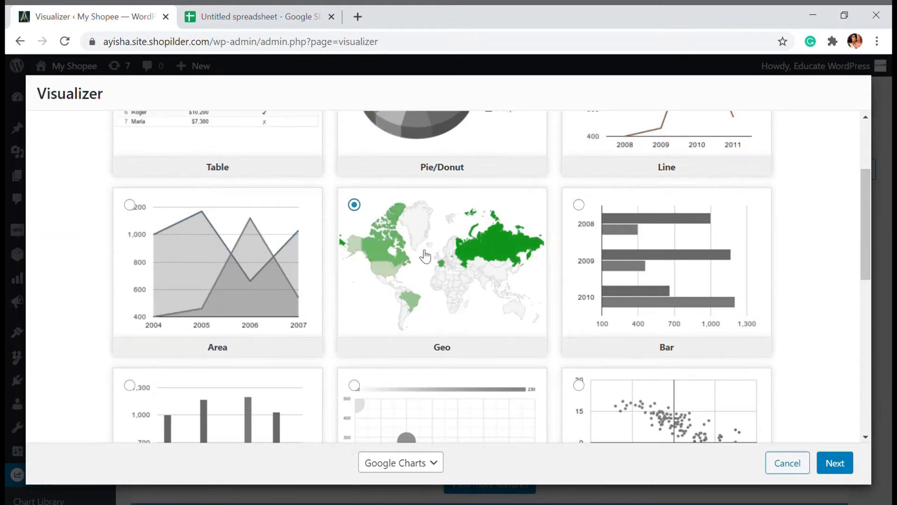
{"action": "mouse_move", "coordinate": [448, 351]}
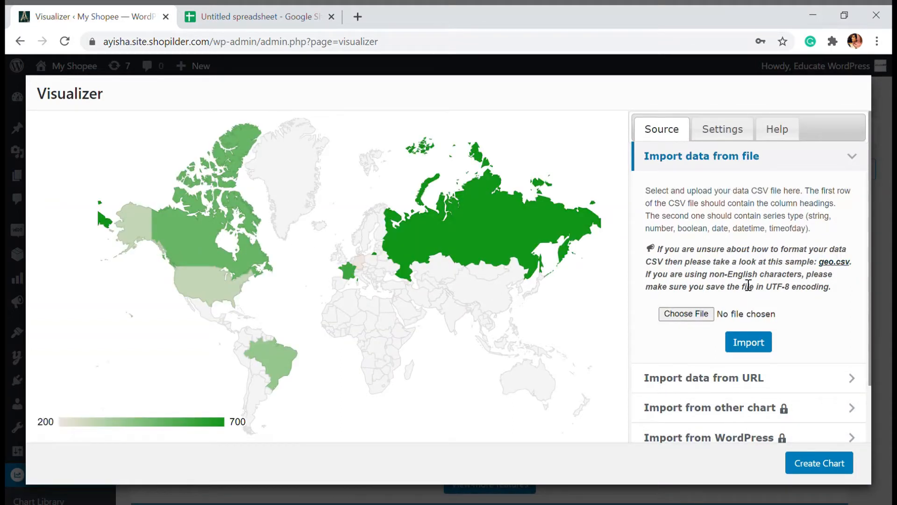
{"action": "mouse_move", "coordinate": [718, 215]}
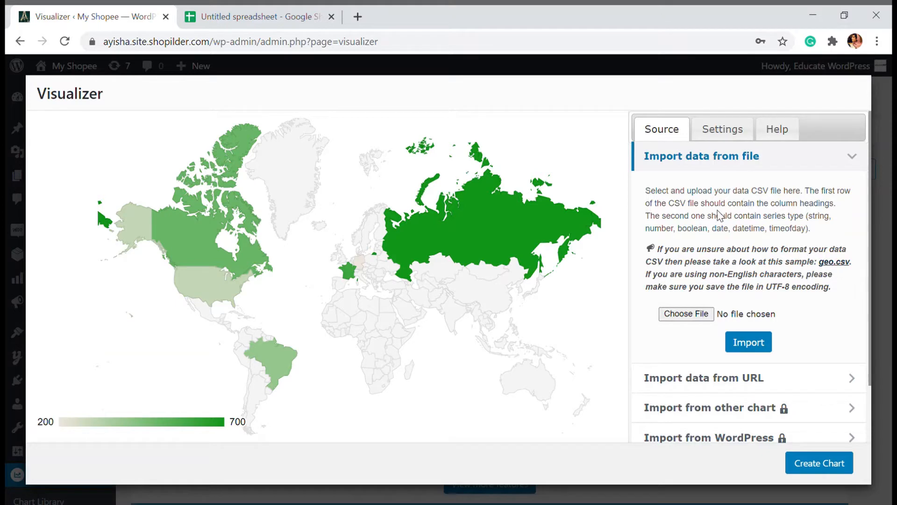
{"action": "mouse_move", "coordinate": [836, 281]}
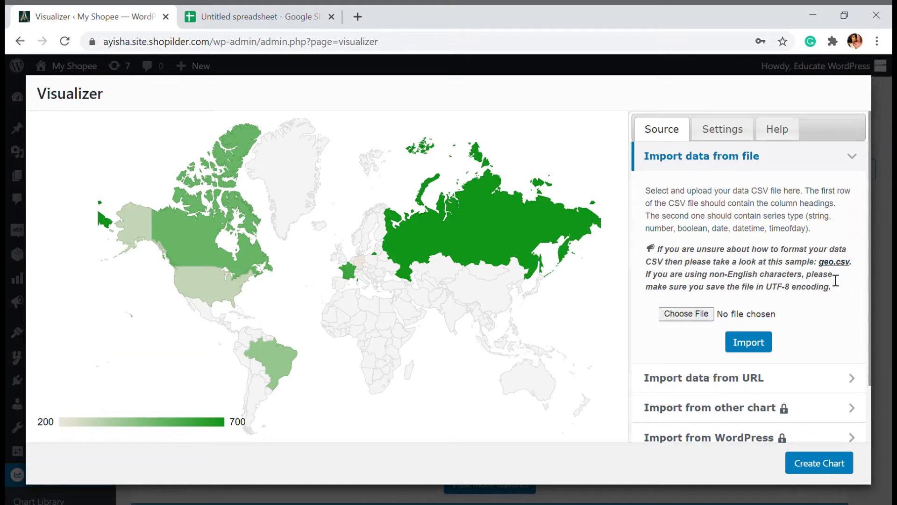
{"action": "mouse_move", "coordinate": [833, 262]}
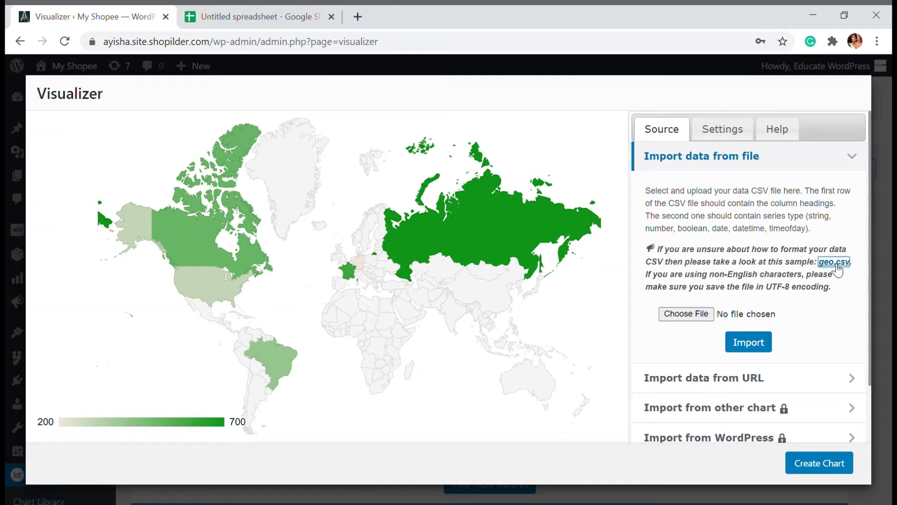
- Download the geo.csv sample file from Import data from file on the Source tab
{"action": "left_click", "coordinate": [833, 262]}
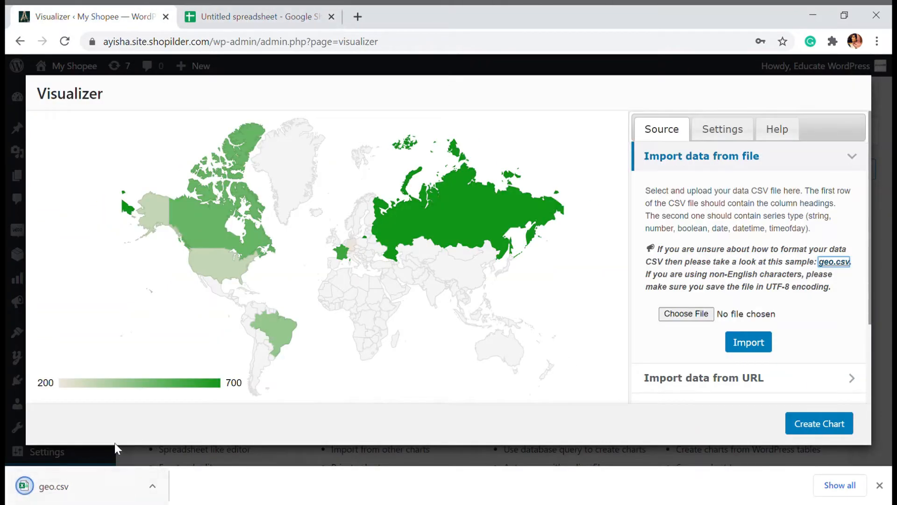
{"action": "mouse_move", "coordinate": [445, 148]}
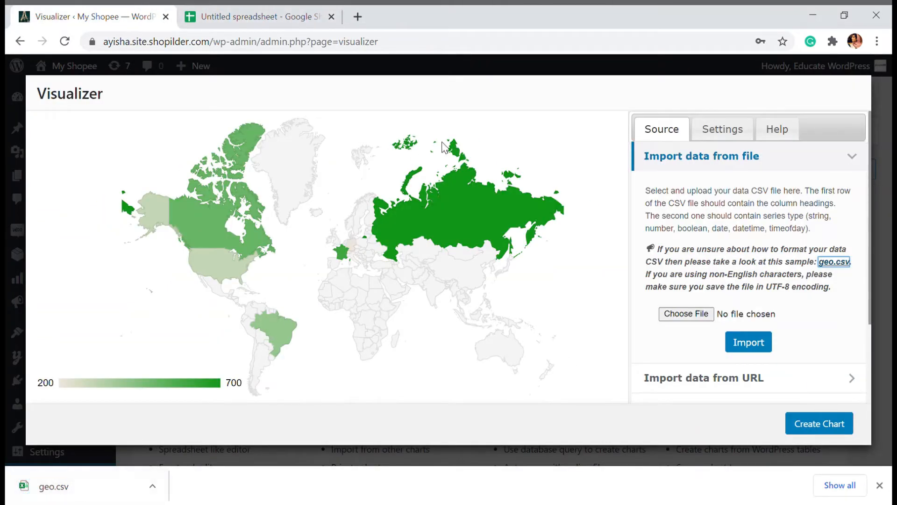
{"action": "mouse_move", "coordinate": [528, 171]}
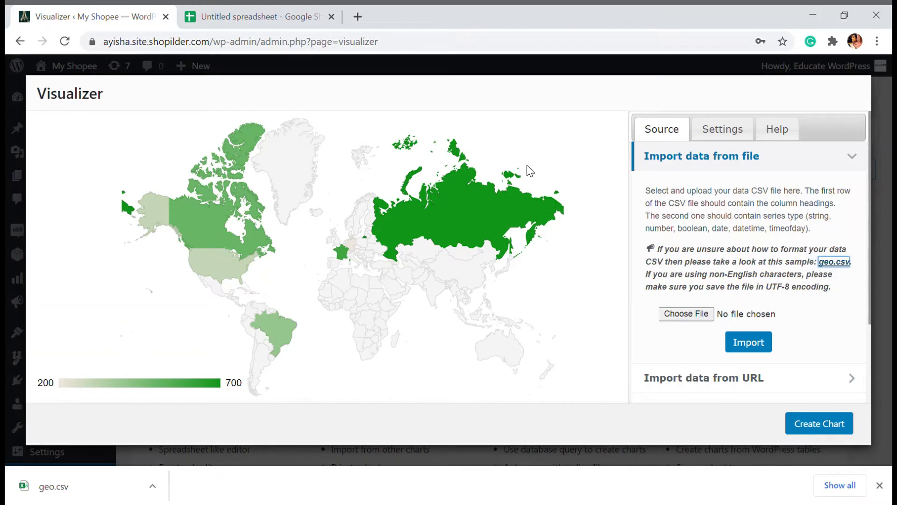
{"action": "mouse_move", "coordinate": [436, 124]}
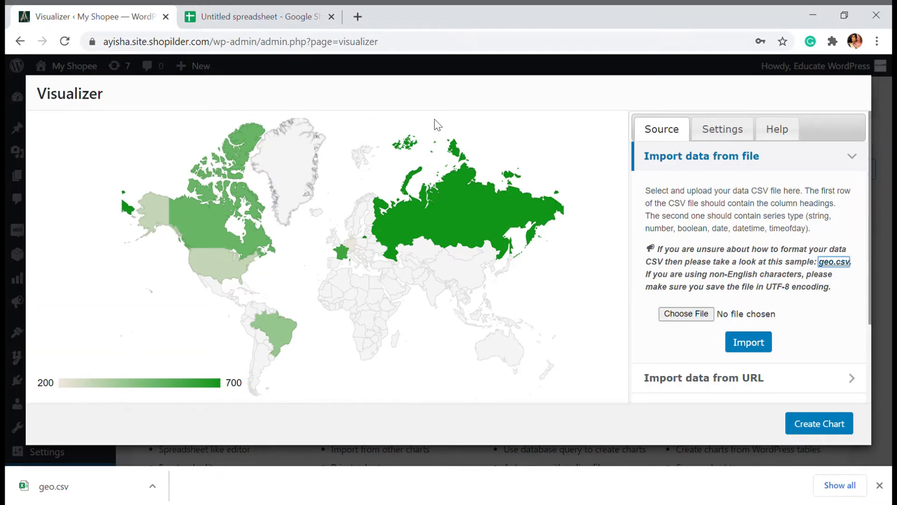
{"action": "mouse_move", "coordinate": [69, 391]}
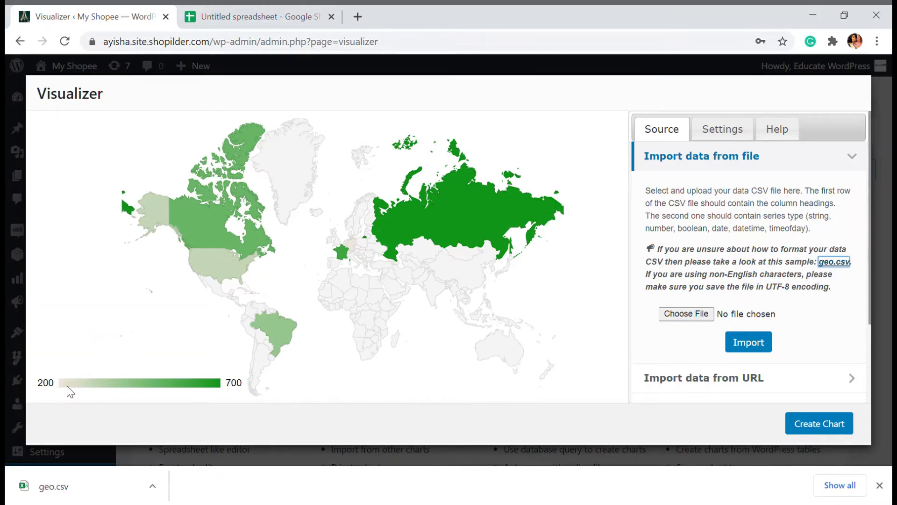
{"action": "mouse_move", "coordinate": [66, 401]}
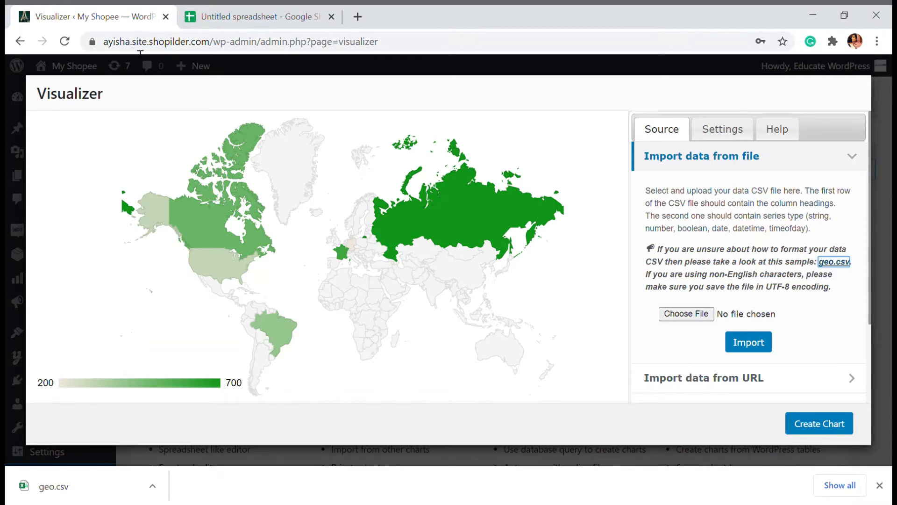
{"action": "mouse_move", "coordinate": [871, 497]}
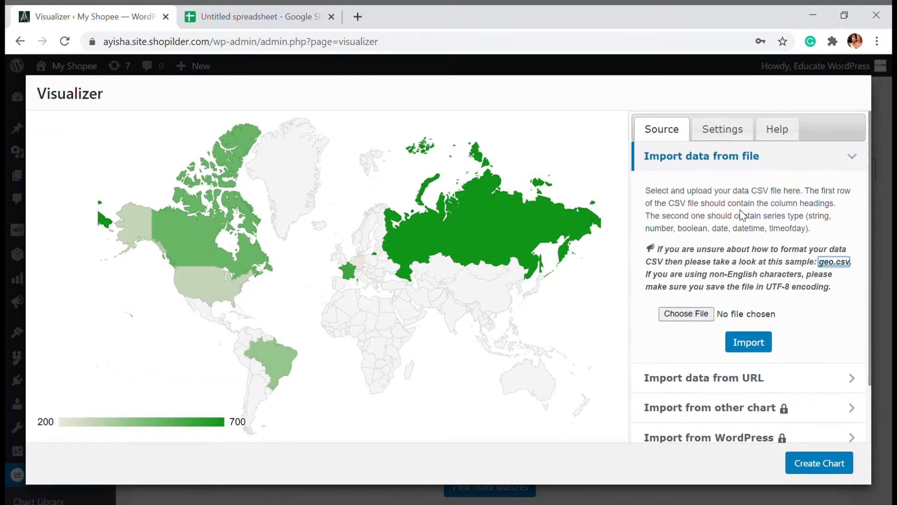
{"action": "mouse_move", "coordinate": [813, 311]}
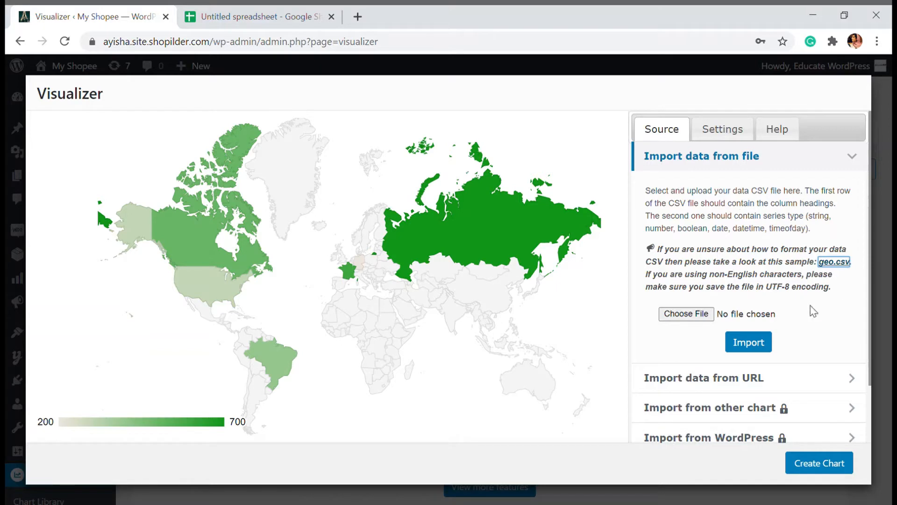
{"action": "mouse_move", "coordinate": [793, 271]}
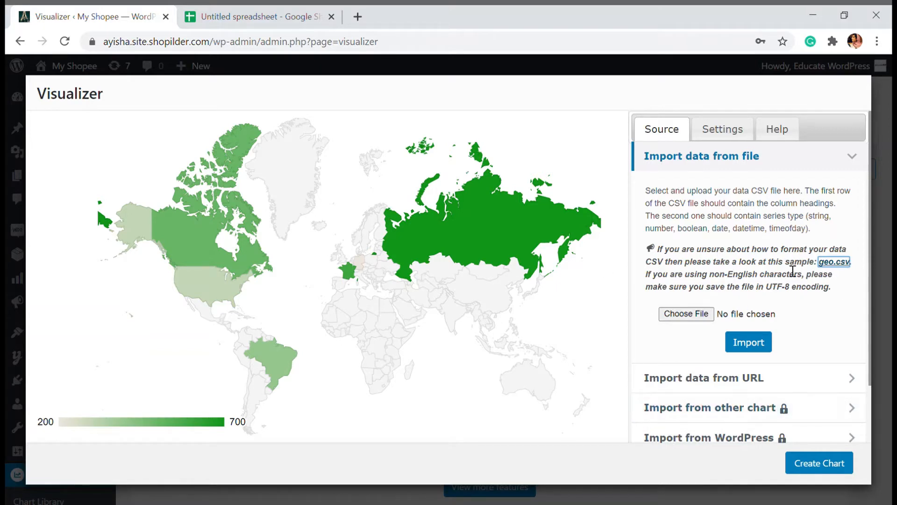
{"action": "left_click", "coordinate": [260, 16]}
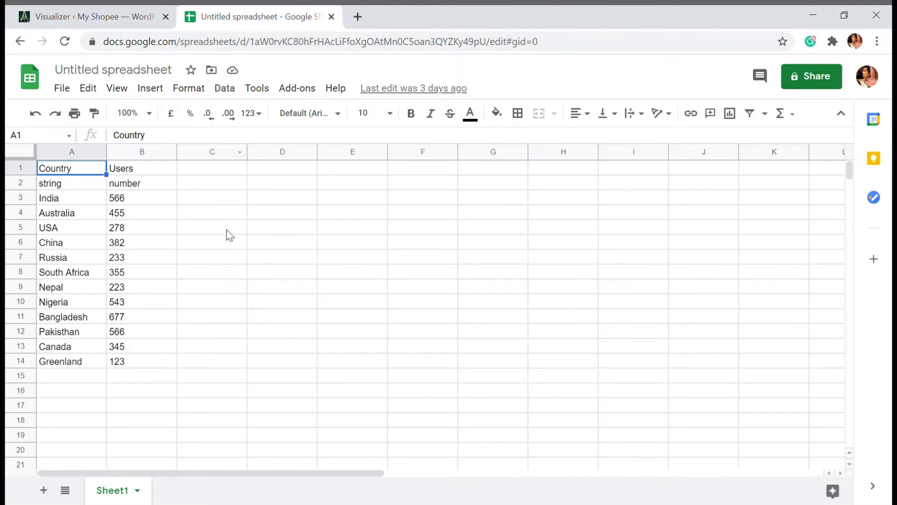
{"action": "mouse_move", "coordinate": [86, 327]}
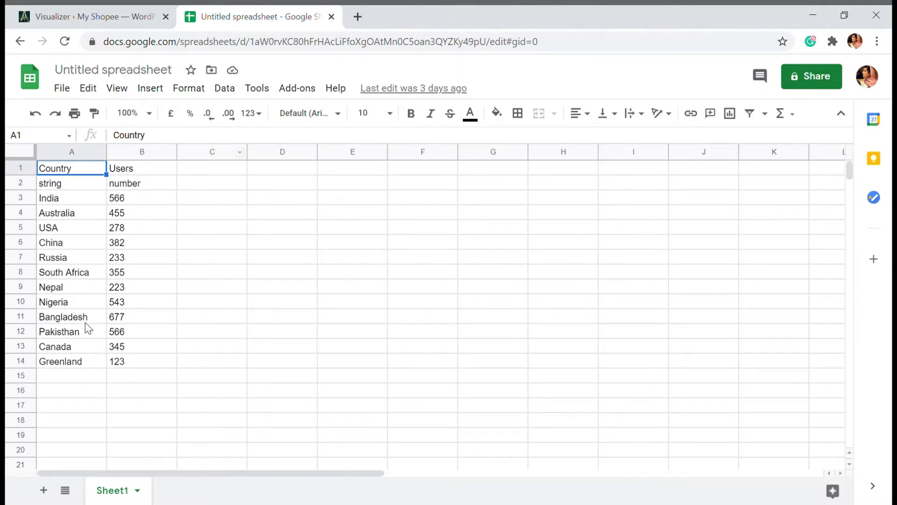
{"action": "mouse_move", "coordinate": [222, 204]}
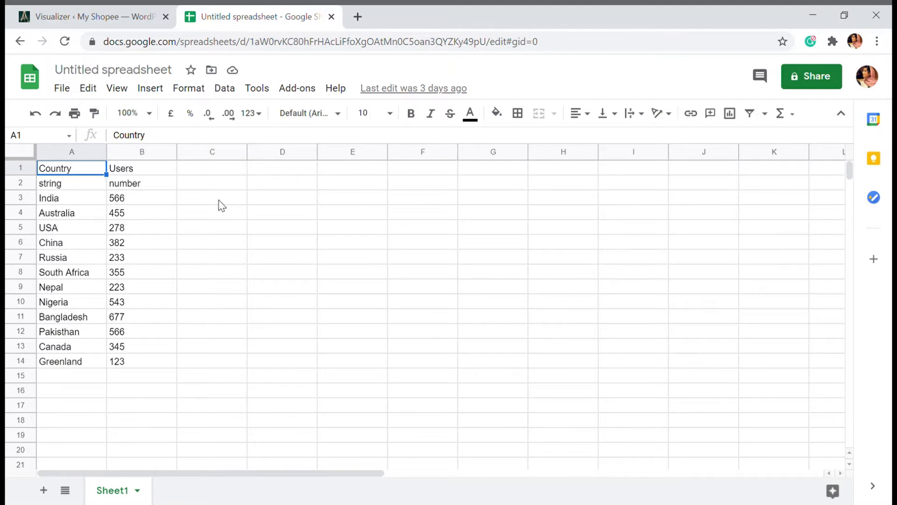
{"action": "mouse_move", "coordinate": [71, 174]}
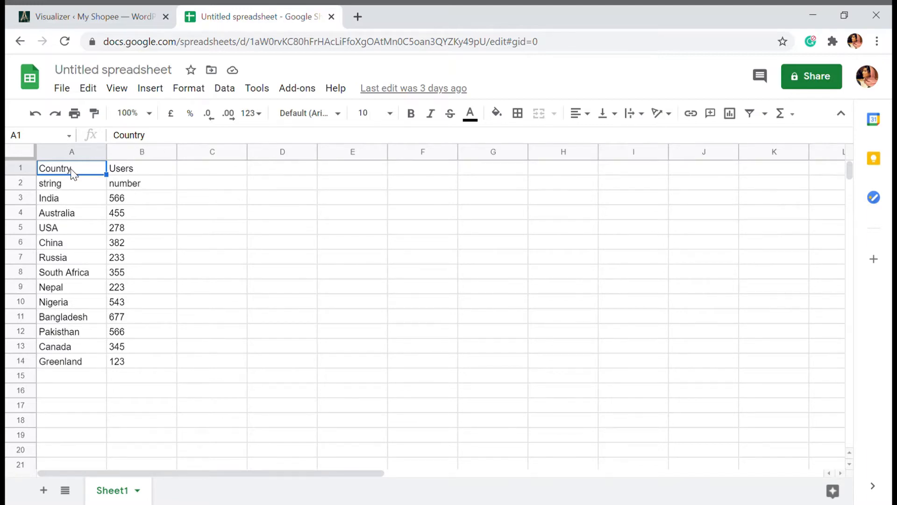
{"action": "mouse_move", "coordinate": [117, 175]}
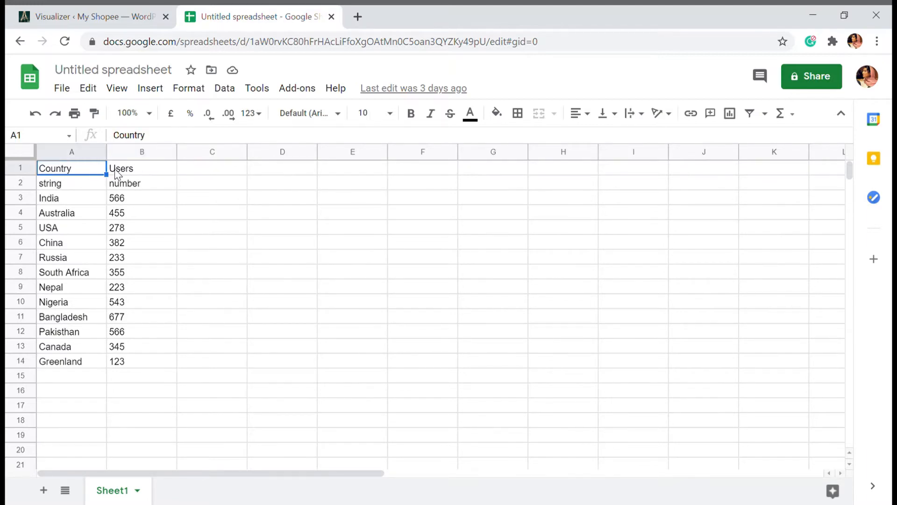
{"action": "left_click", "coordinate": [141, 168]}
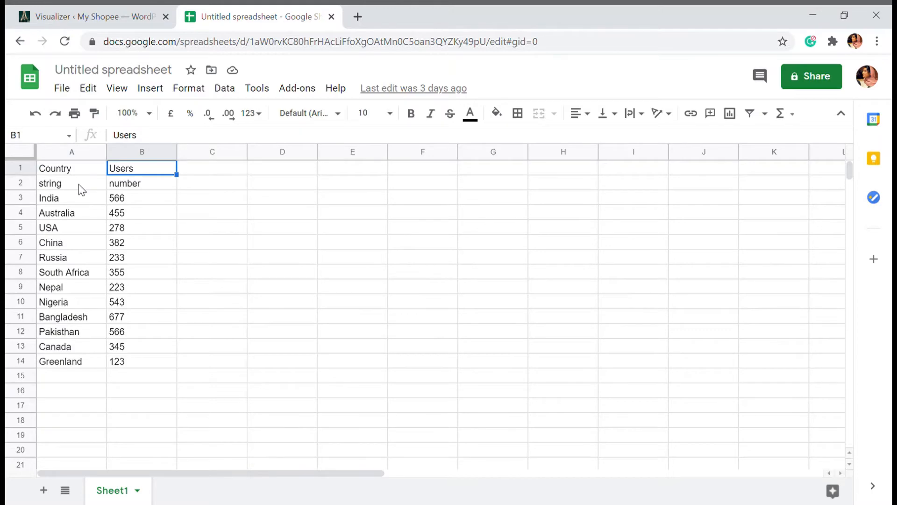
{"action": "mouse_move", "coordinate": [36, 185]}
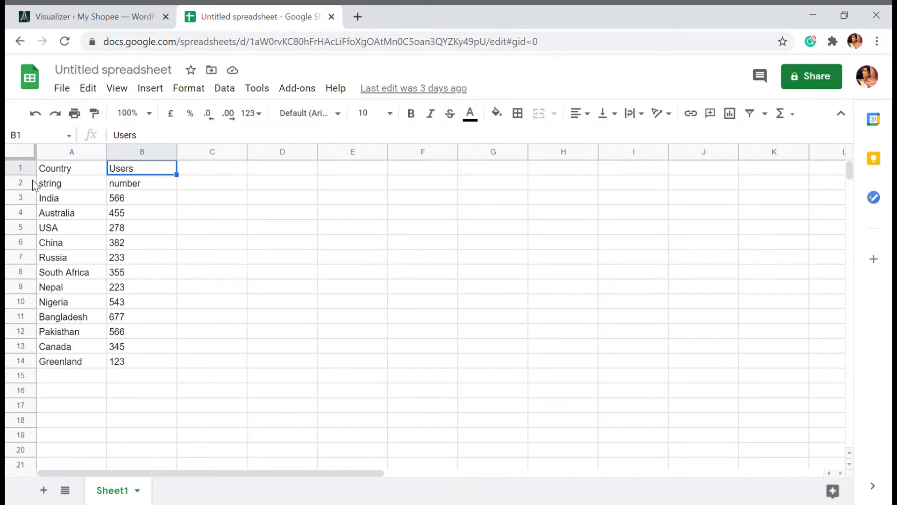
{"action": "mouse_move", "coordinate": [104, 186]}
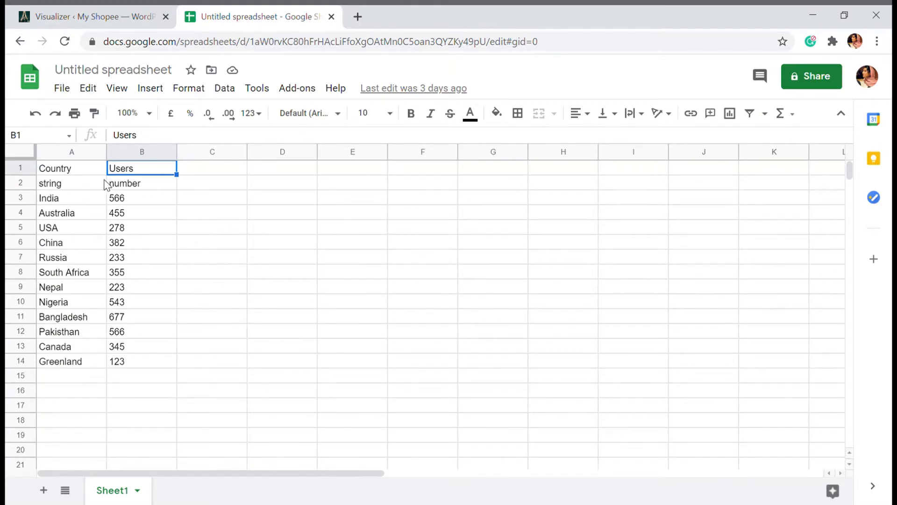
{"action": "left_click", "coordinate": [72, 242]}
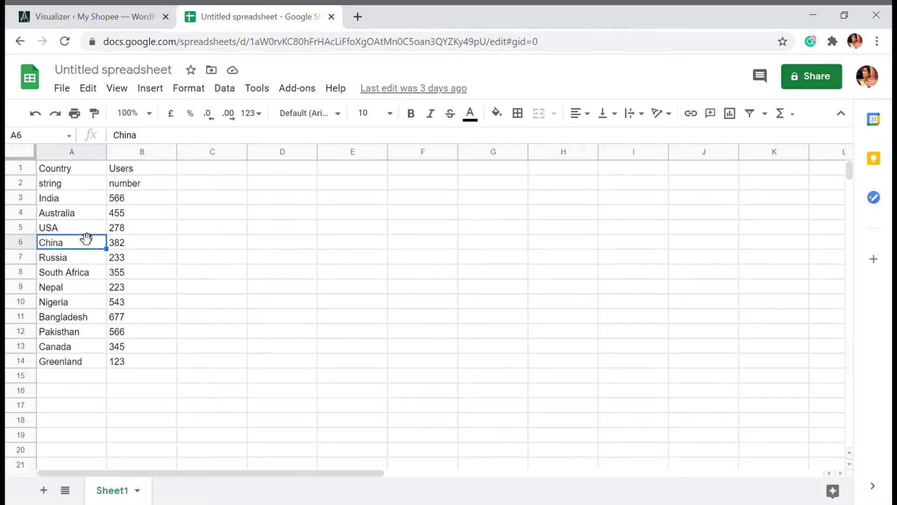
{"action": "left_click", "coordinate": [71, 227]}
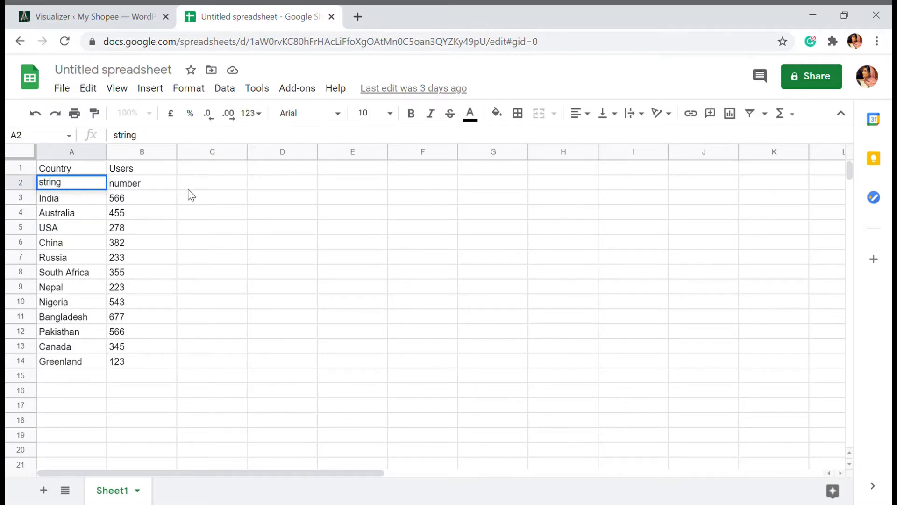
{"action": "left_click", "coordinate": [142, 183]}
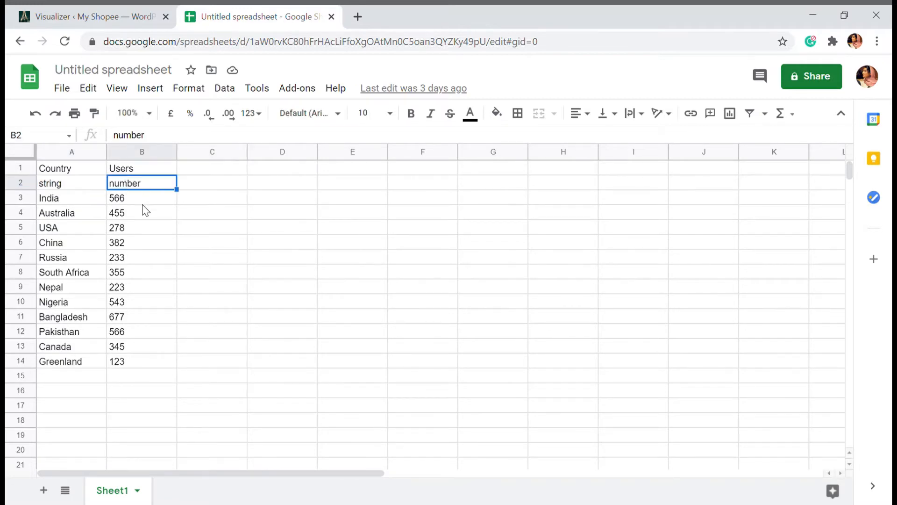
{"action": "mouse_move", "coordinate": [133, 326]}
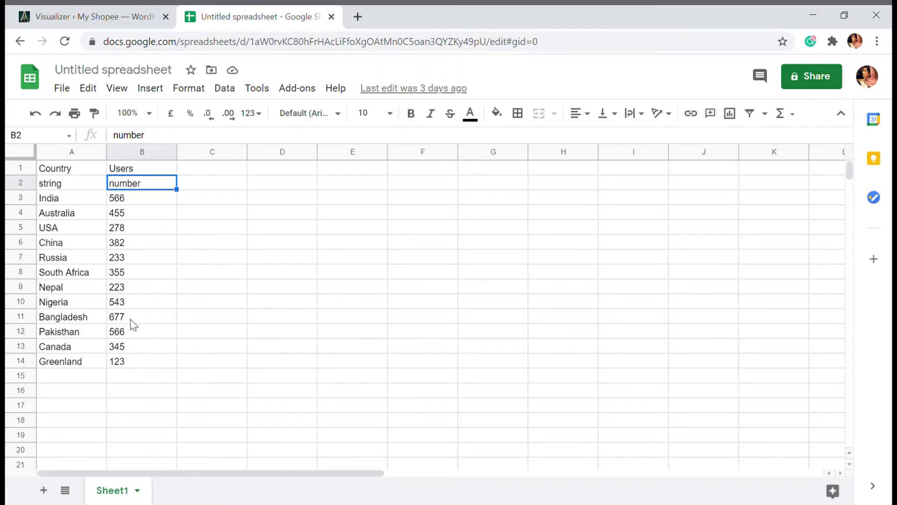
{"action": "mouse_move", "coordinate": [153, 186]}
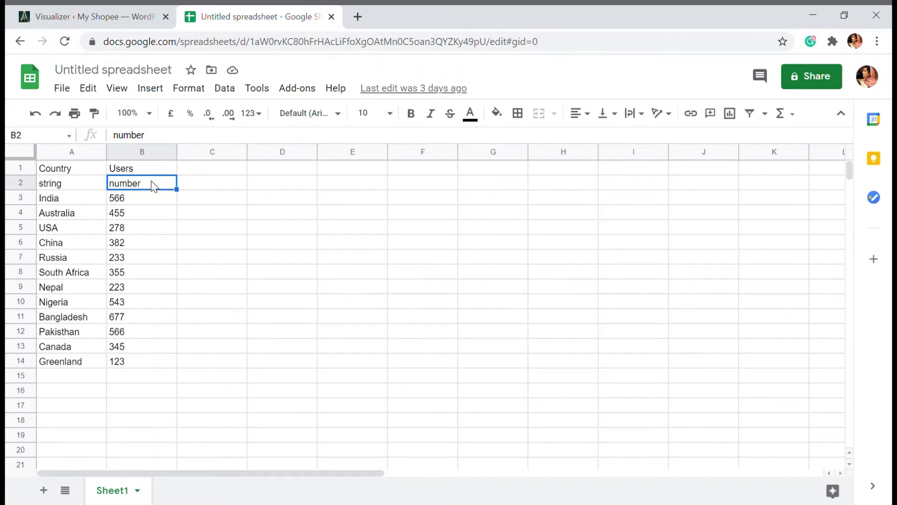
{"action": "mouse_move", "coordinate": [49, 197]}
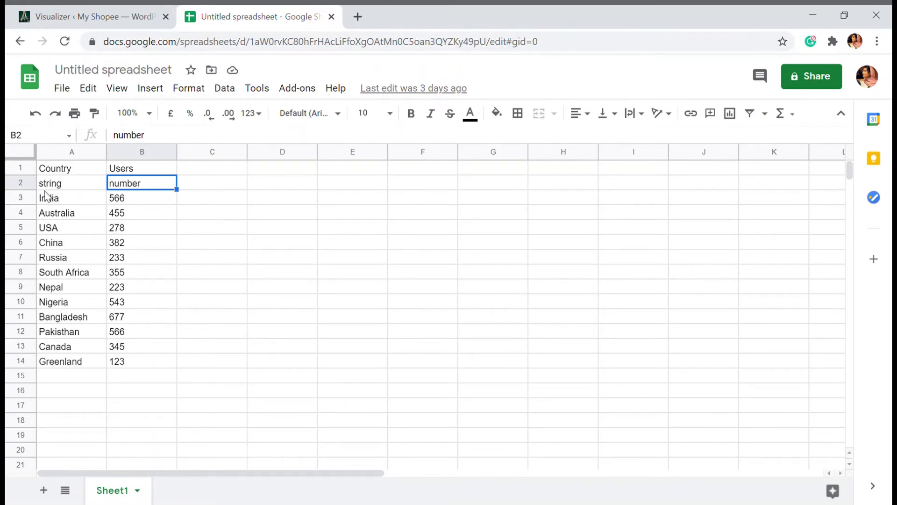
{"action": "mouse_move", "coordinate": [154, 224]}
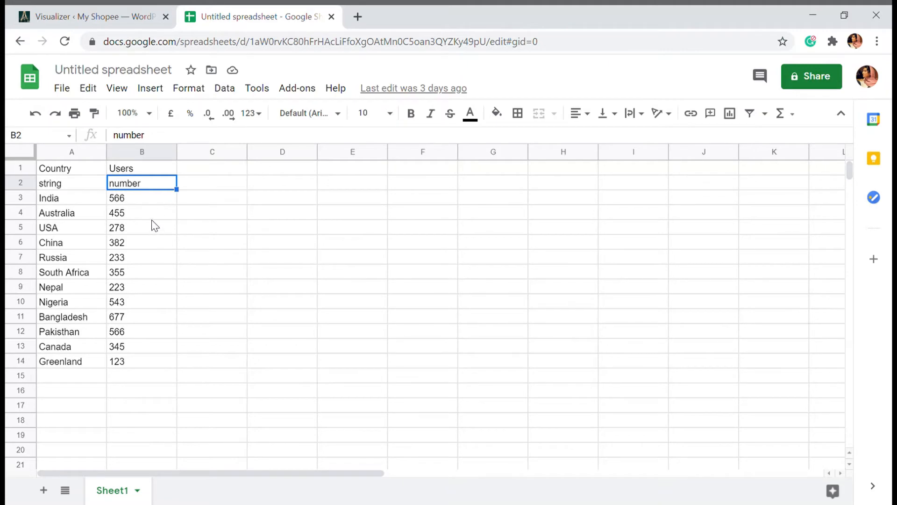
{"action": "mouse_move", "coordinate": [75, 209]}
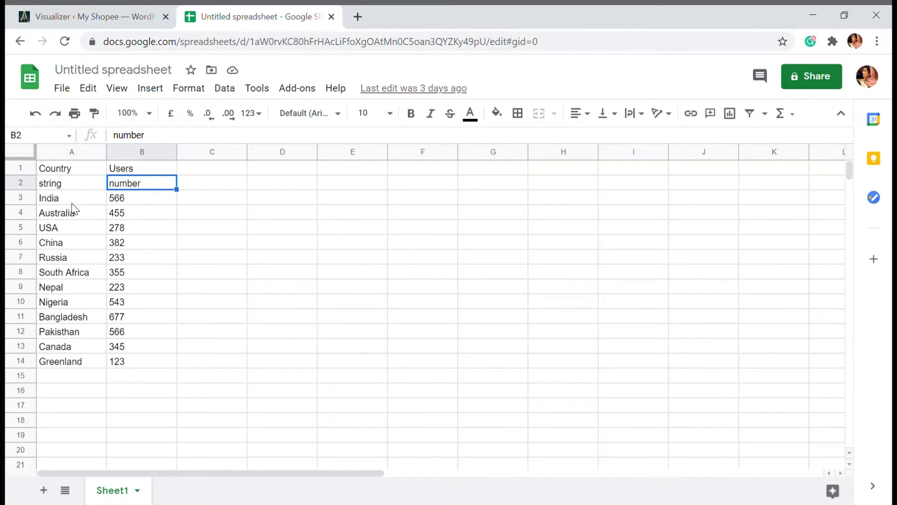
{"action": "mouse_move", "coordinate": [139, 338]}
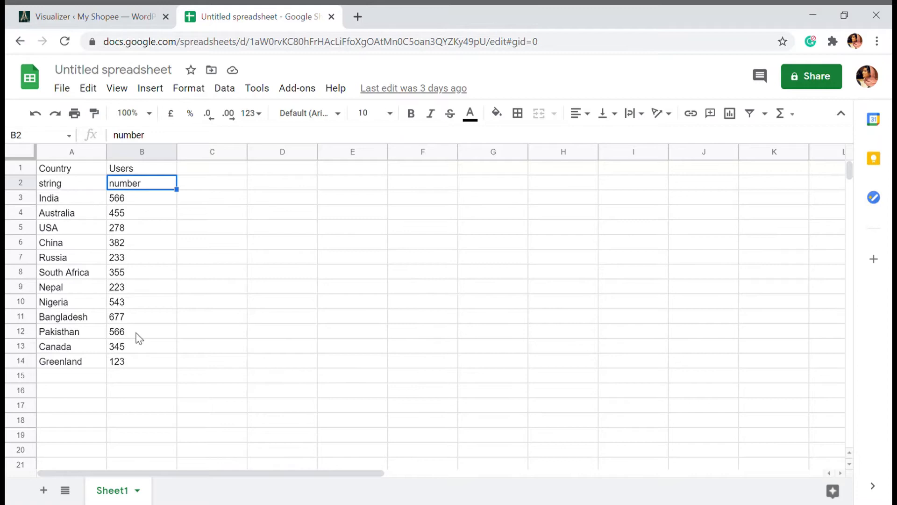
- Download the current sheet via File > Download as comma-separated values (.csv)
{"action": "left_click", "coordinate": [60, 89]}
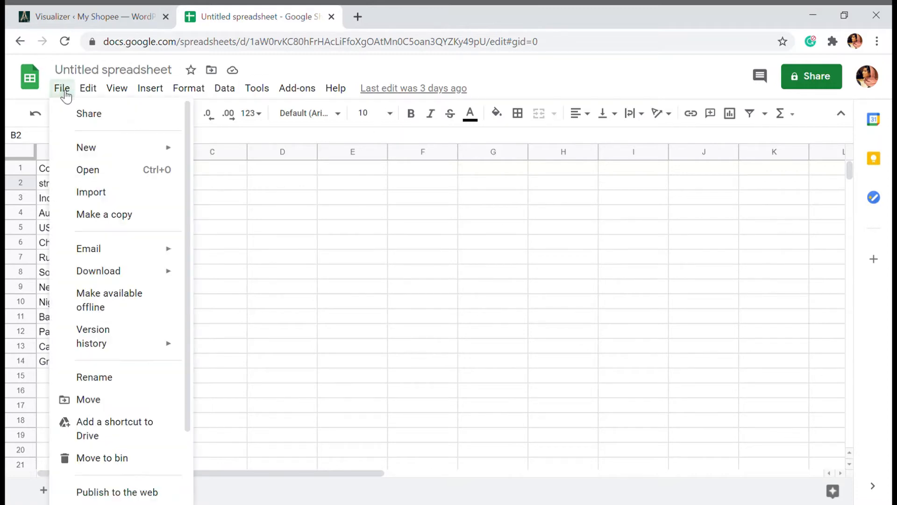
{"action": "left_click", "coordinate": [99, 270]}
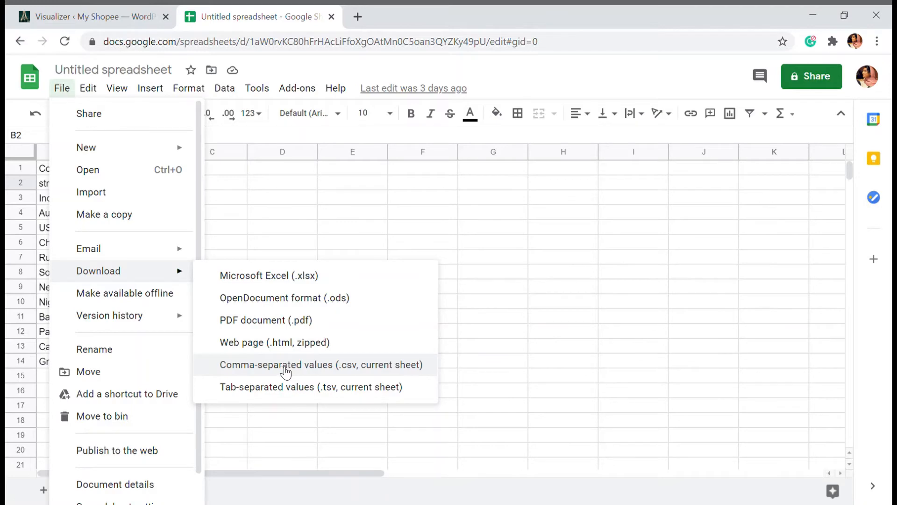
{"action": "mouse_move", "coordinate": [289, 372]}
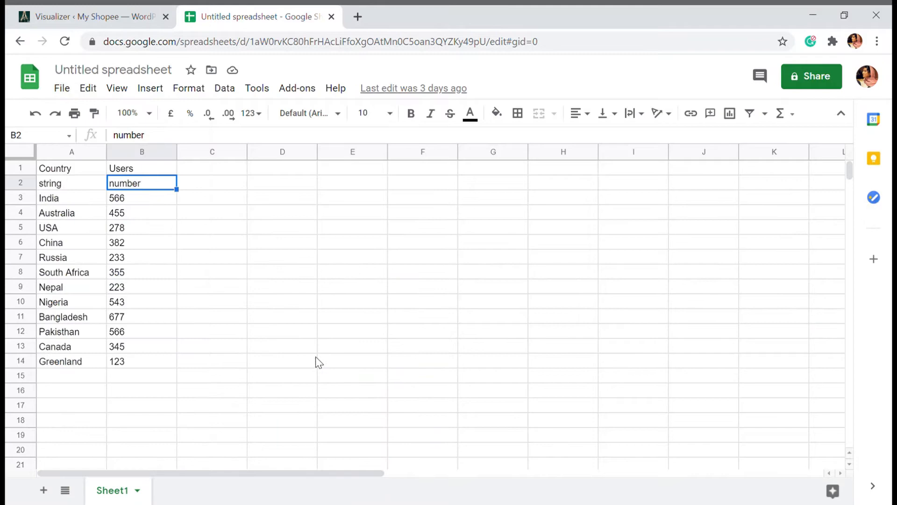
{"action": "mouse_move", "coordinate": [150, 88]}
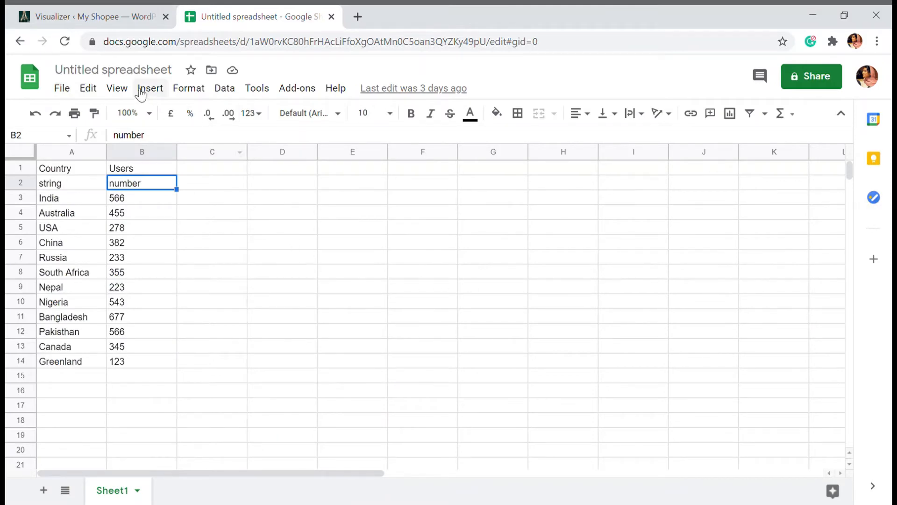
{"action": "mouse_move", "coordinate": [228, 240]}
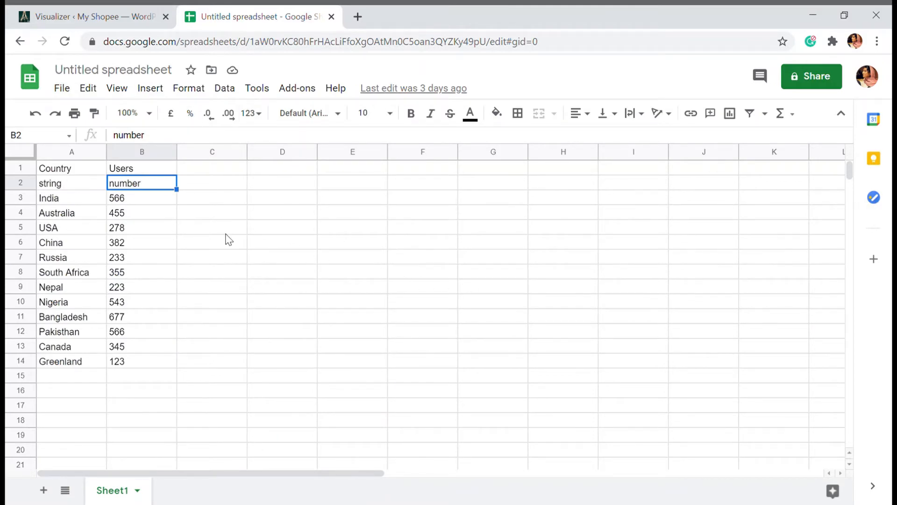
- Back in the chart editor, expand Import from CSV, check the One-time schedule, and focus the URL field
{"action": "left_click", "coordinate": [92, 16]}
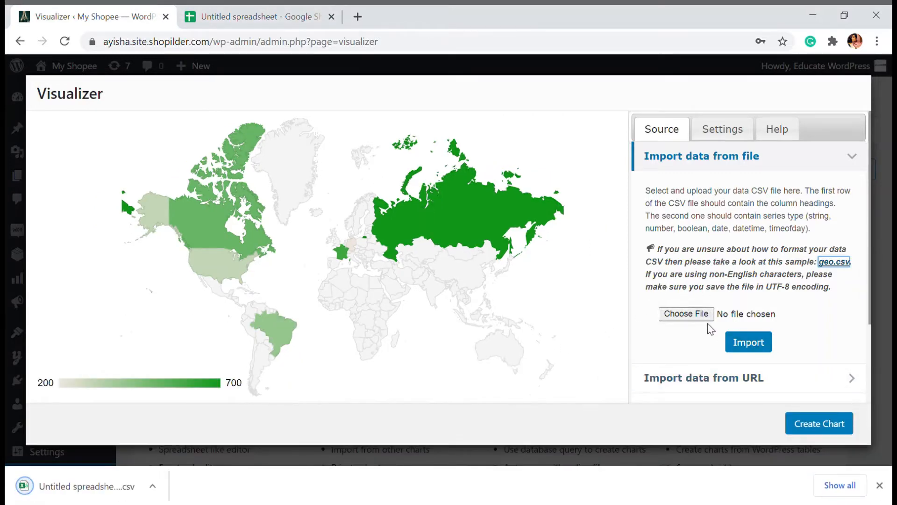
{"action": "mouse_move", "coordinate": [831, 360]}
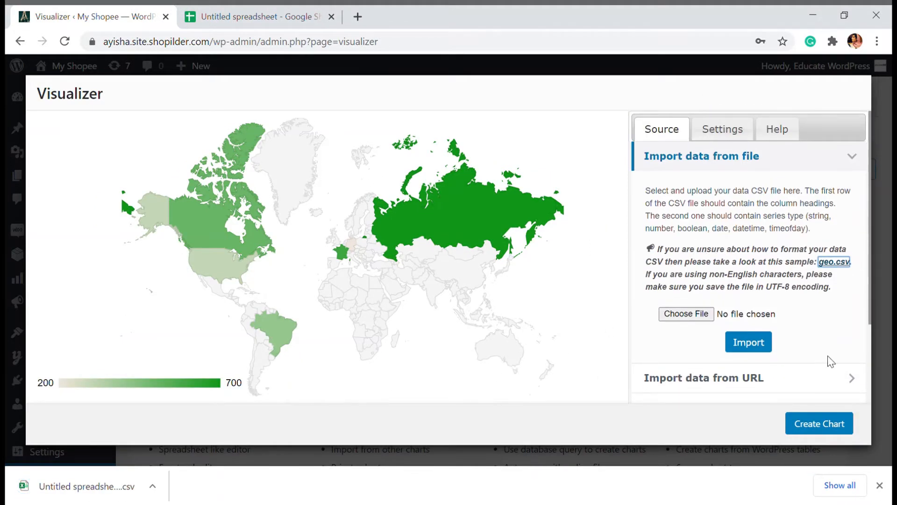
{"action": "mouse_move", "coordinate": [752, 159]}
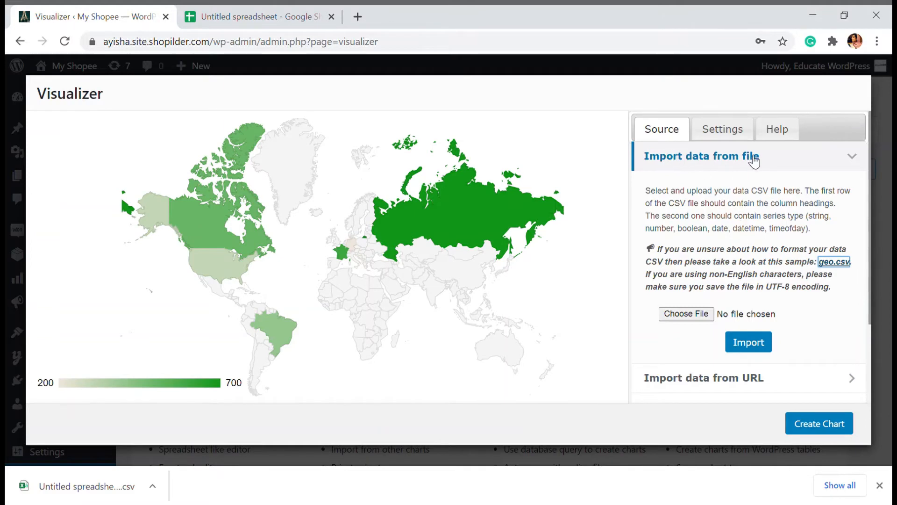
{"action": "mouse_move", "coordinate": [211, 395]}
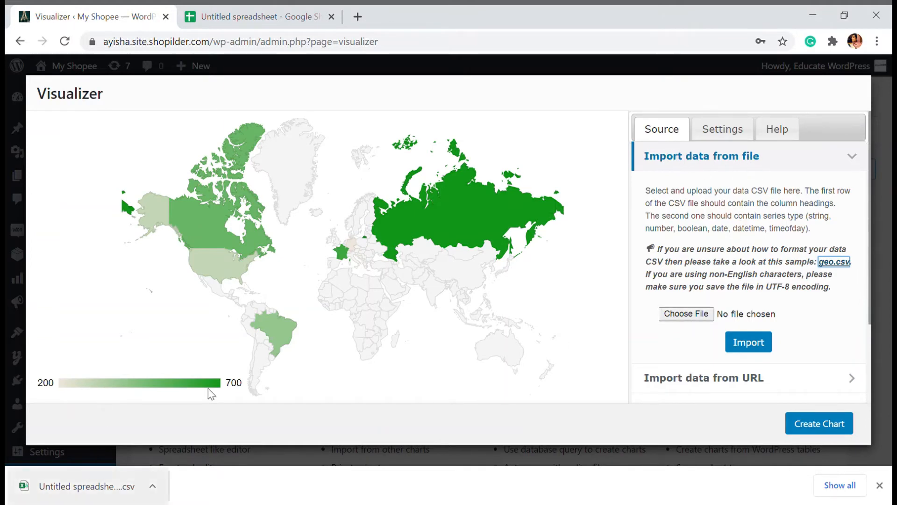
{"action": "scroll", "scroll_direction": "down", "scroll_amount": 3}
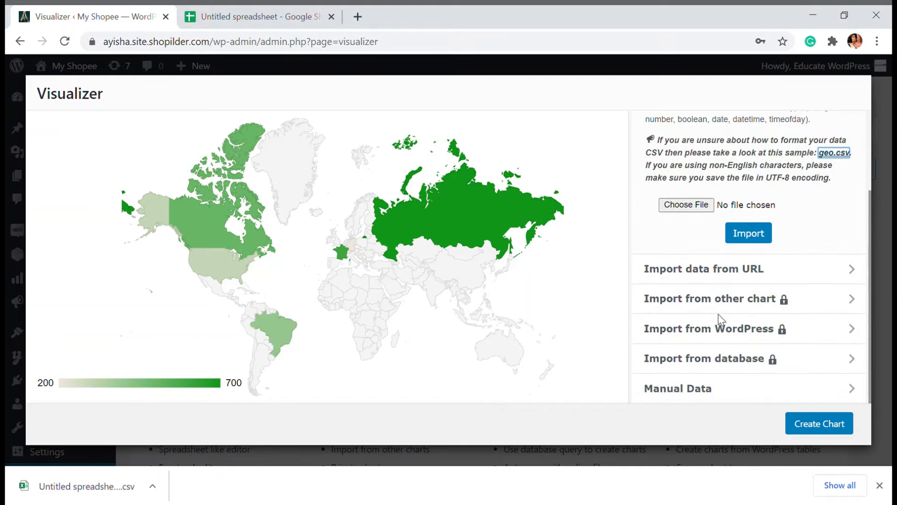
{"action": "left_click", "coordinate": [704, 269]}
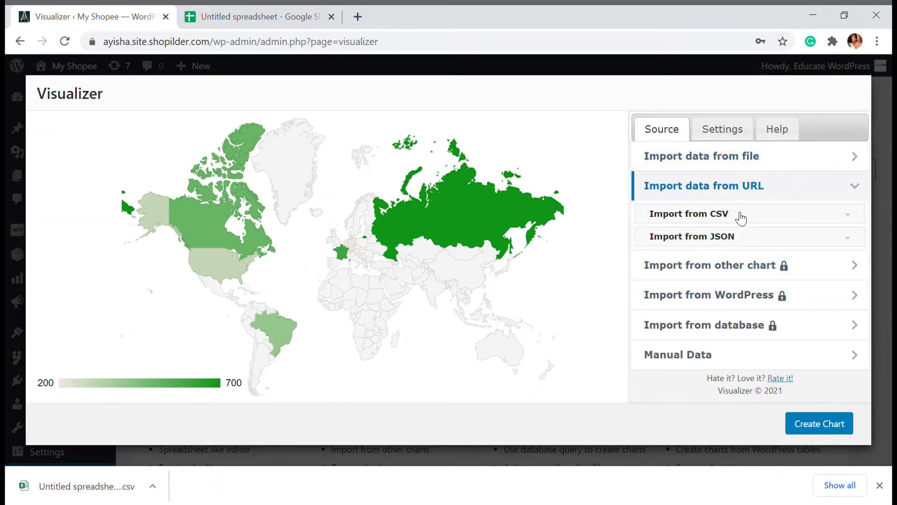
{"action": "left_click", "coordinate": [689, 214]}
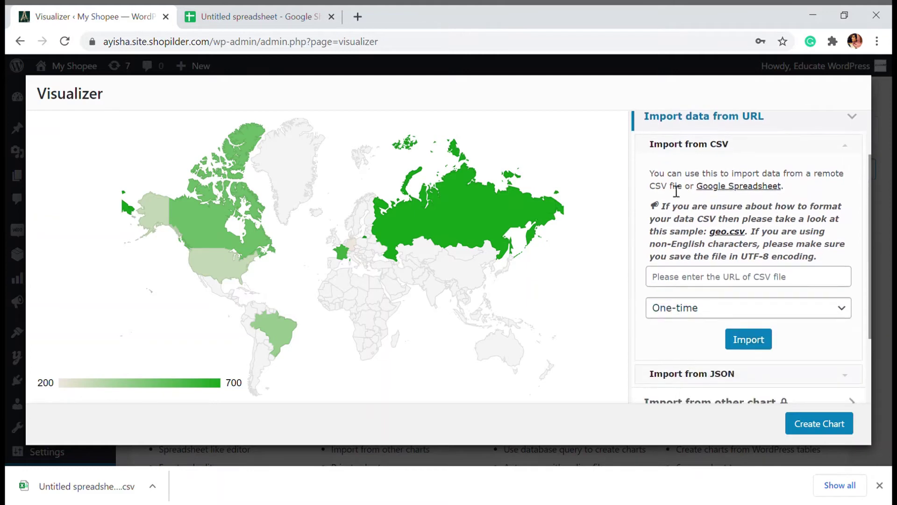
{"action": "mouse_move", "coordinate": [739, 294]}
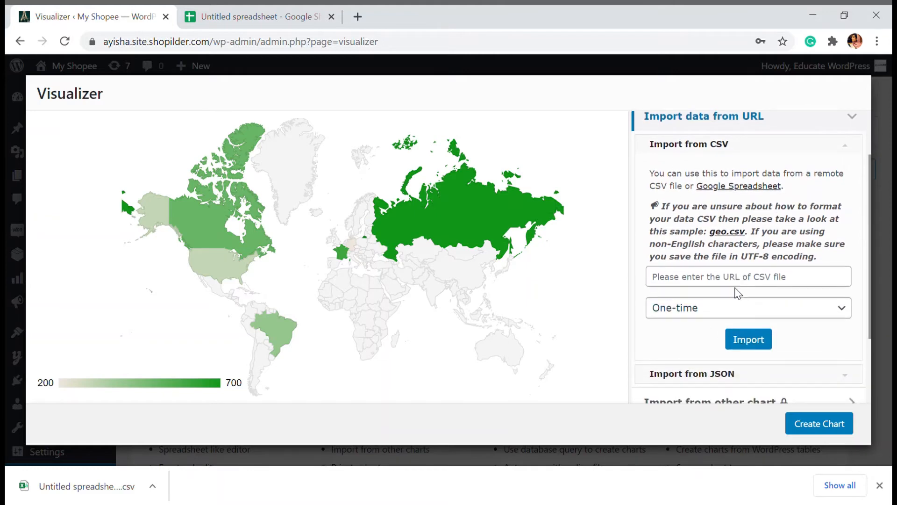
{"action": "left_click", "coordinate": [748, 308]}
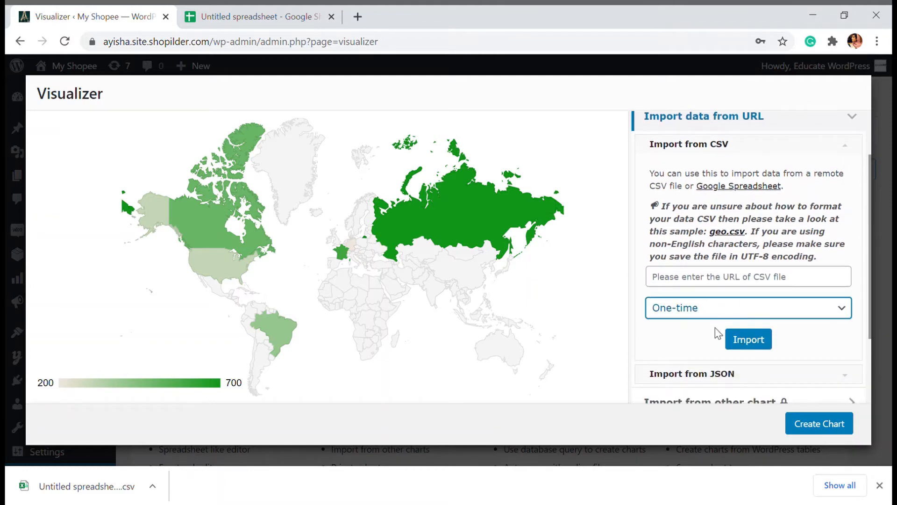
{"action": "mouse_move", "coordinate": [712, 313]}
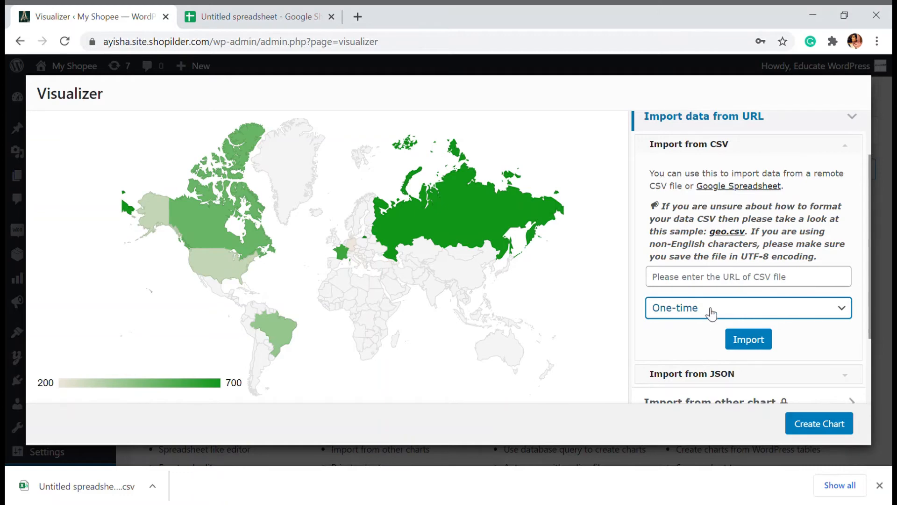
{"action": "mouse_move", "coordinate": [717, 312]}
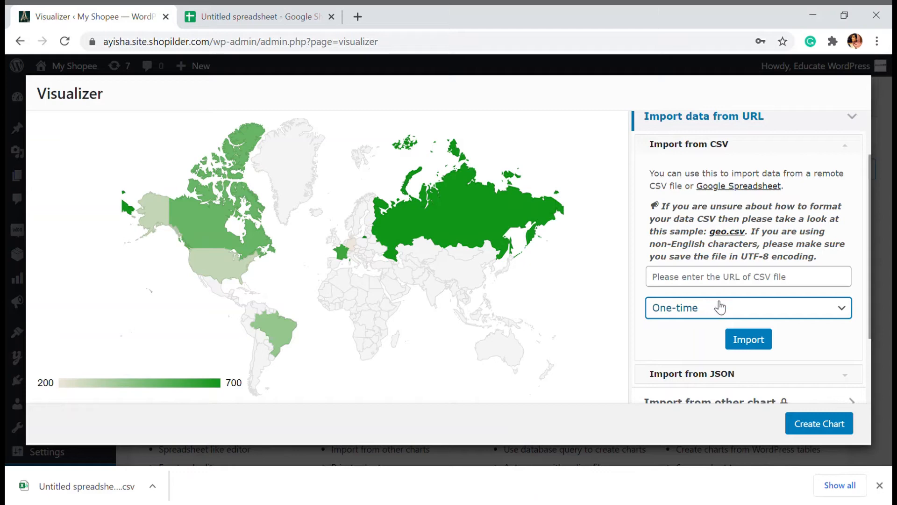
{"action": "mouse_move", "coordinate": [774, 376]}
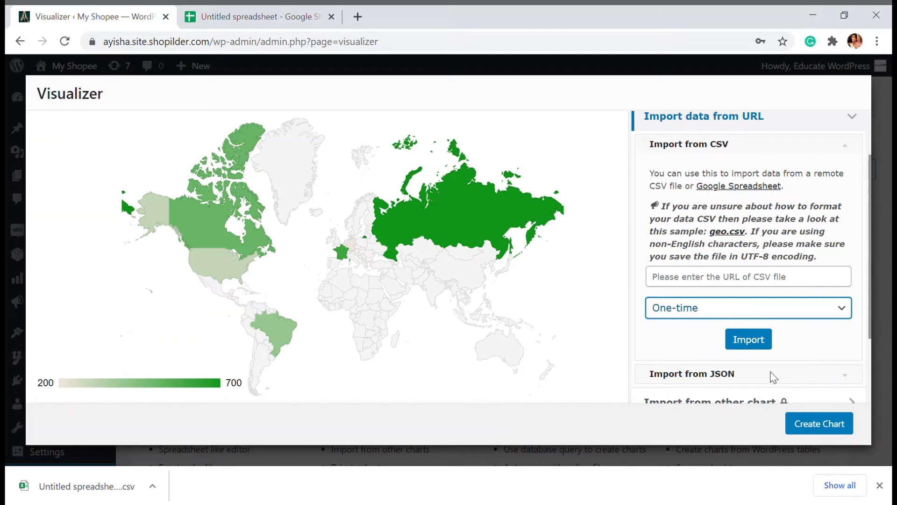
{"action": "mouse_move", "coordinate": [683, 352]}
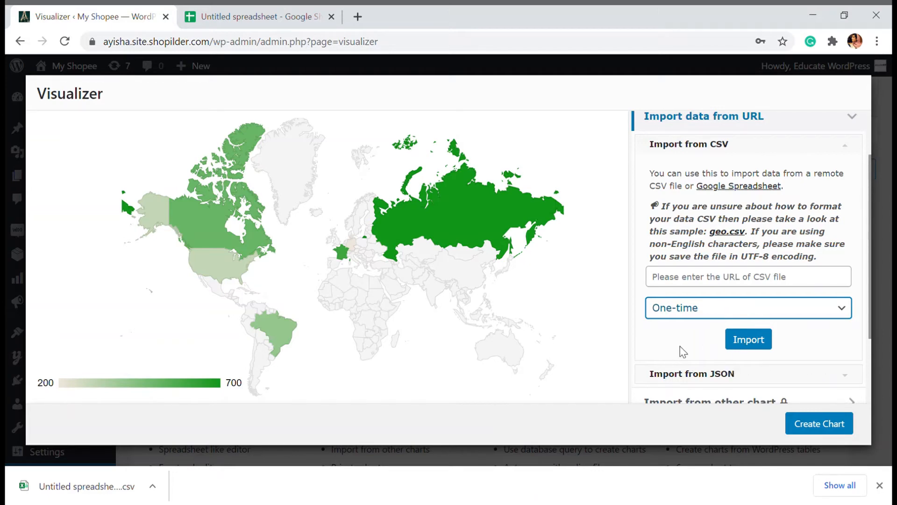
{"action": "mouse_move", "coordinate": [679, 353]}
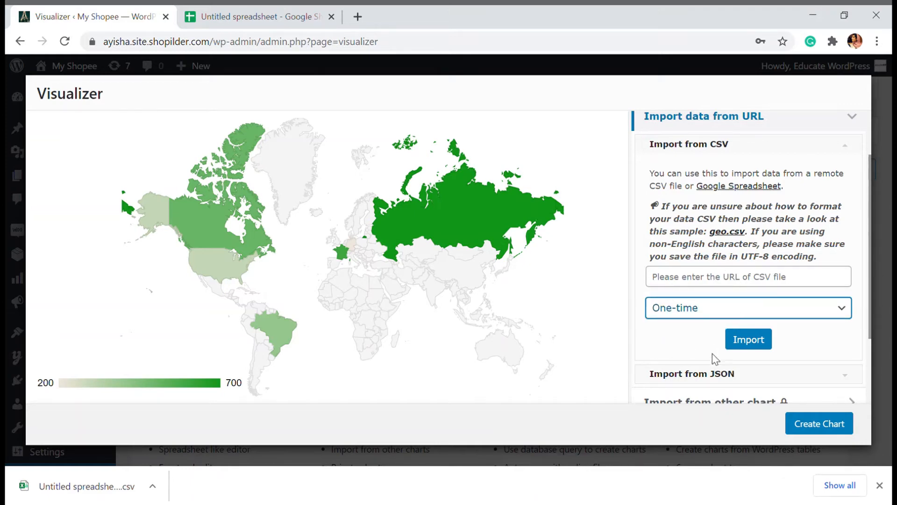
{"action": "mouse_move", "coordinate": [719, 347]}
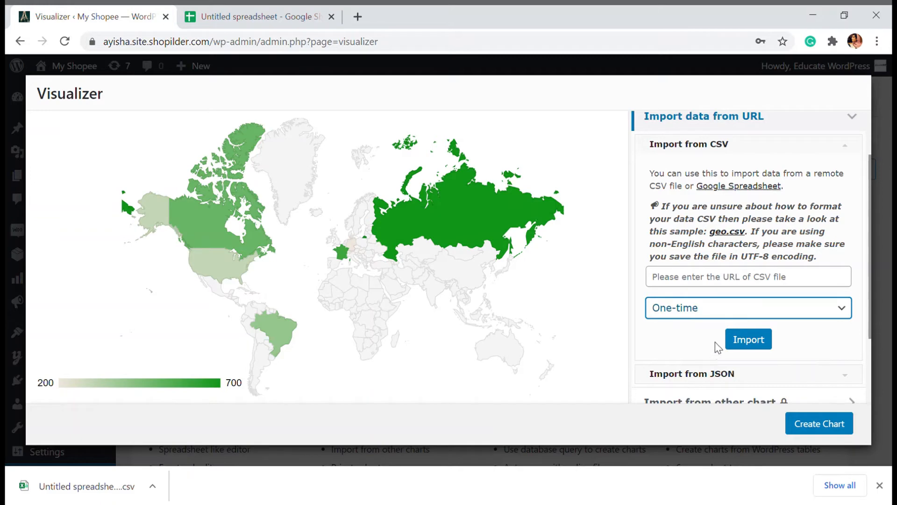
{"action": "mouse_move", "coordinate": [834, 296]}
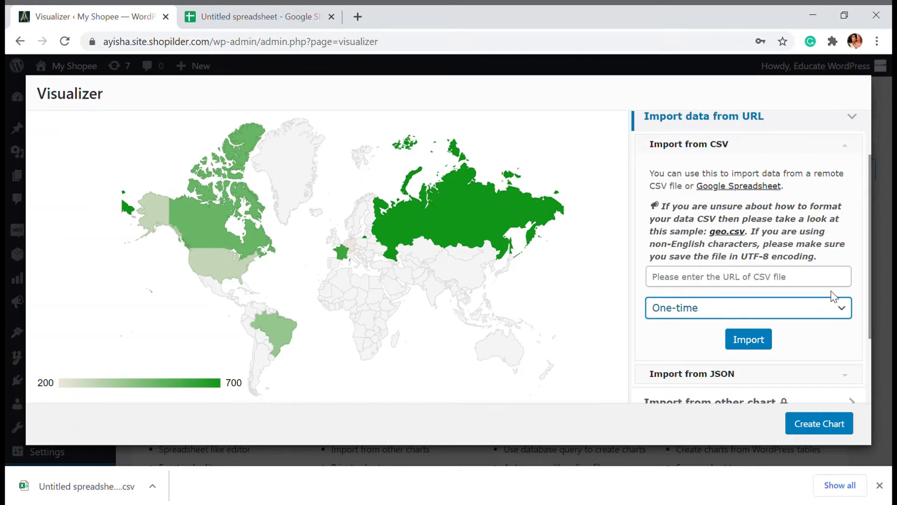
{"action": "mouse_move", "coordinate": [829, 314]}
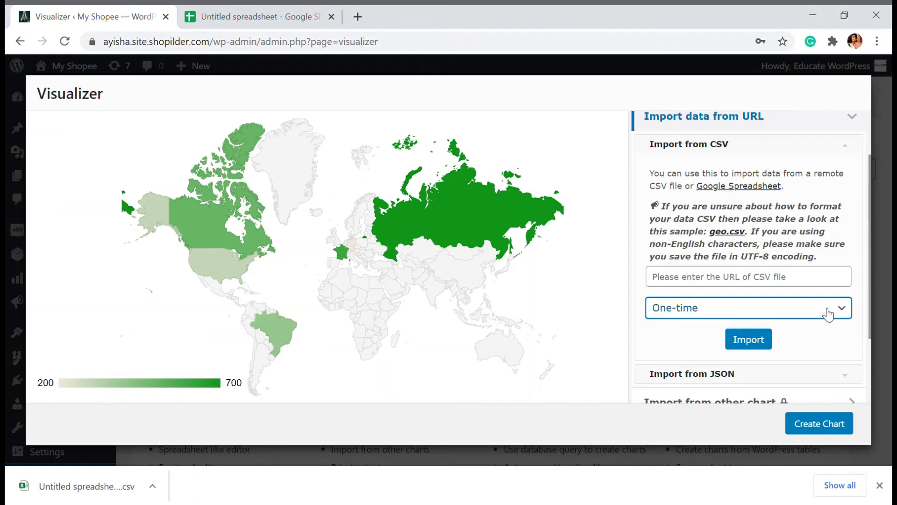
{"action": "scroll", "scroll_direction": "down", "scroll_amount": 3}
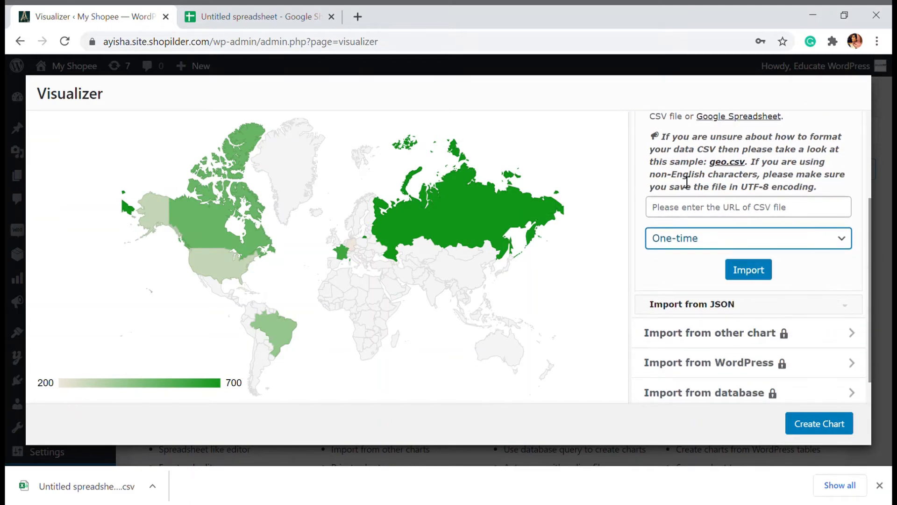
{"action": "left_click", "coordinate": [748, 206]}
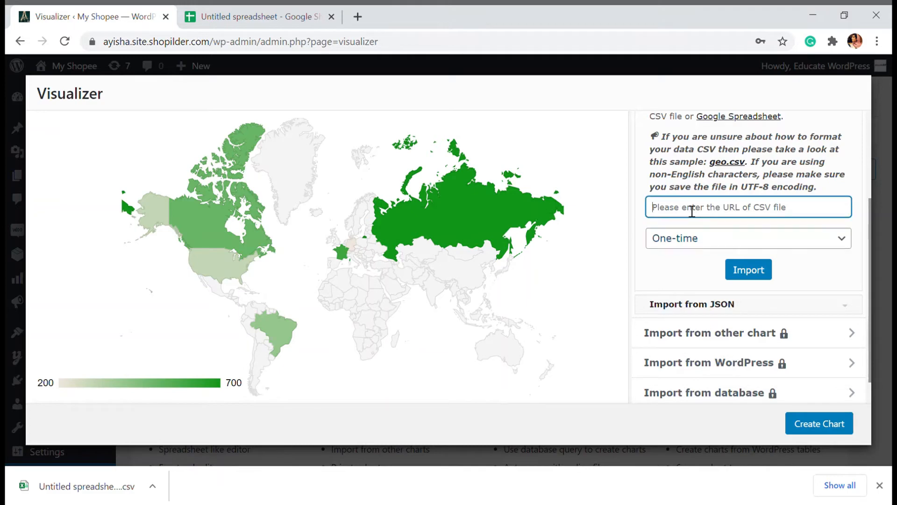
{"action": "mouse_move", "coordinate": [690, 260]}
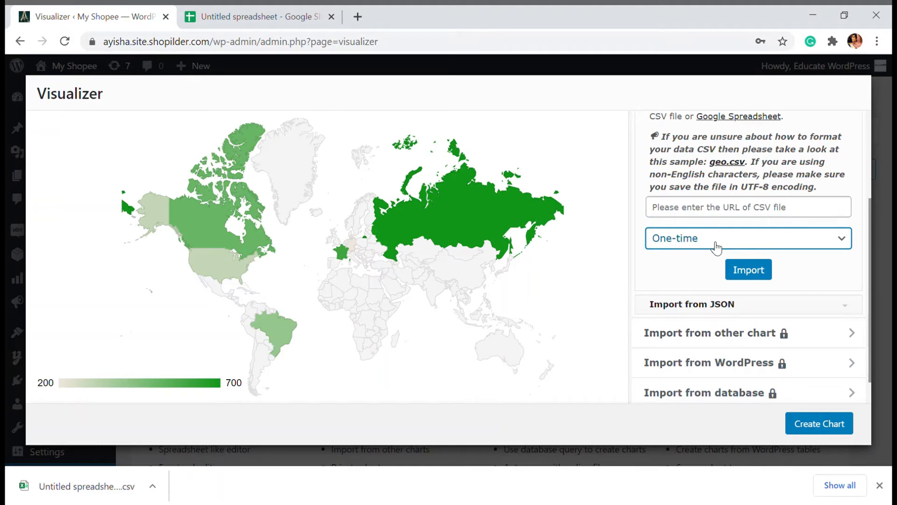
{"action": "mouse_move", "coordinate": [678, 48]}
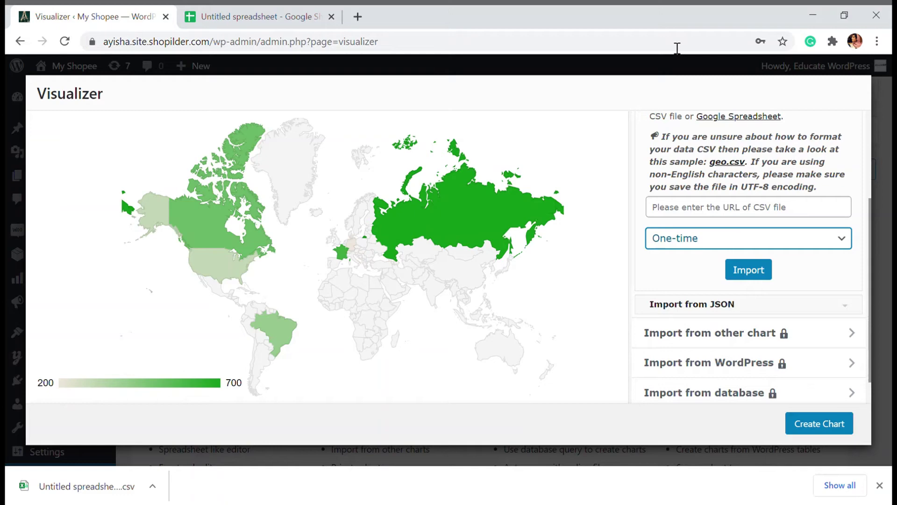
{"action": "mouse_move", "coordinate": [606, 127]}
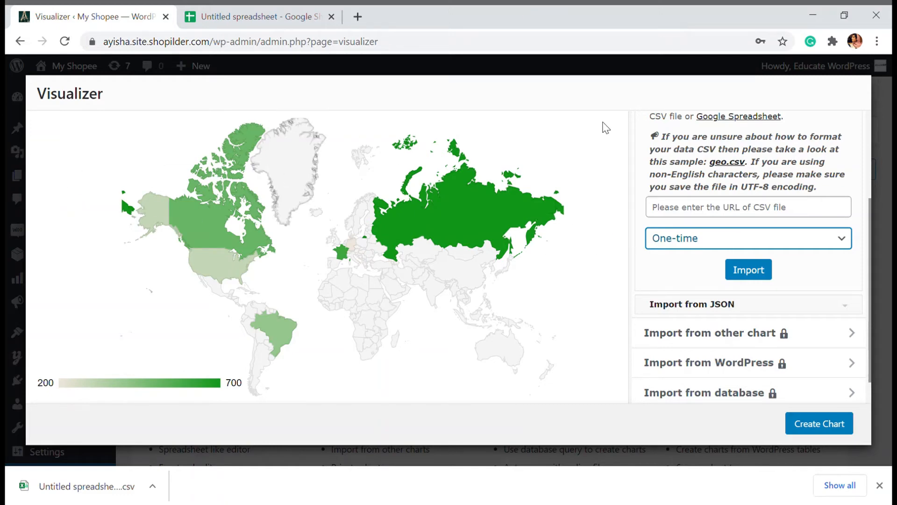
- Expand Import from JSON and Import from database, finding the database source requires PRO
{"action": "scroll", "scroll_direction": "down", "scroll_amount": 3}
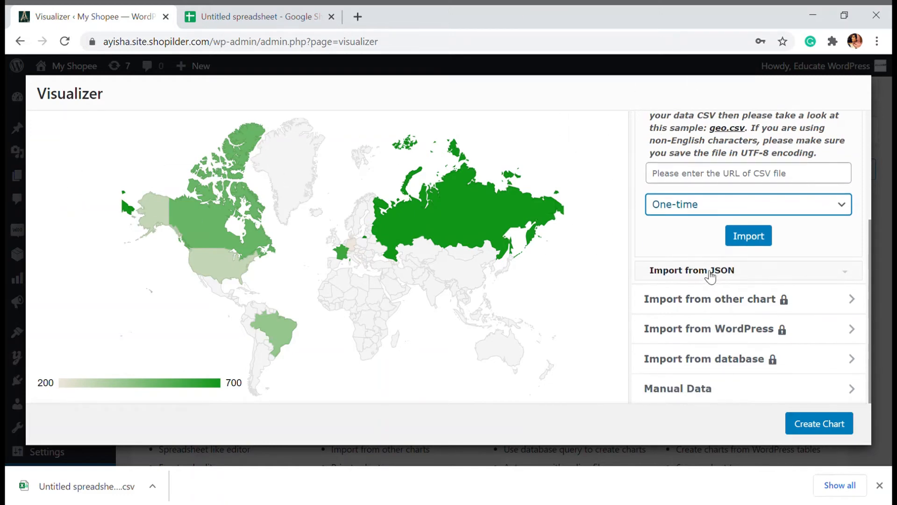
{"action": "left_click", "coordinate": [692, 270]}
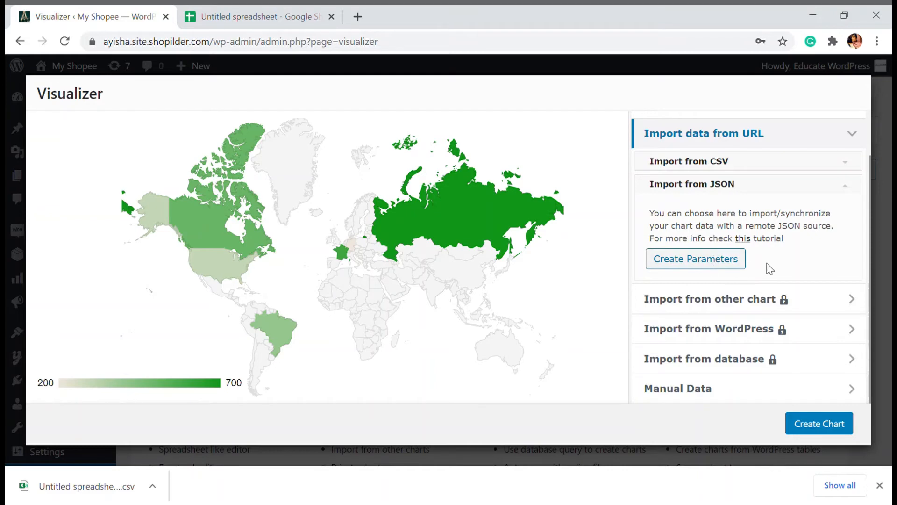
{"action": "mouse_move", "coordinate": [840, 298]}
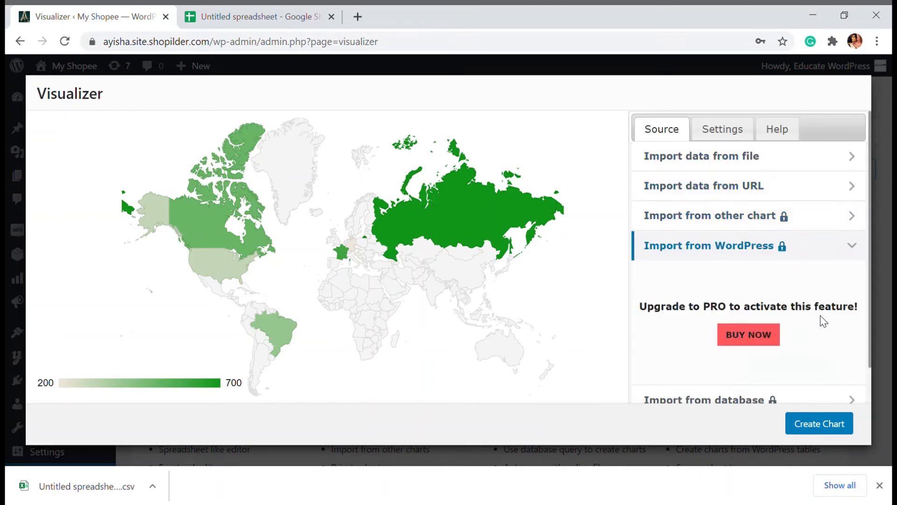
{"action": "left_click", "coordinate": [709, 400]}
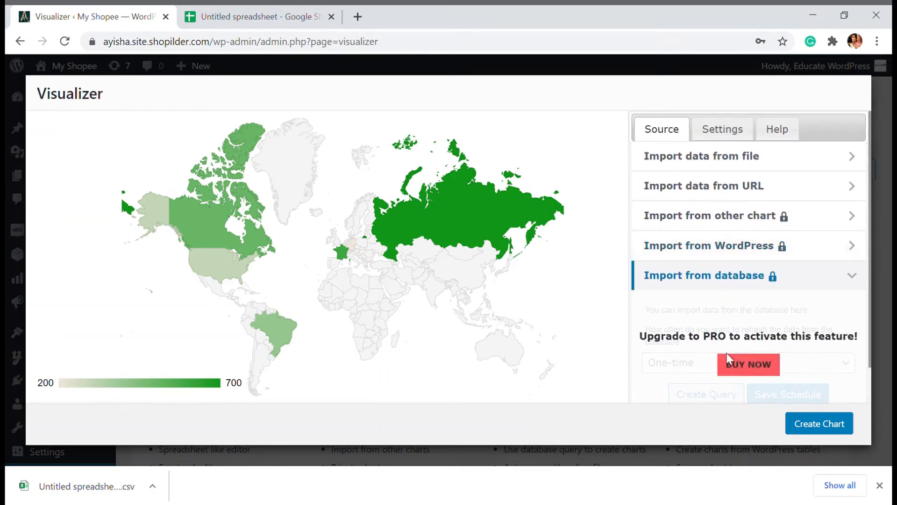
{"action": "mouse_move", "coordinate": [793, 226]}
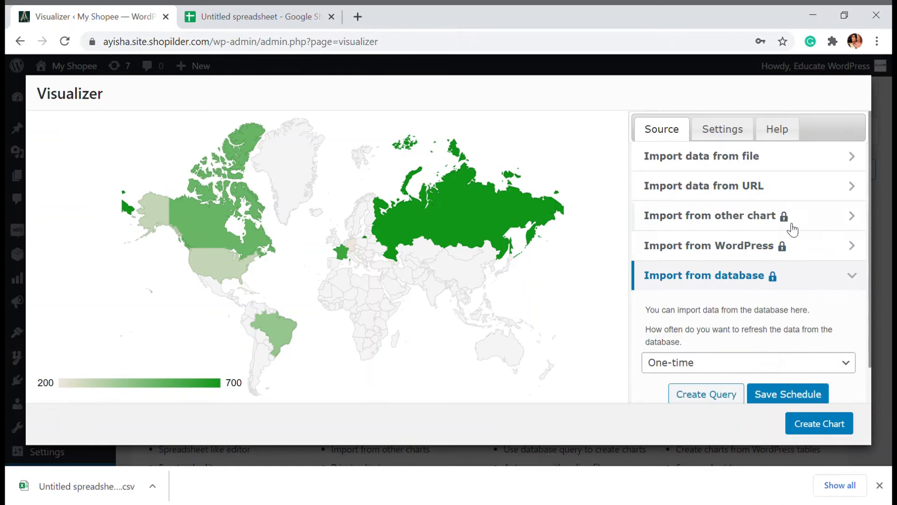
- Import the downloaded spreadsheet CSV through Import data from file, mapping user counts by country
{"action": "left_click", "coordinate": [701, 155]}
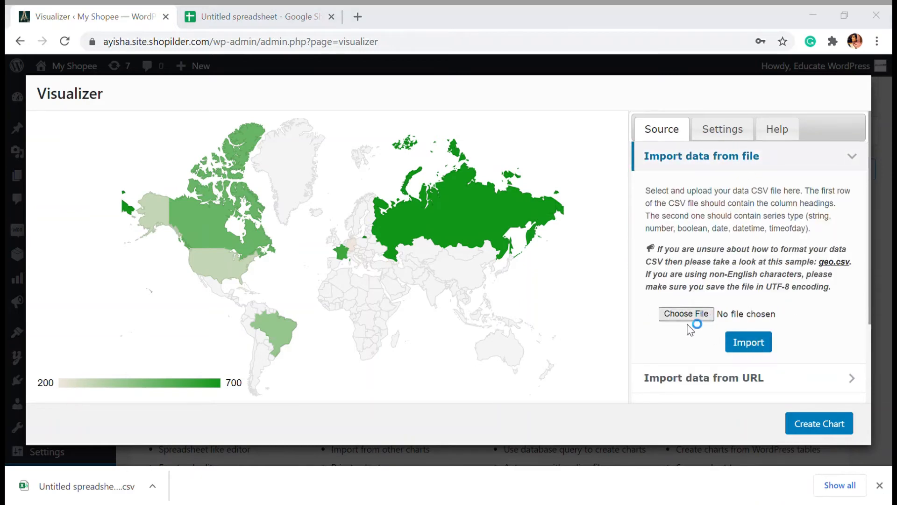
{"action": "mouse_move", "coordinate": [165, 204]}
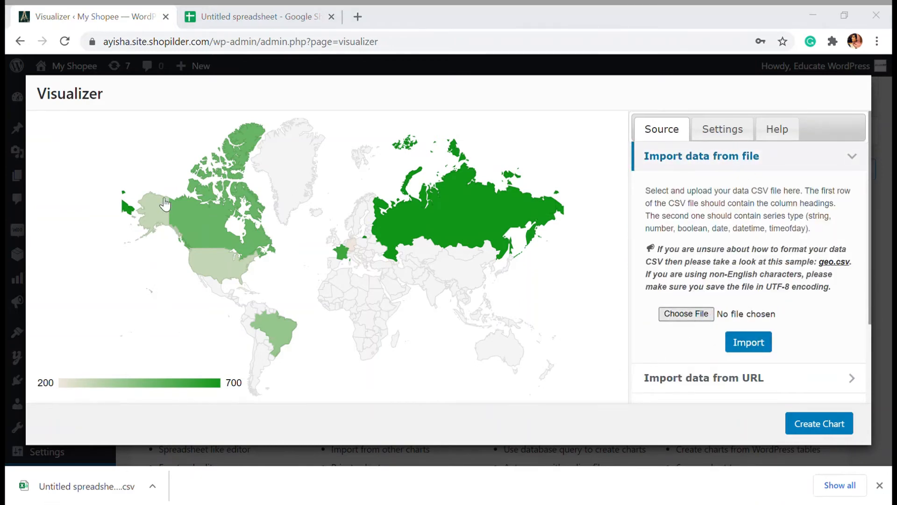
{"action": "mouse_move", "coordinate": [454, 380]}
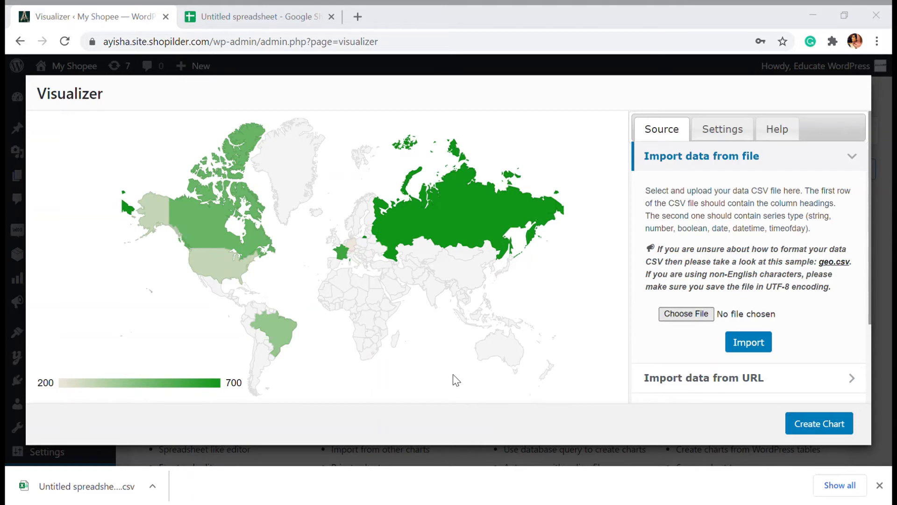
{"action": "left_click", "coordinate": [747, 342]}
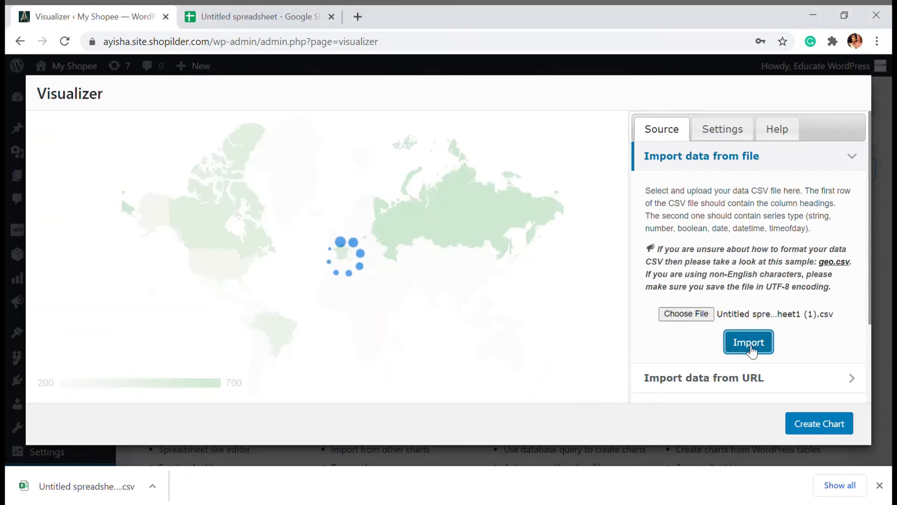
{"action": "left_click", "coordinate": [747, 341]}
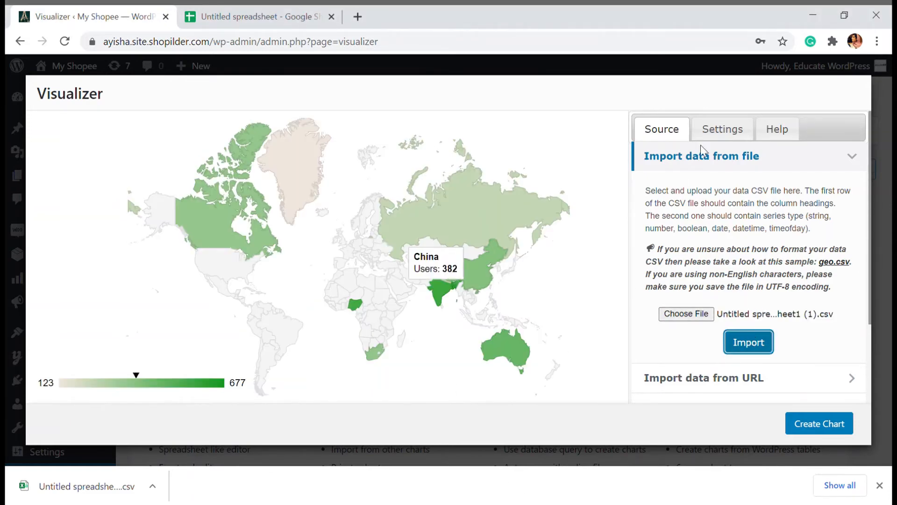
{"action": "mouse_move", "coordinate": [747, 341]}
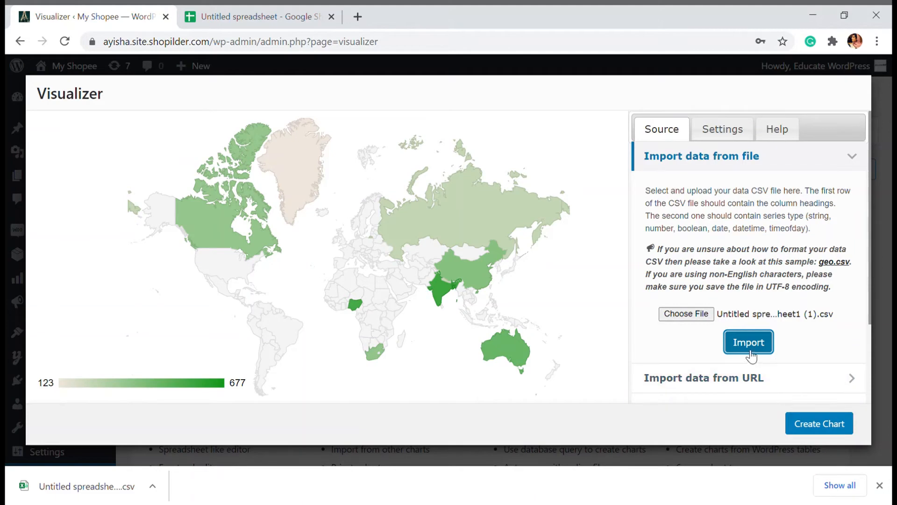
{"action": "mouse_move", "coordinate": [185, 160]}
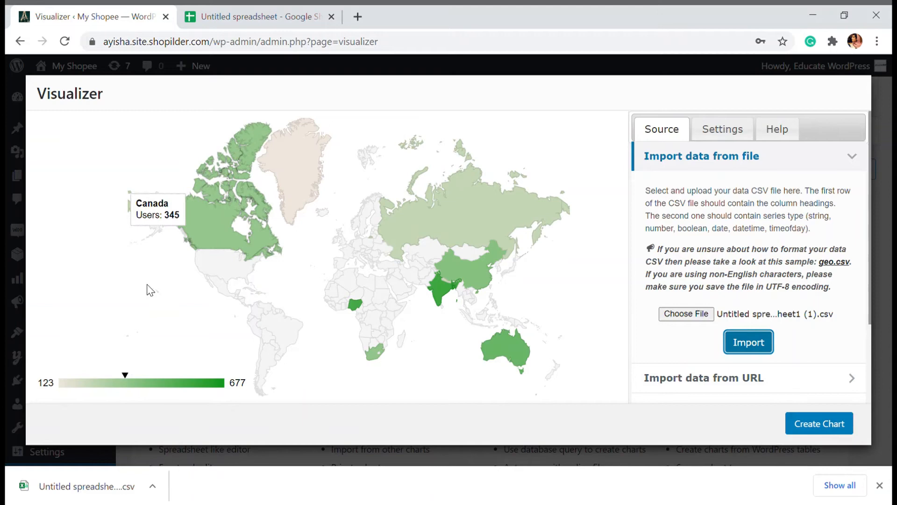
{"action": "mouse_move", "coordinate": [297, 225]}
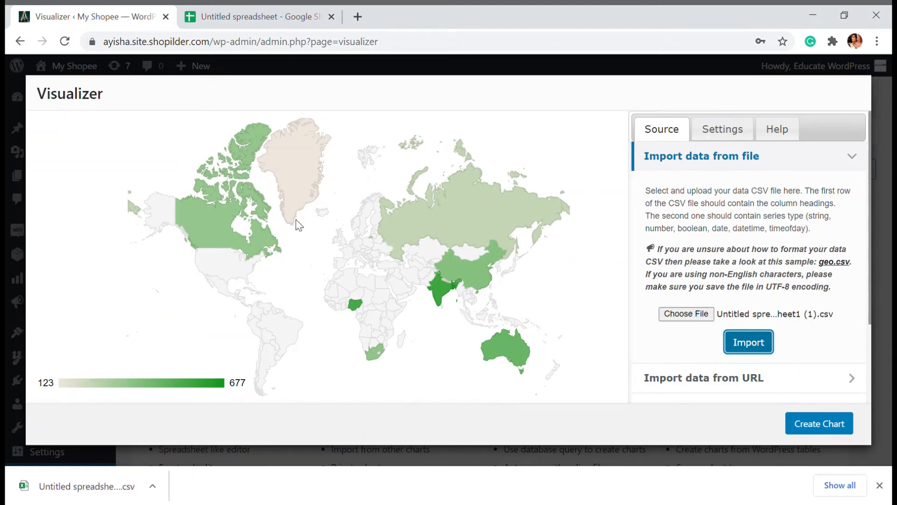
{"action": "mouse_move", "coordinate": [750, 142]}
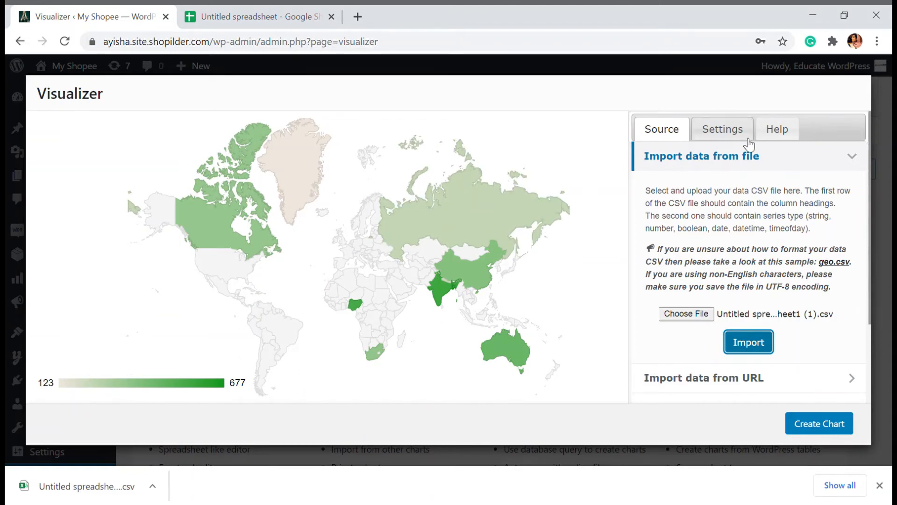
- Enter 'USer Analytics' as the Chart Title under Settings > General Settings
{"action": "left_click", "coordinate": [722, 129]}
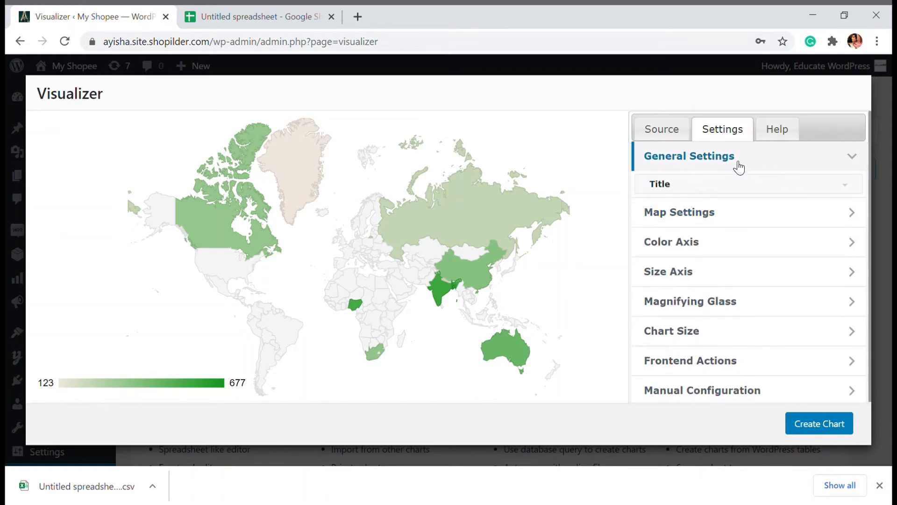
{"action": "left_click", "coordinate": [660, 184]}
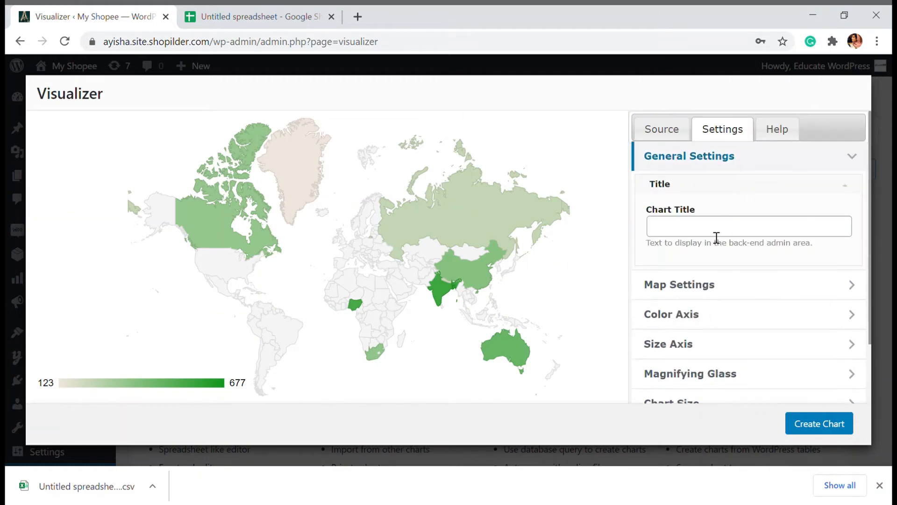
{"action": "type", "text": "USer"}
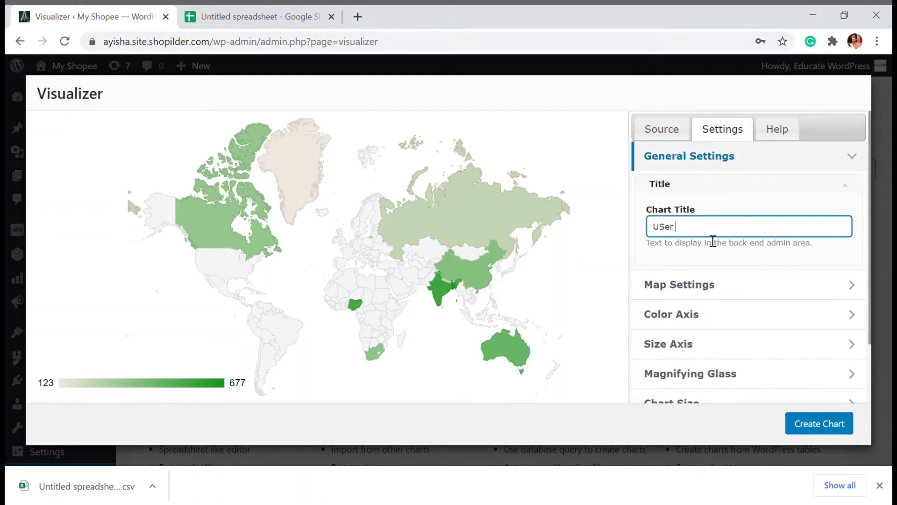
{"action": "type", "text": "AN"}
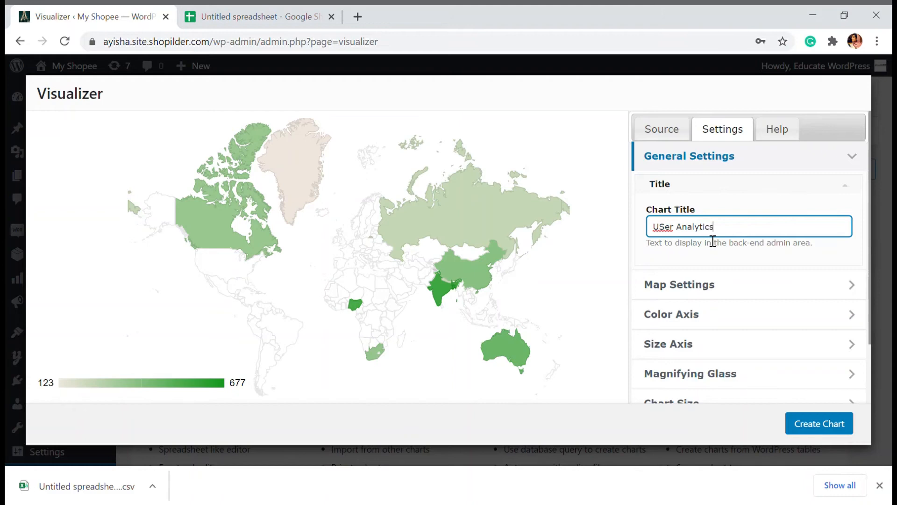
- Review Map Settings (API, Region, Resolution, Display Mode) without changes, then expand Color Axis
{"action": "left_click", "coordinate": [679, 285]}
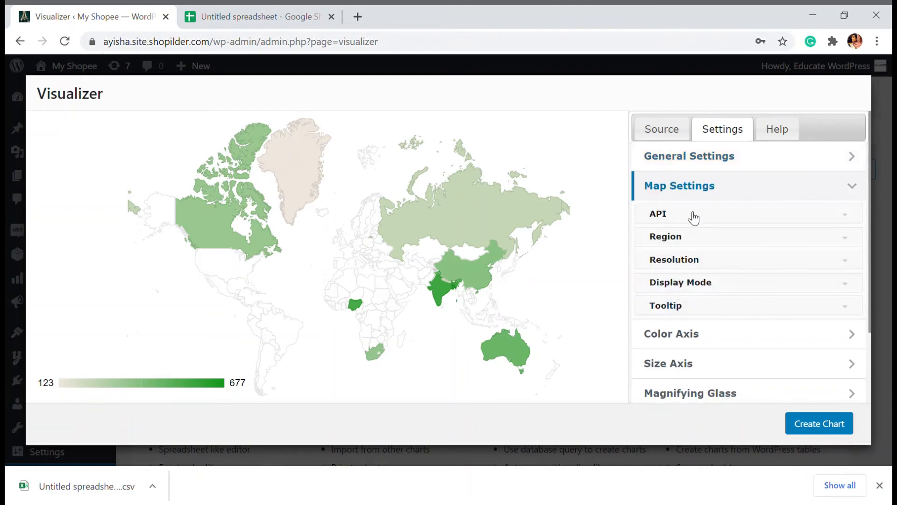
{"action": "left_click", "coordinate": [658, 214]}
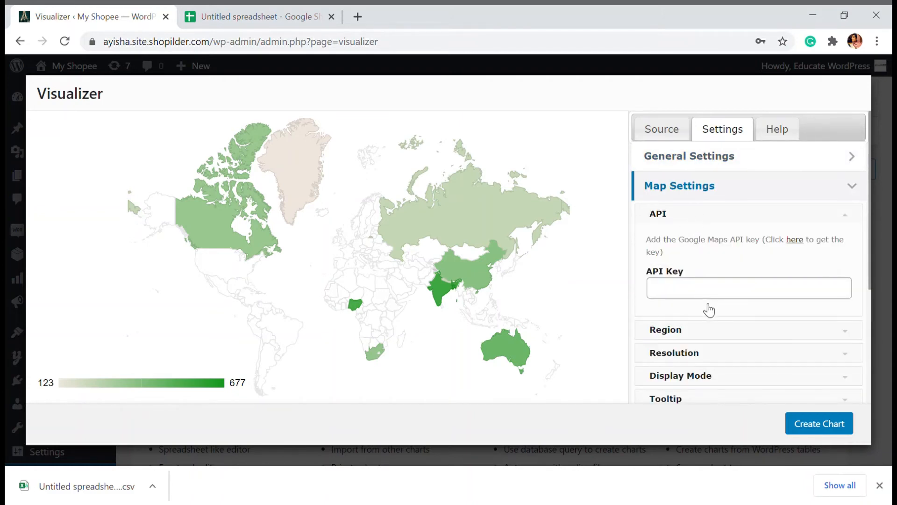
{"action": "mouse_move", "coordinate": [702, 325]}
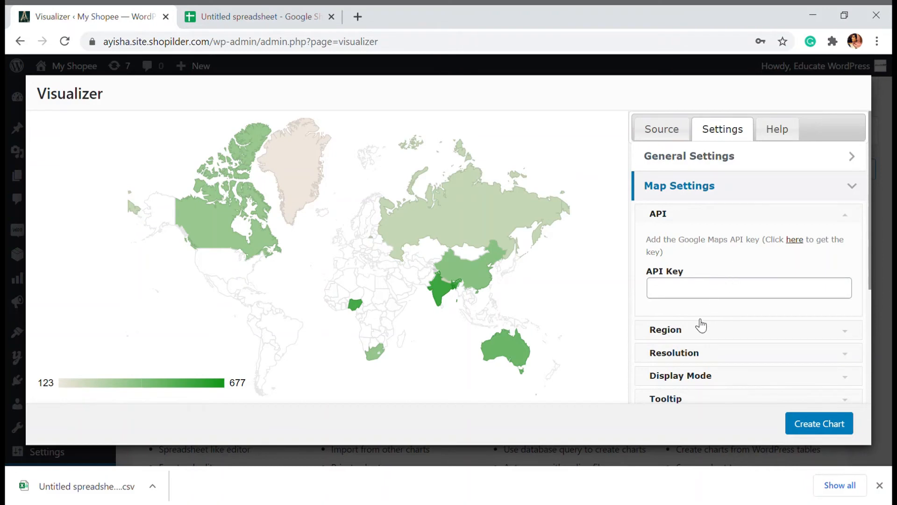
{"action": "left_click", "coordinate": [665, 329]}
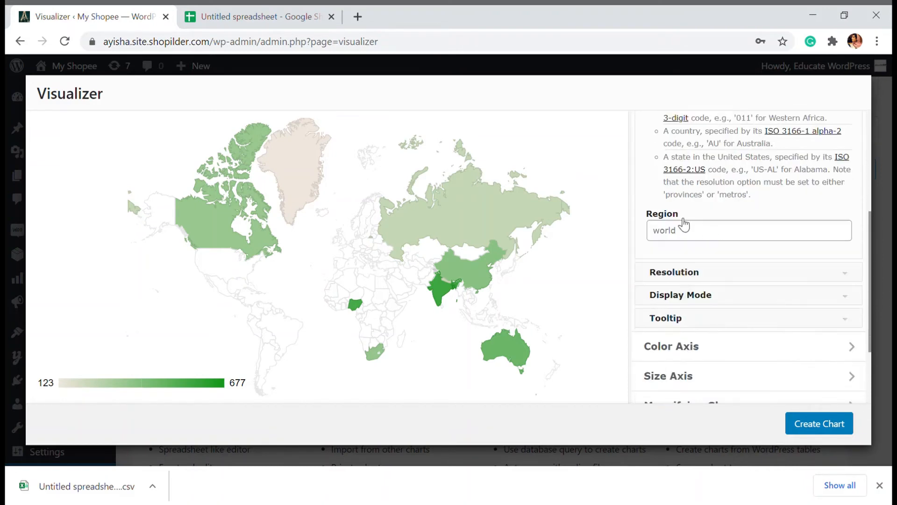
{"action": "scroll", "scroll_direction": "up", "scroll_amount": 3}
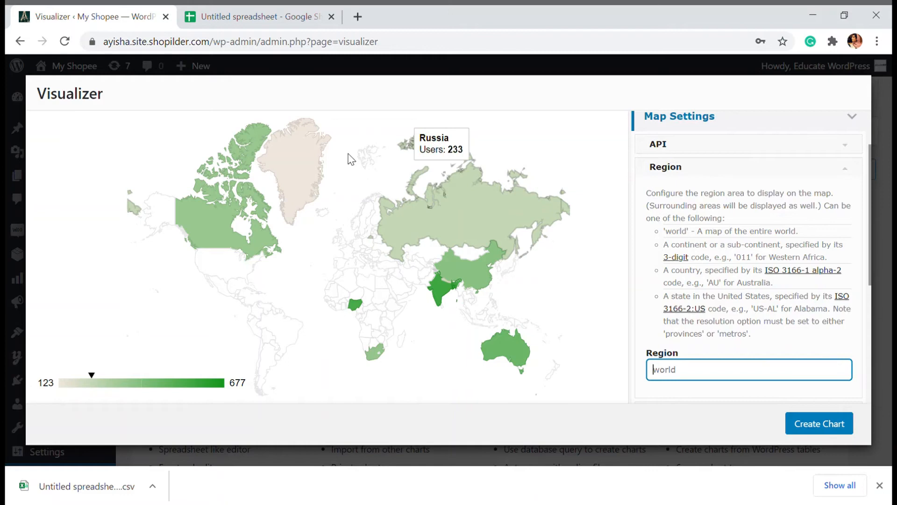
{"action": "mouse_move", "coordinate": [436, 256]}
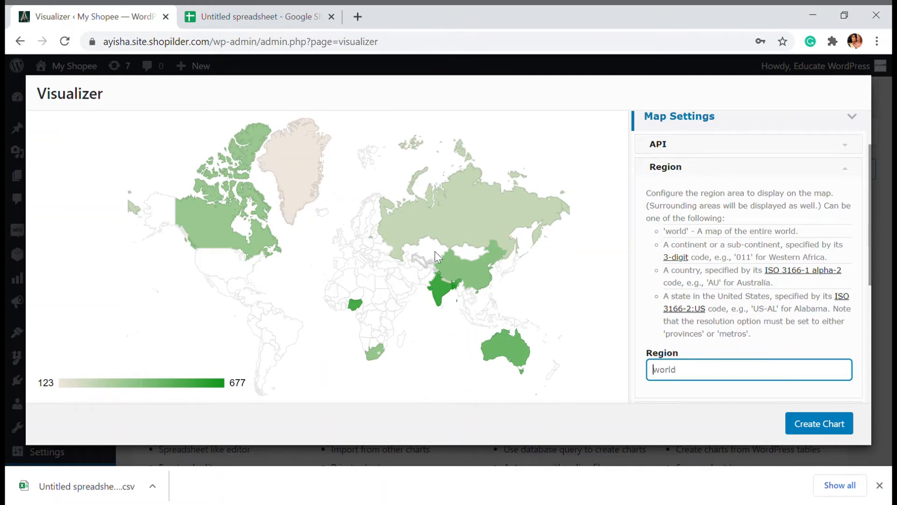
{"action": "mouse_move", "coordinate": [719, 301]}
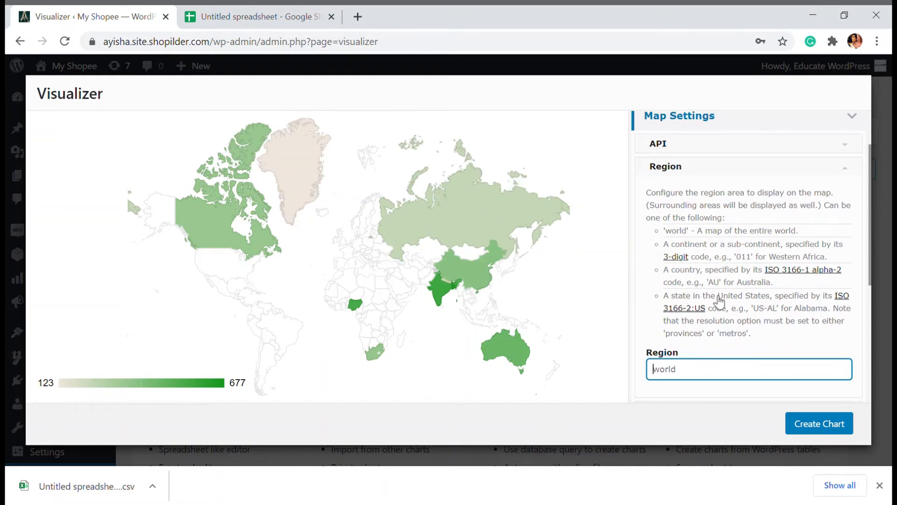
{"action": "scroll", "scroll_direction": "down", "scroll_amount": 3}
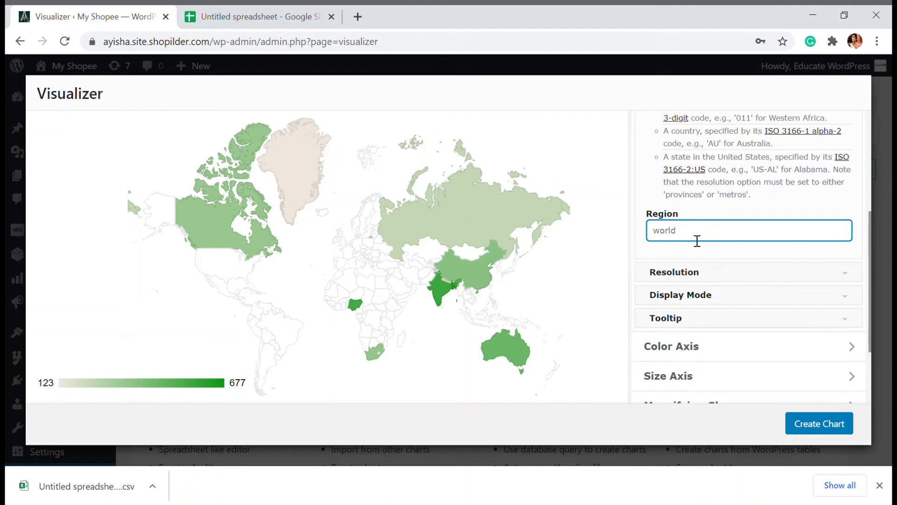
{"action": "scroll", "scroll_direction": "down", "scroll_amount": 3}
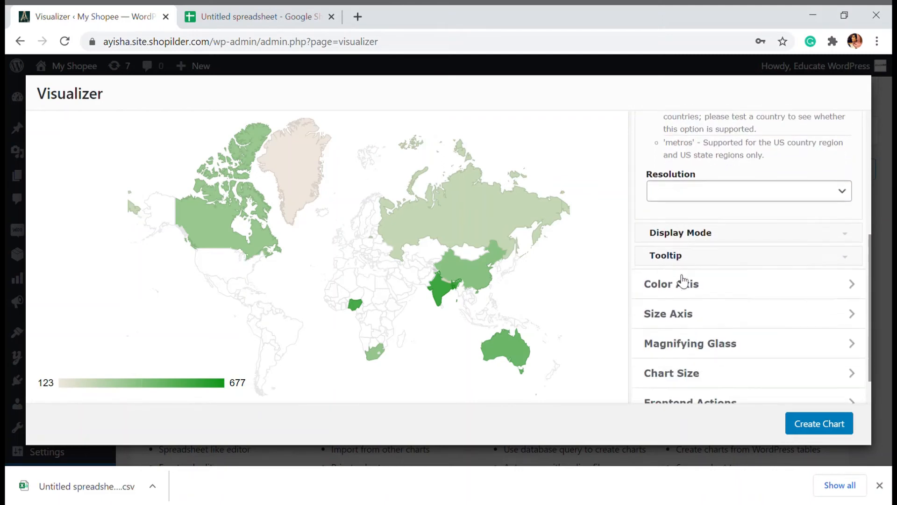
{"action": "scroll", "scroll_direction": "down", "scroll_amount": 3}
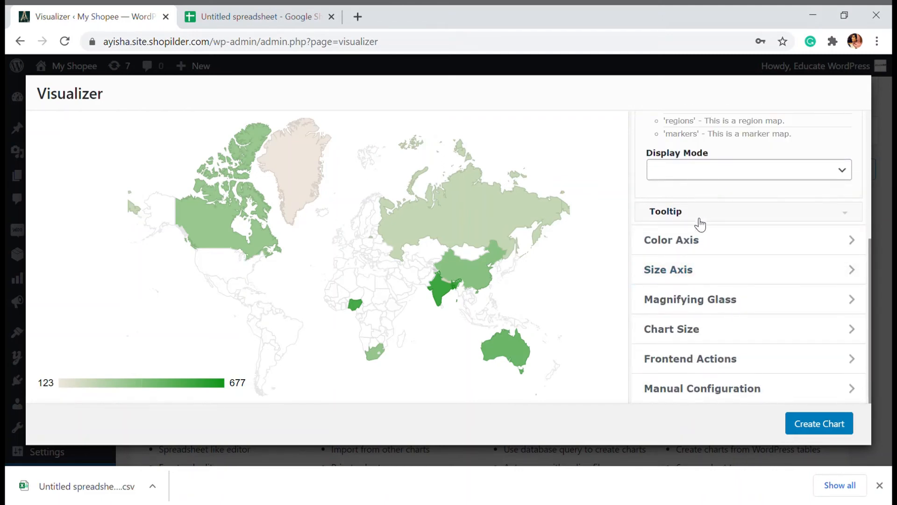
{"action": "mouse_move", "coordinate": [846, 170]}
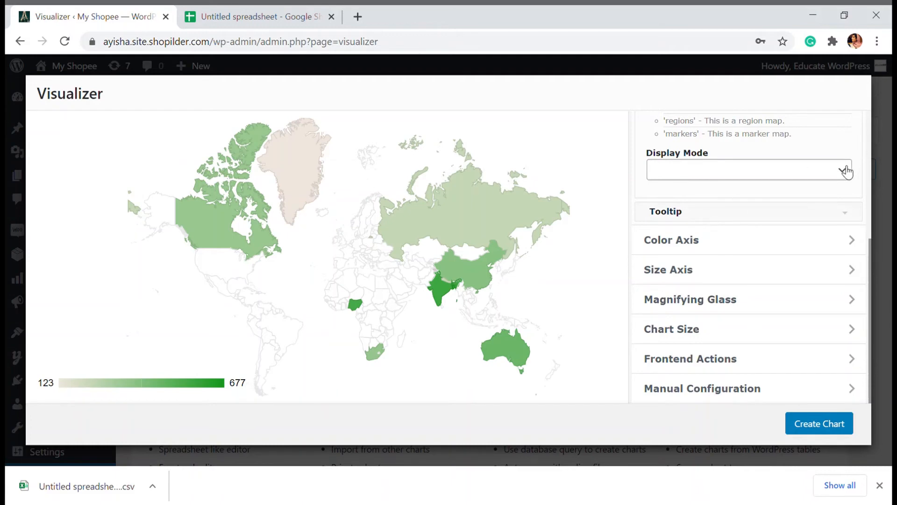
{"action": "left_click", "coordinate": [748, 169]}
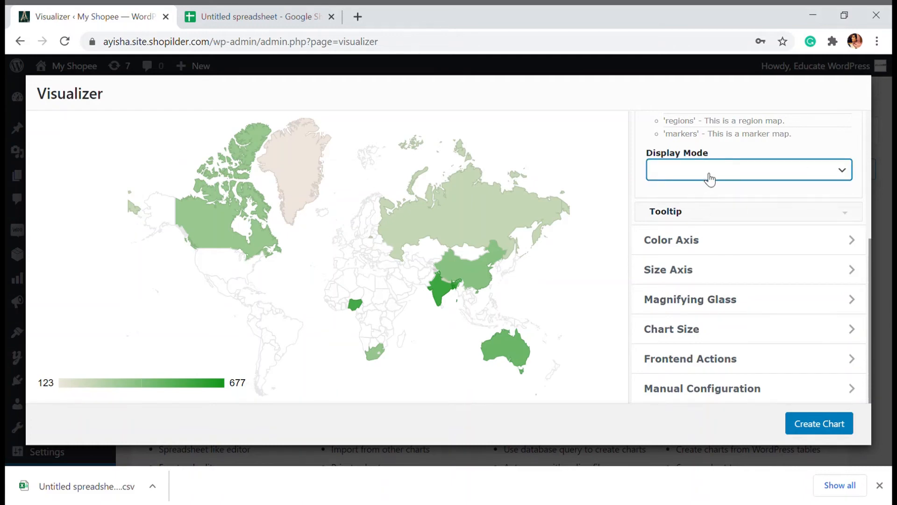
{"action": "mouse_move", "coordinate": [681, 208]}
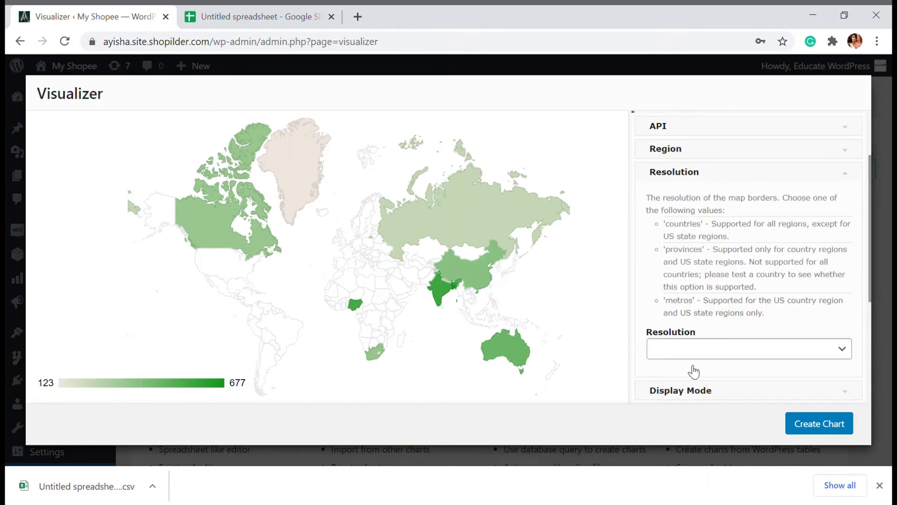
{"action": "scroll", "scroll_direction": "down", "scroll_amount": 3}
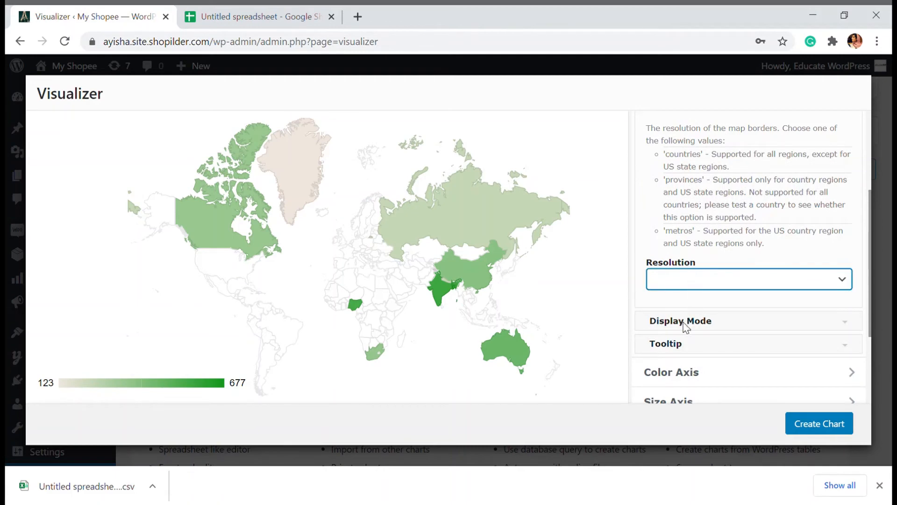
{"action": "mouse_move", "coordinate": [708, 286]}
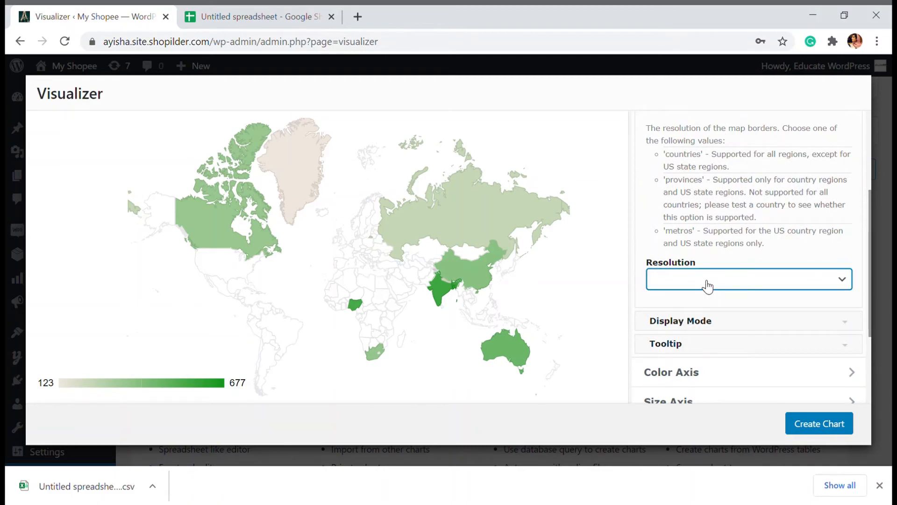
{"action": "scroll", "scroll_direction": "down", "scroll_amount": 3}
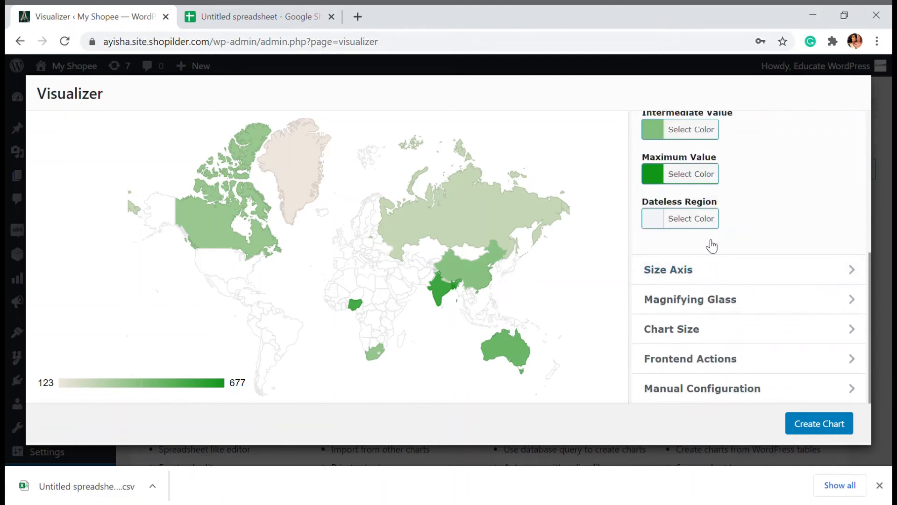
- In Color Axis, set the minimum value colour to red and the intermediate colour to yellow
{"action": "scroll", "scroll_direction": "up", "scroll_amount": 3}
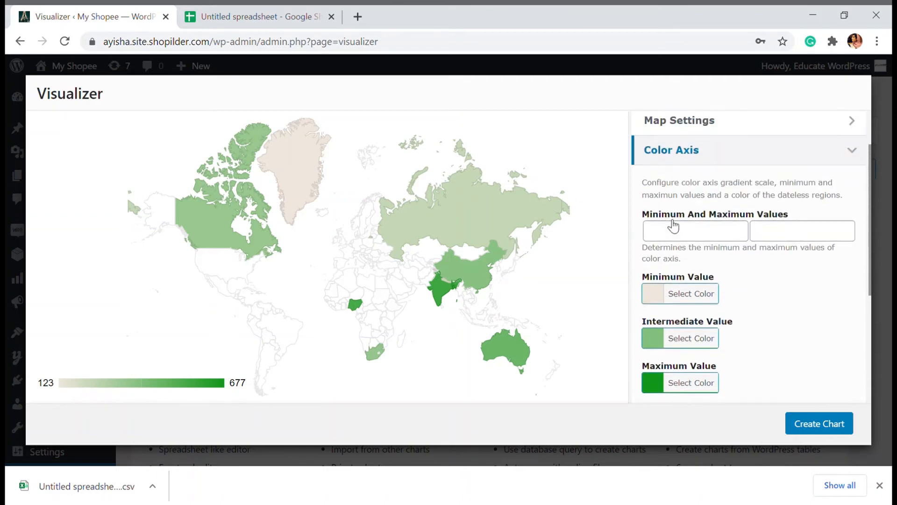
{"action": "mouse_move", "coordinate": [664, 287]}
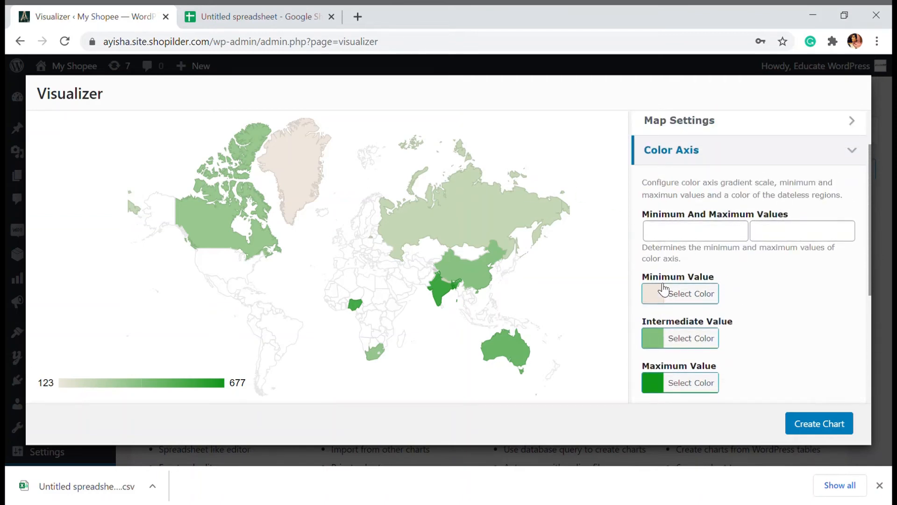
{"action": "left_click", "coordinate": [680, 337]}
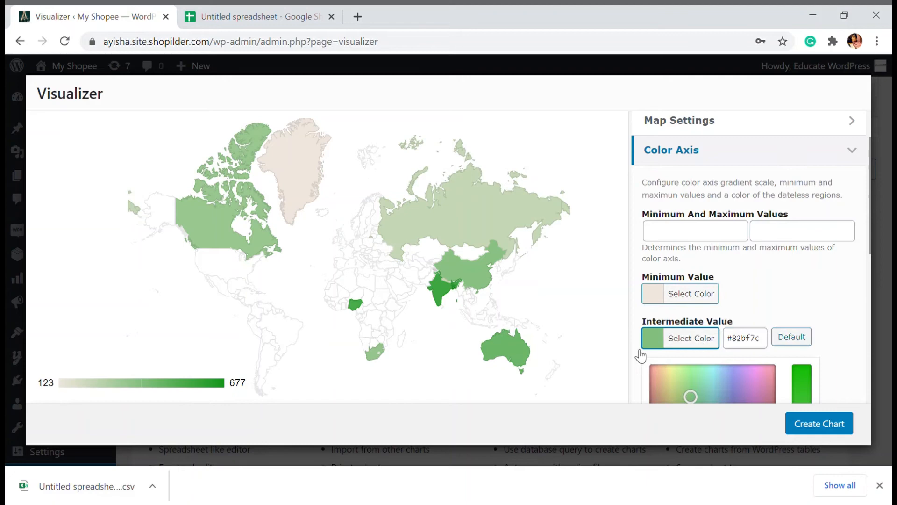
{"action": "scroll", "scroll_direction": "down", "scroll_amount": 3}
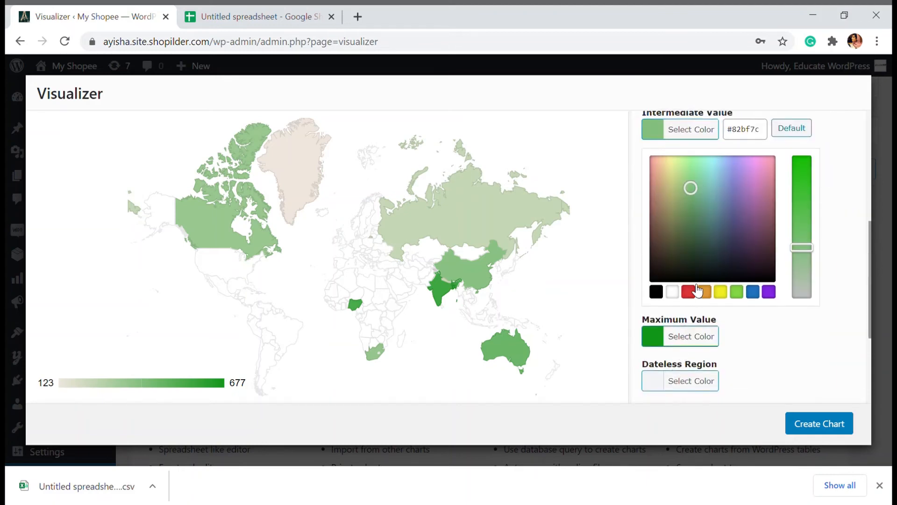
{"action": "left_click", "coordinate": [689, 292]}
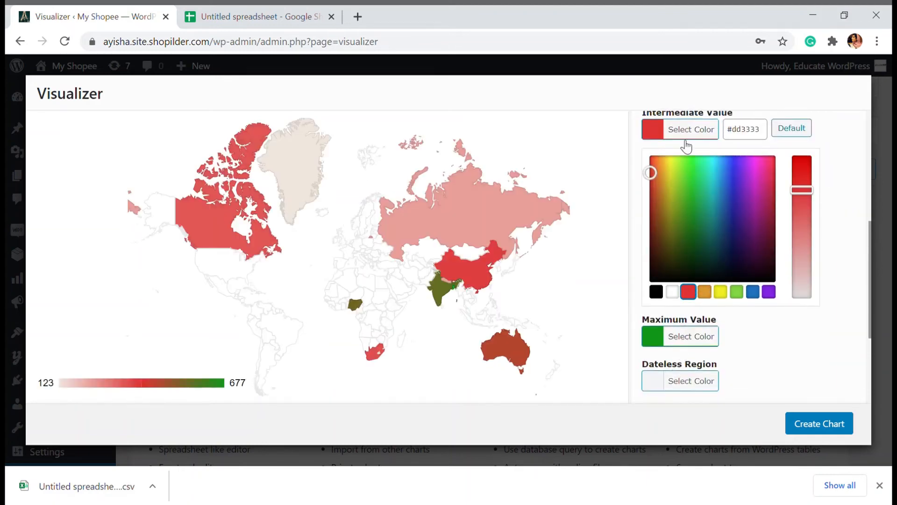
{"action": "left_click", "coordinate": [680, 336]}
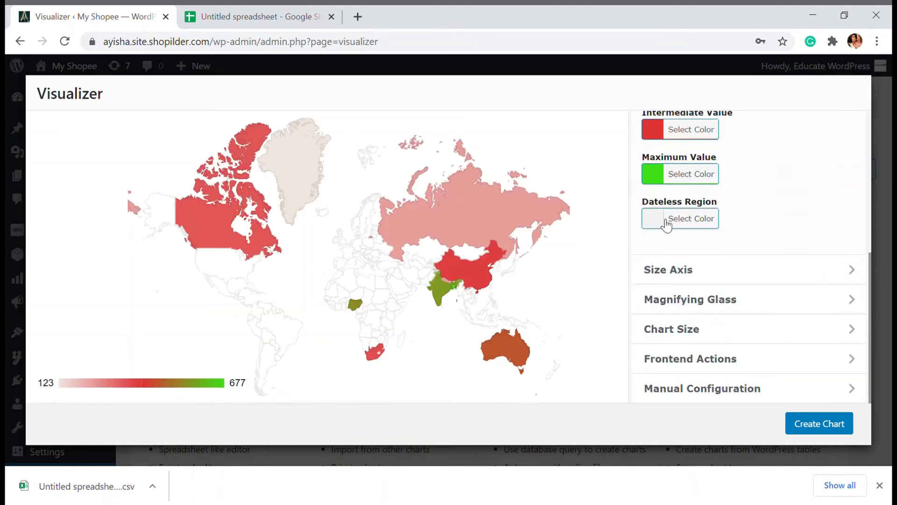
{"action": "left_click", "coordinate": [680, 218]}
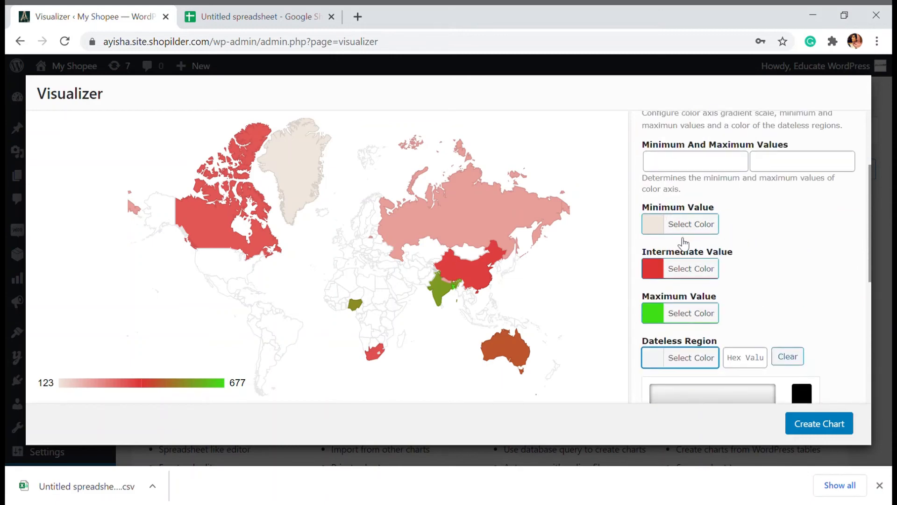
{"action": "left_click", "coordinate": [680, 224]}
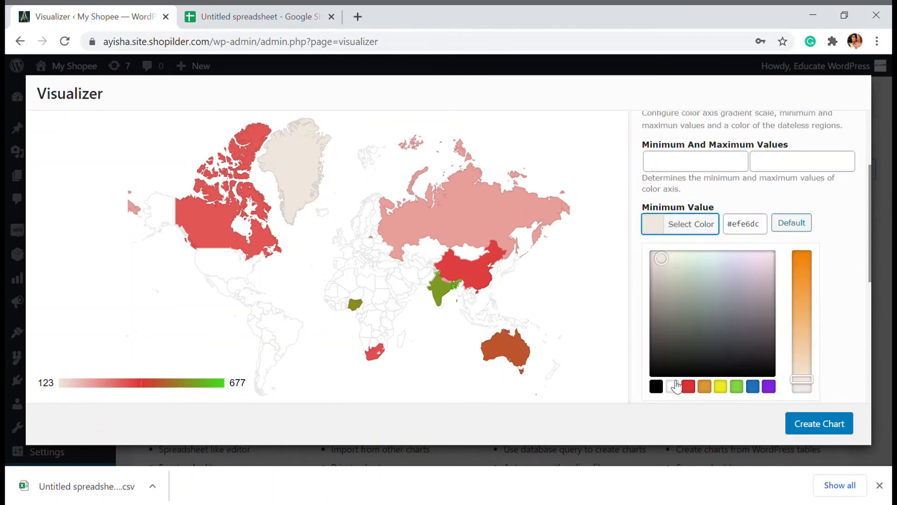
{"action": "left_click", "coordinate": [688, 387]}
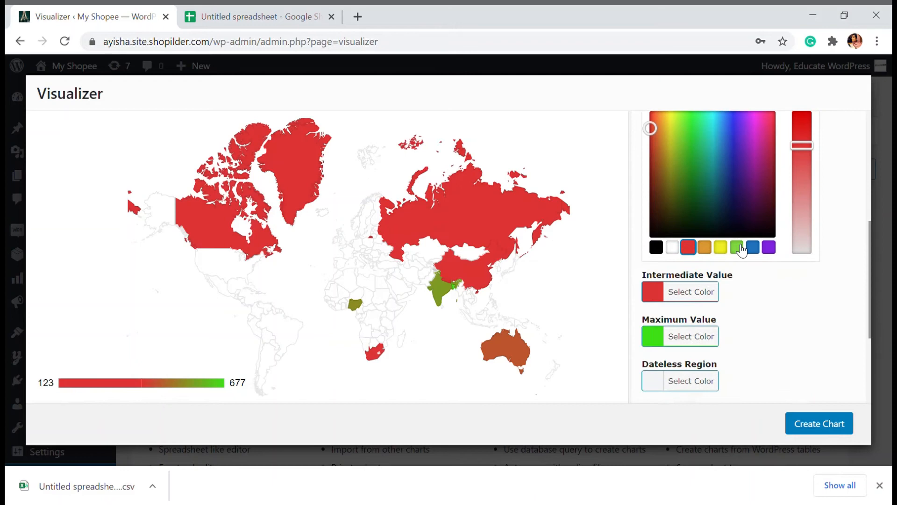
{"action": "scroll", "scroll_direction": "down", "scroll_amount": 3}
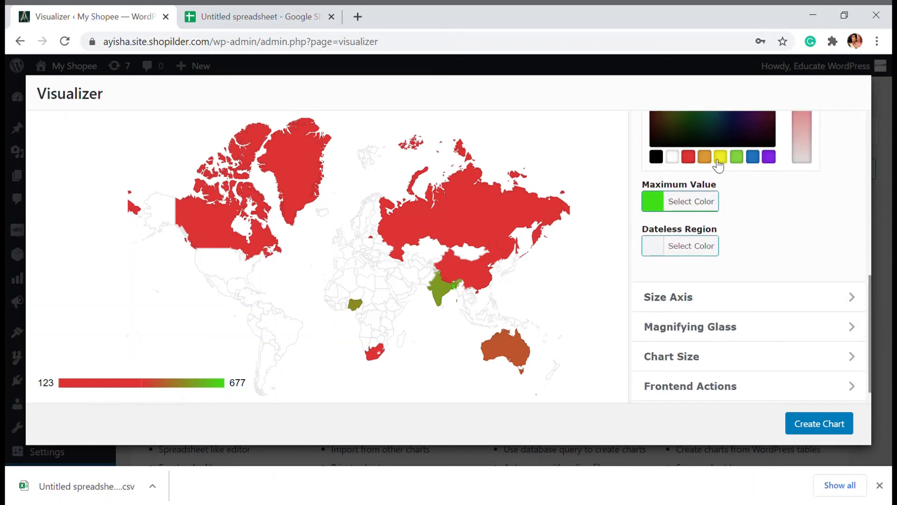
{"action": "left_click", "coordinate": [720, 157]}
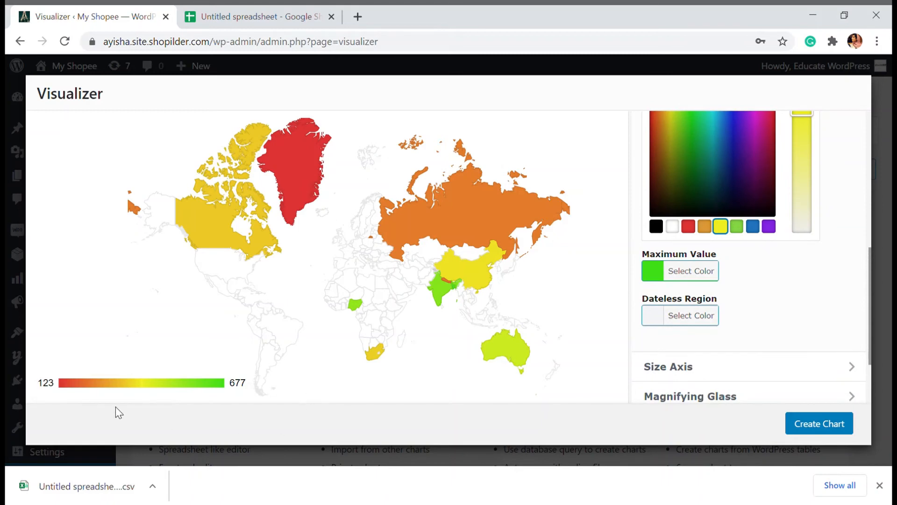
{"action": "mouse_move", "coordinate": [188, 272]}
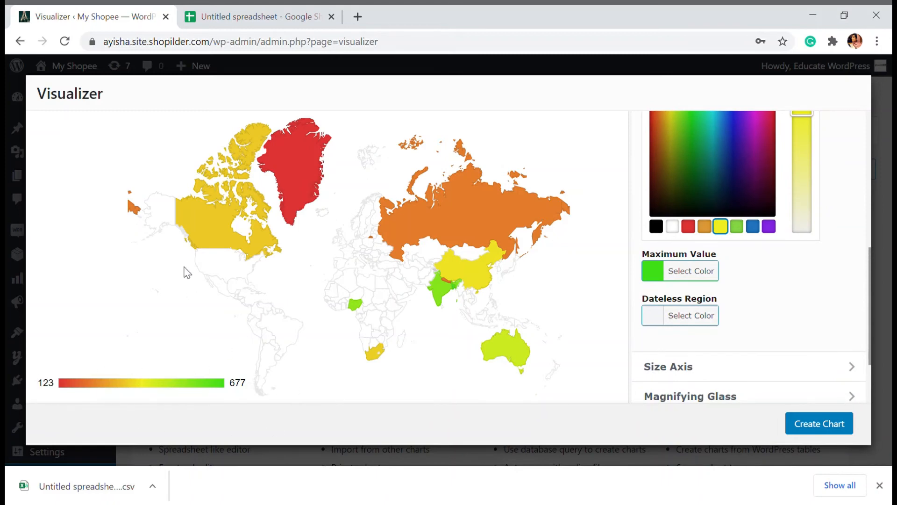
{"action": "mouse_move", "coordinate": [342, 244]}
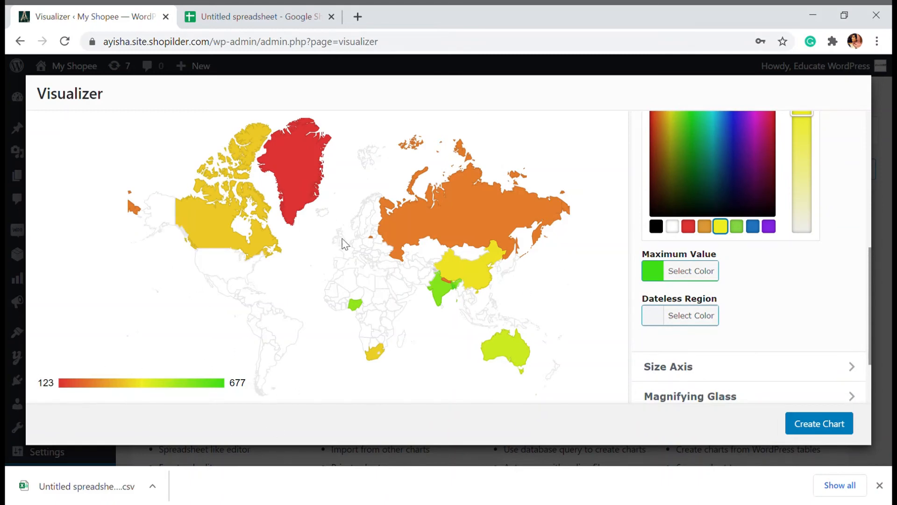
{"action": "mouse_move", "coordinate": [337, 244]}
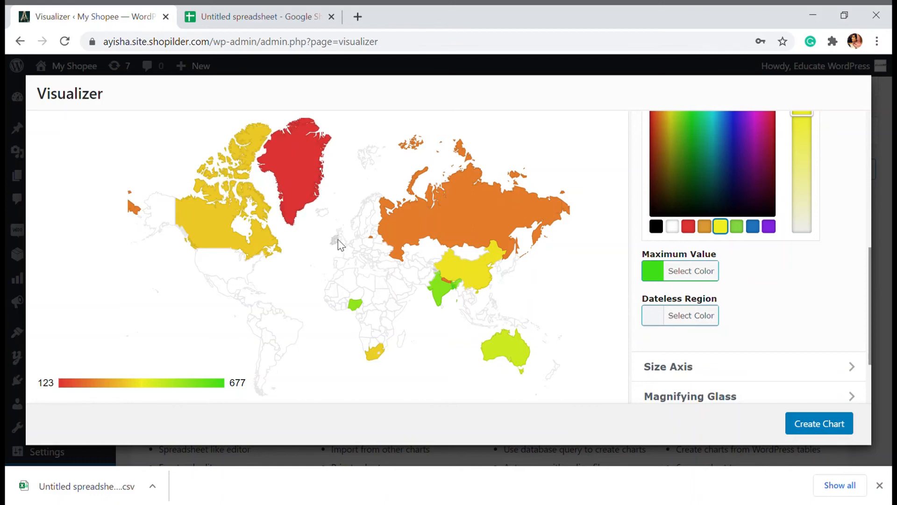
{"action": "scroll", "scroll_direction": "down", "scroll_amount": 3}
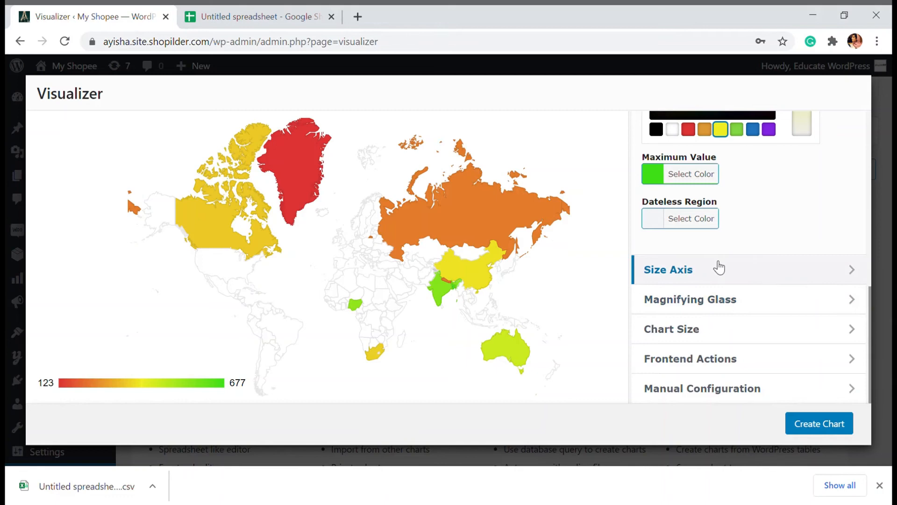
- Enable the Magnifying Glass under Size Axis and change its zoom factor from 5.0 to 25.0
{"action": "left_click", "coordinate": [668, 270]}
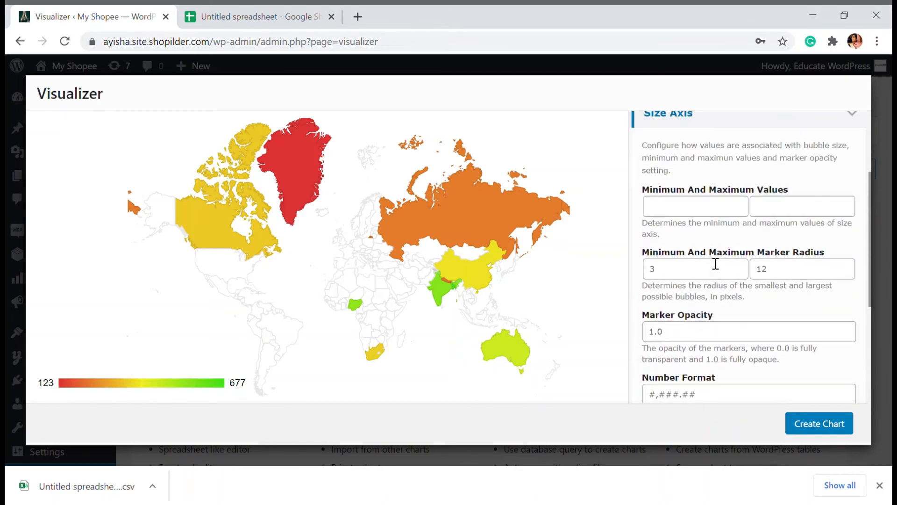
{"action": "mouse_move", "coordinate": [709, 252]}
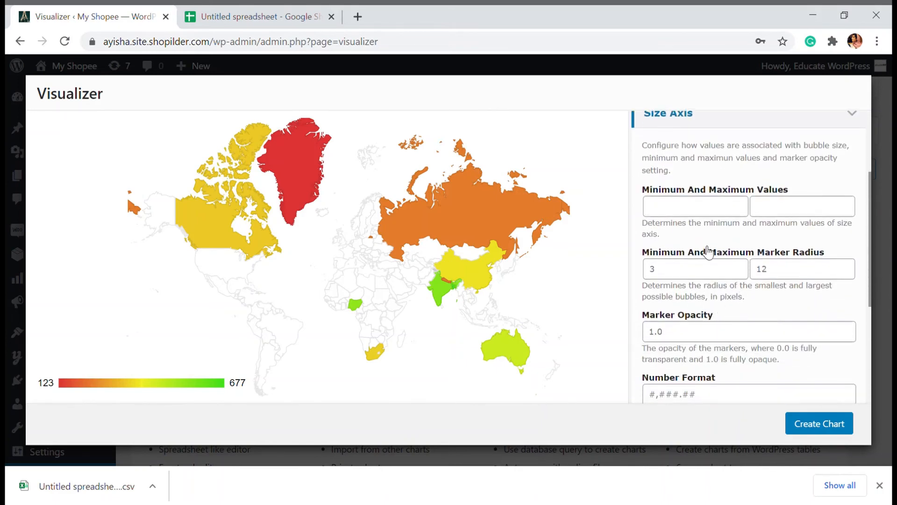
{"action": "scroll", "scroll_direction": "down", "scroll_amount": 3}
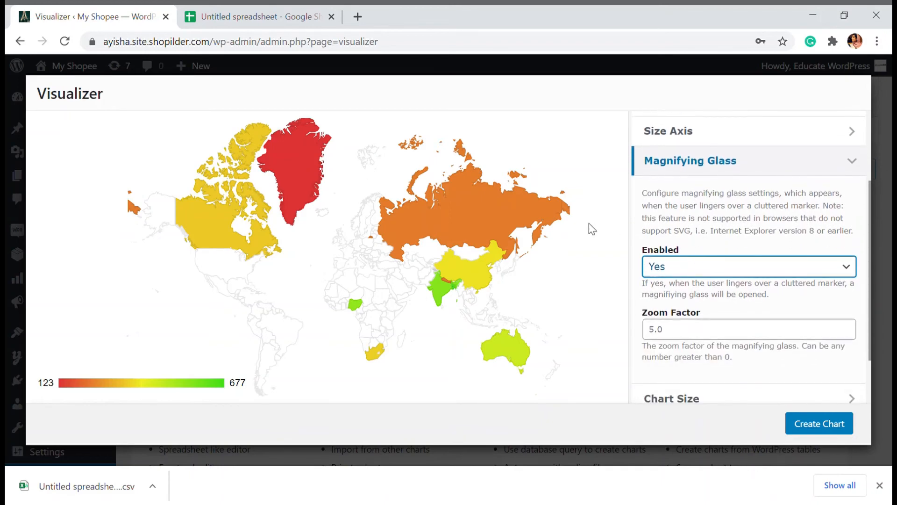
{"action": "mouse_move", "coordinate": [462, 211]}
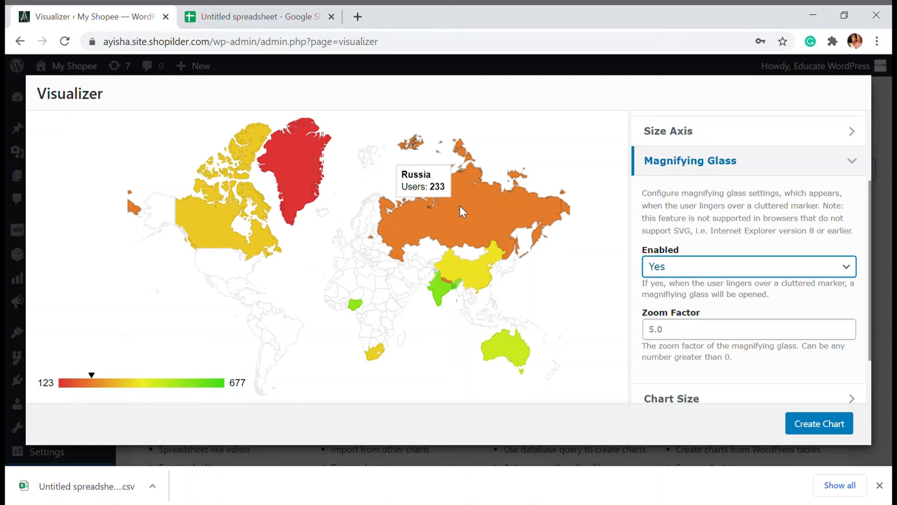
{"action": "left_click", "coordinate": [747, 328]}
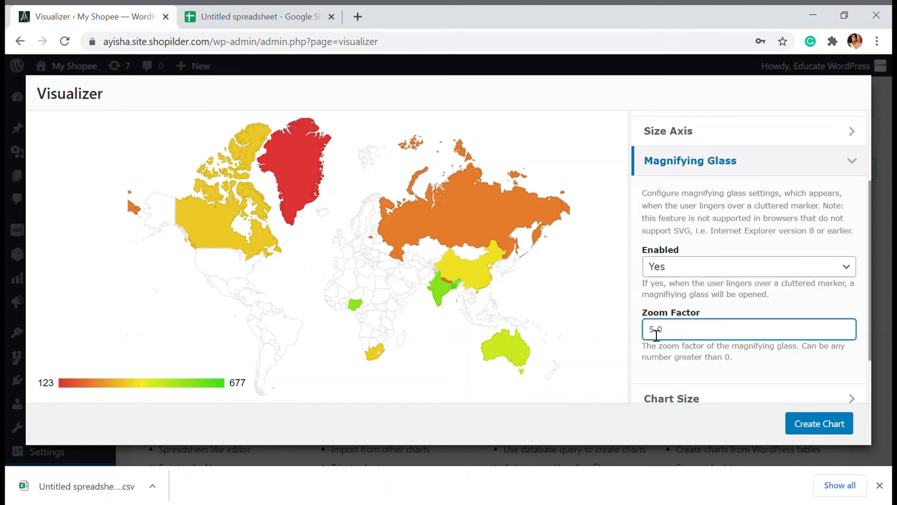
{"action": "type", "text": "2"}
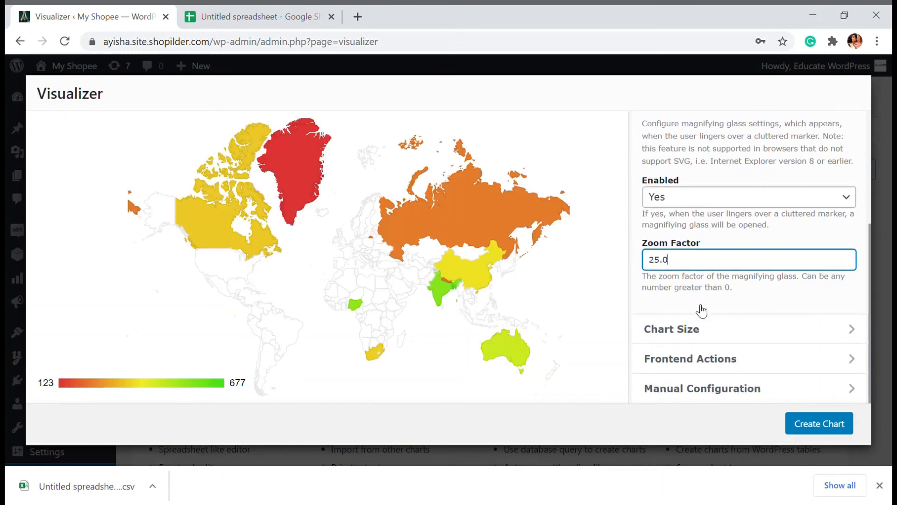
{"action": "mouse_move", "coordinate": [497, 286]}
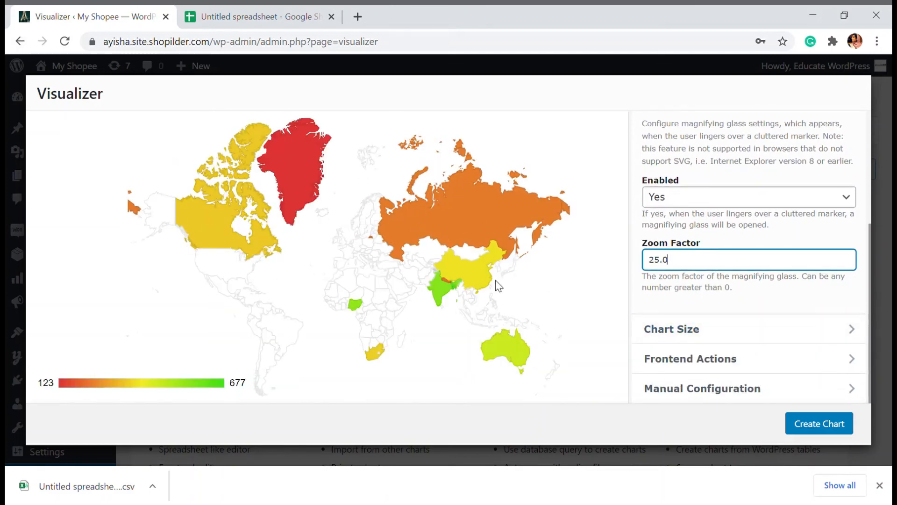
{"action": "mouse_move", "coordinate": [615, 234]}
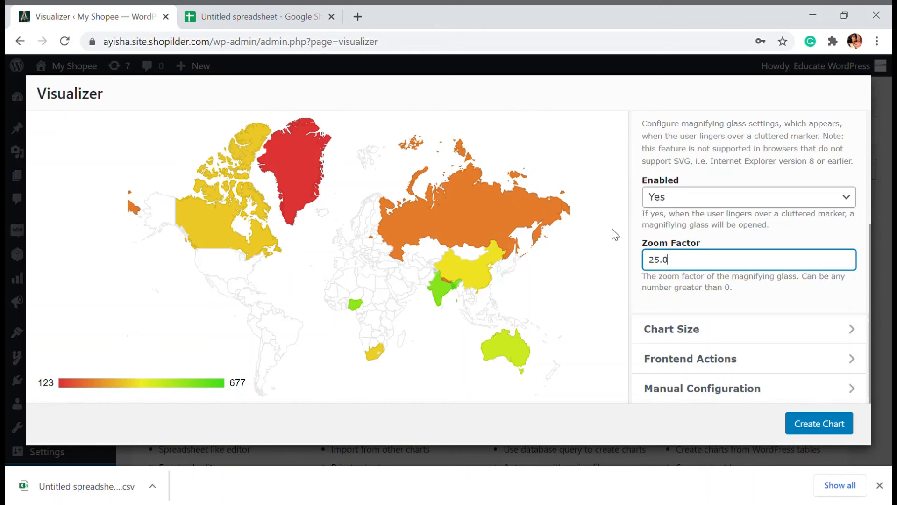
- Review Chart Size, Frontend Actions and Manual Configuration settings, then save with Create Chart
{"action": "scroll", "scroll_direction": "down", "scroll_amount": 3}
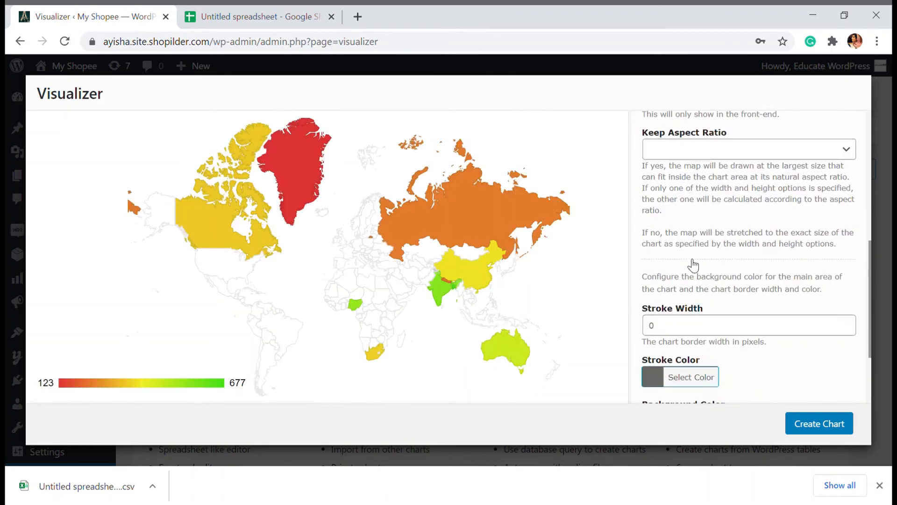
{"action": "scroll", "scroll_direction": "up", "scroll_amount": 3}
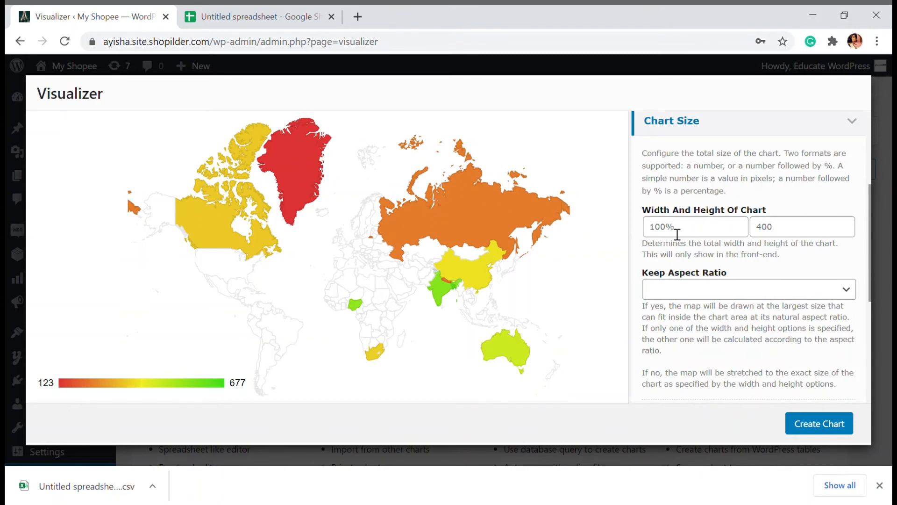
{"action": "scroll", "scroll_direction": "down", "scroll_amount": 3}
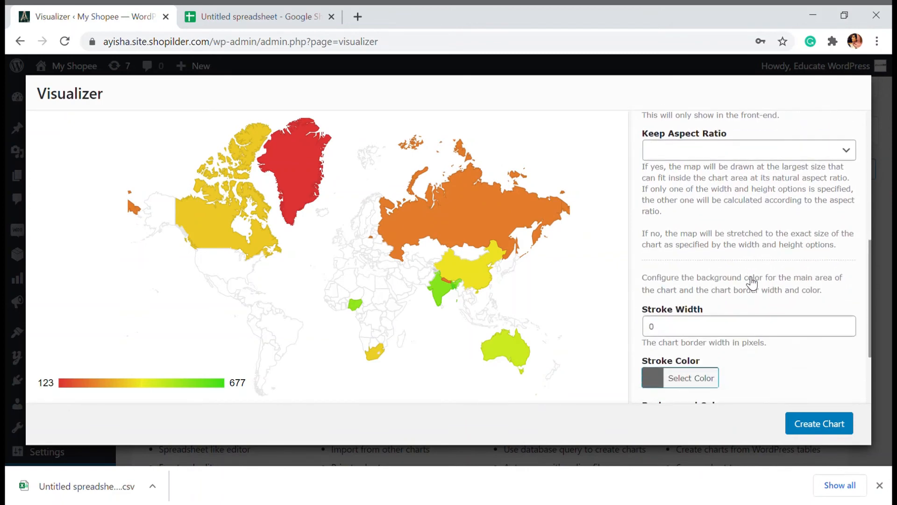
{"action": "scroll", "scroll_direction": "down", "scroll_amount": 3}
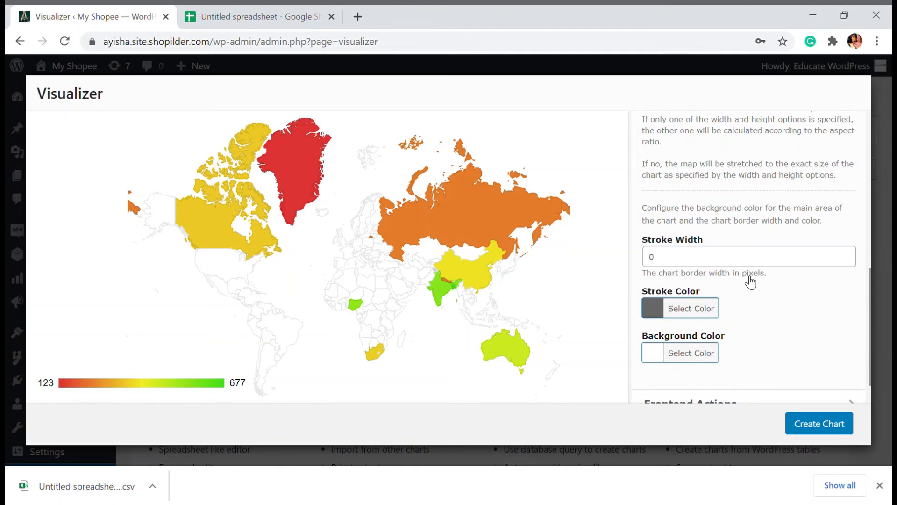
{"action": "scroll", "scroll_direction": "down", "scroll_amount": 3}
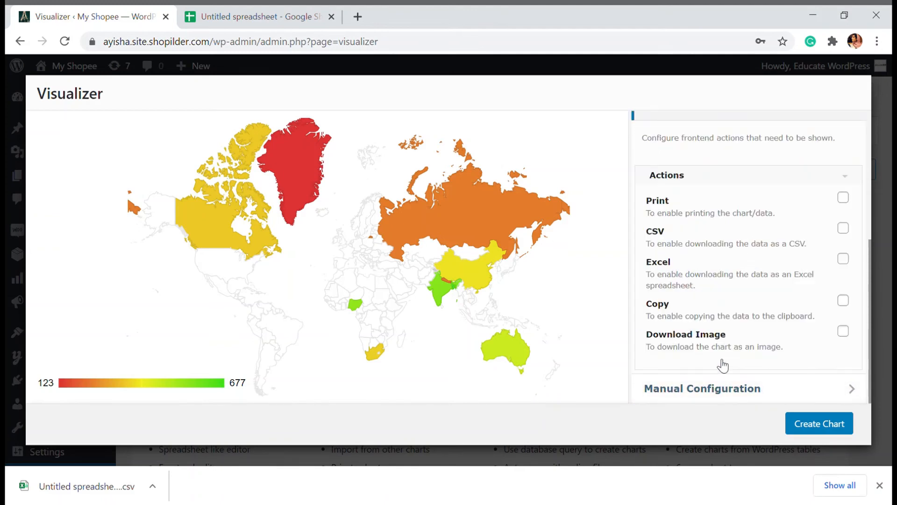
{"action": "left_click", "coordinate": [702, 388]}
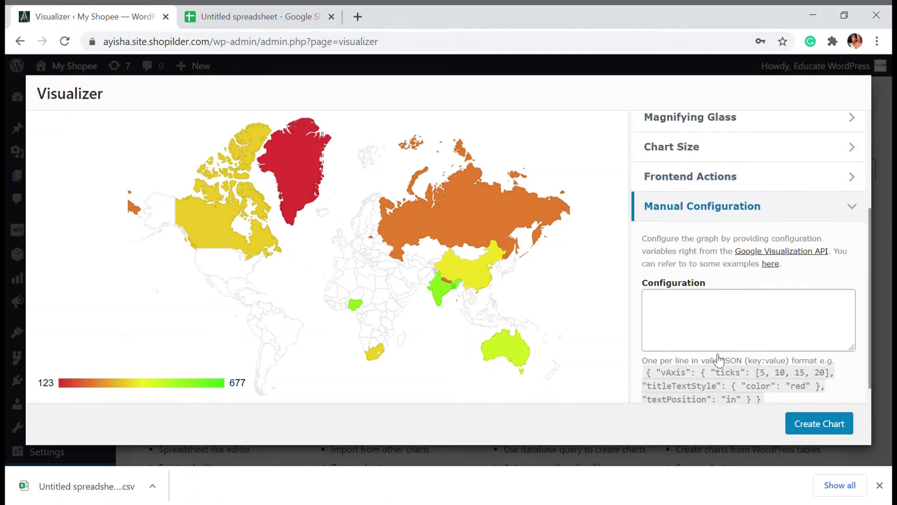
{"action": "scroll", "scroll_direction": "down", "scroll_amount": 3}
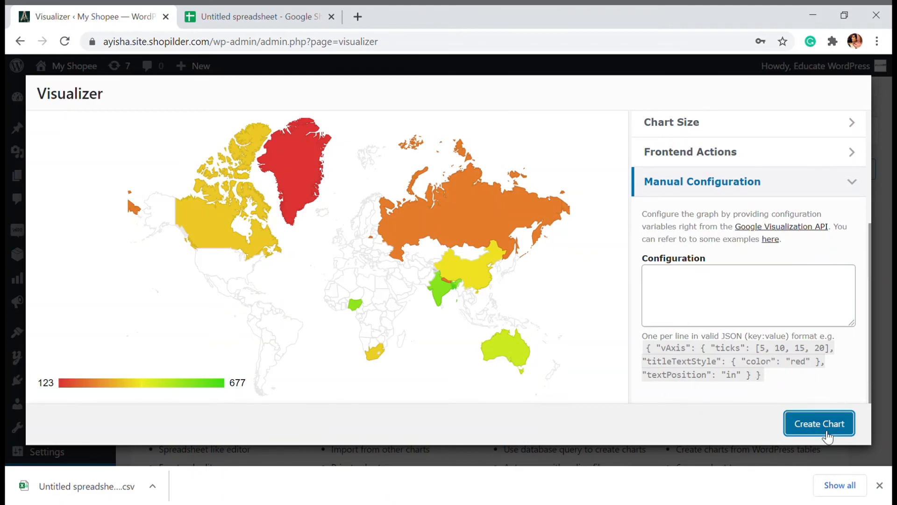
{"action": "left_click", "coordinate": [819, 423]}
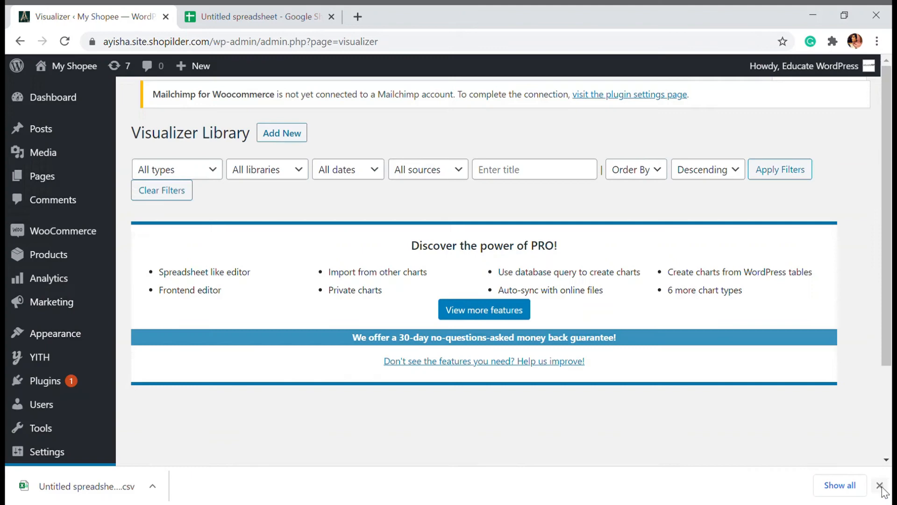
- Dismiss the downloads bar, review the USer Analytics chart in the library, and start a new post
{"action": "left_click", "coordinate": [887, 485]}
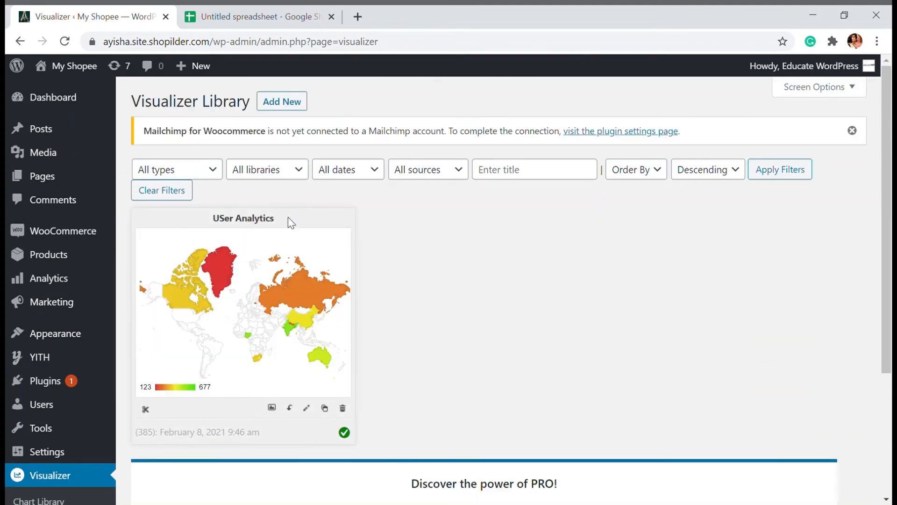
{"action": "scroll", "scroll_direction": "down", "scroll_amount": 3}
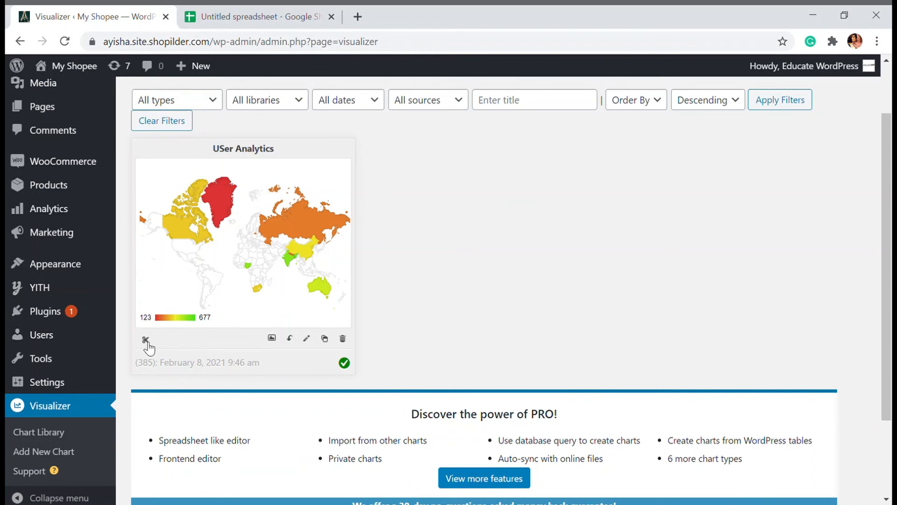
{"action": "mouse_move", "coordinate": [256, 380]}
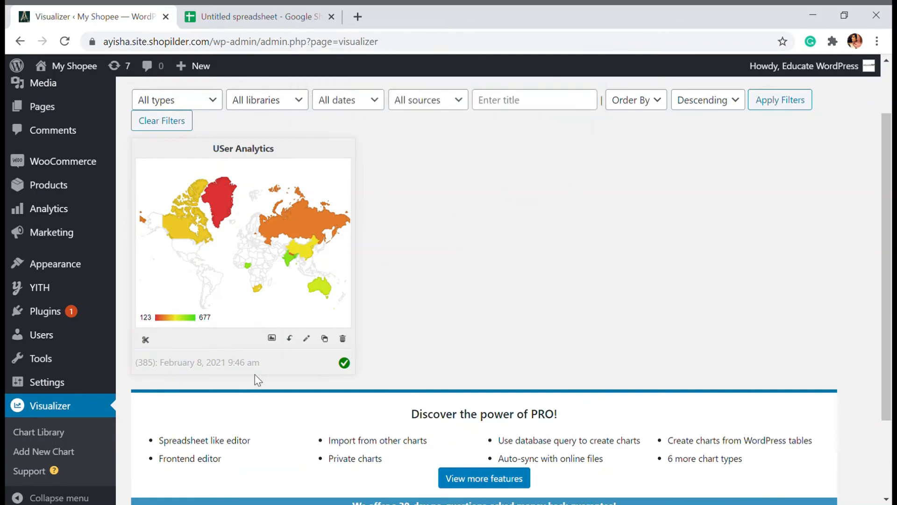
{"action": "scroll", "scroll_direction": "up", "scroll_amount": 3}
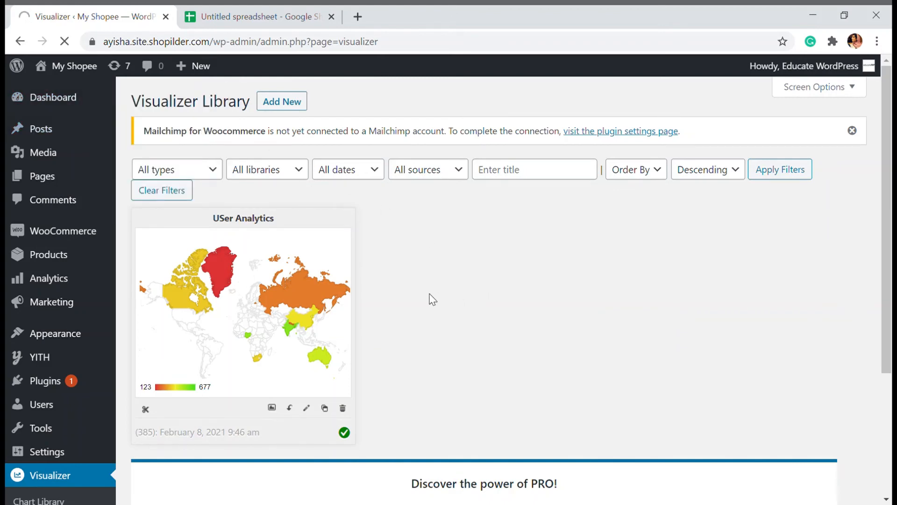
{"action": "left_click", "coordinate": [193, 66]}
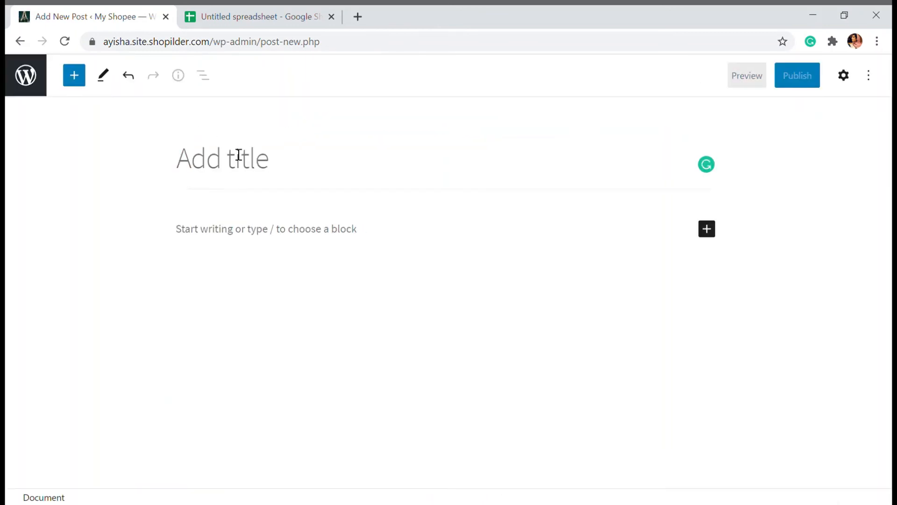
- Title the new post 'User Analytics' and insert a Visualizer Chart block below the title
{"action": "type", "text": "User"}
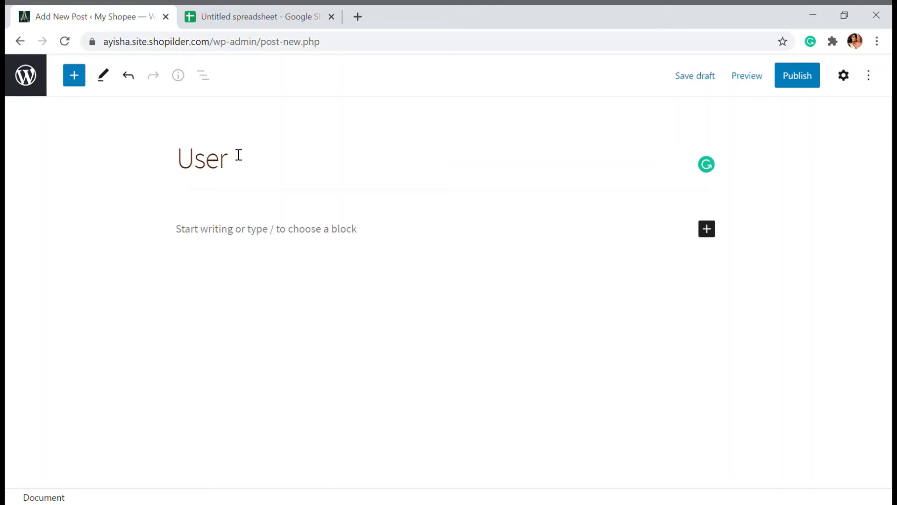
{"action": "type", "text": "Analytics"}
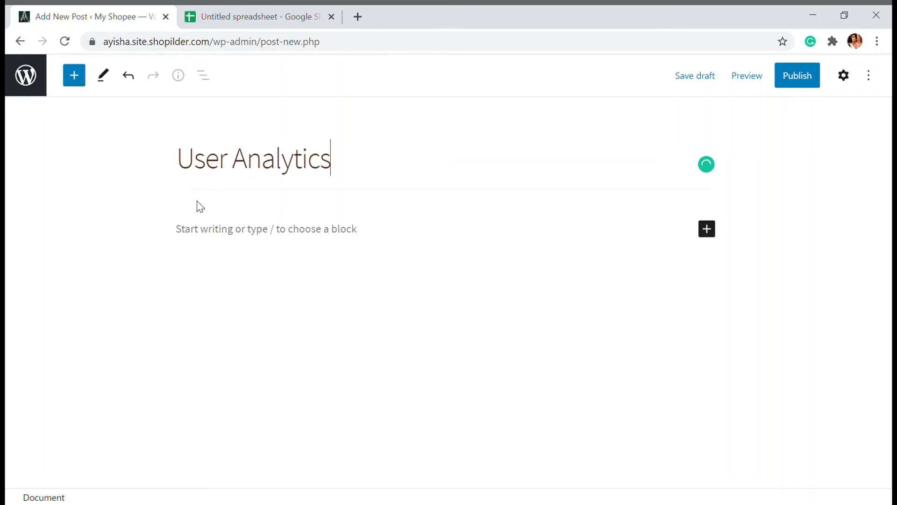
{"action": "left_click", "coordinate": [706, 229]}
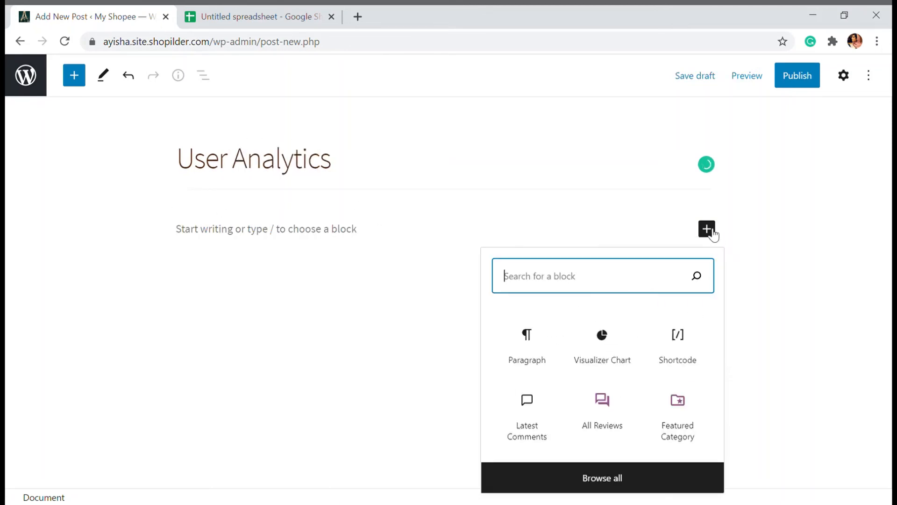
{"action": "mouse_move", "coordinate": [650, 306]}
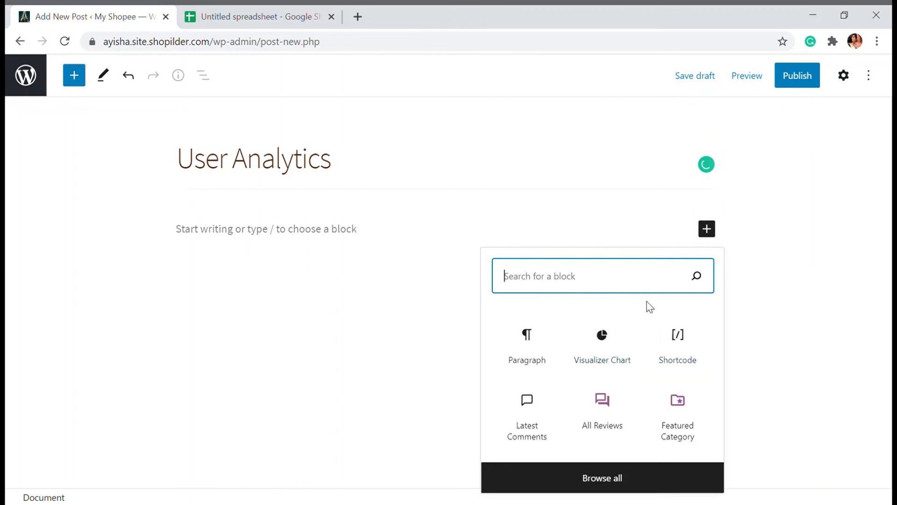
{"action": "mouse_move", "coordinate": [595, 314]}
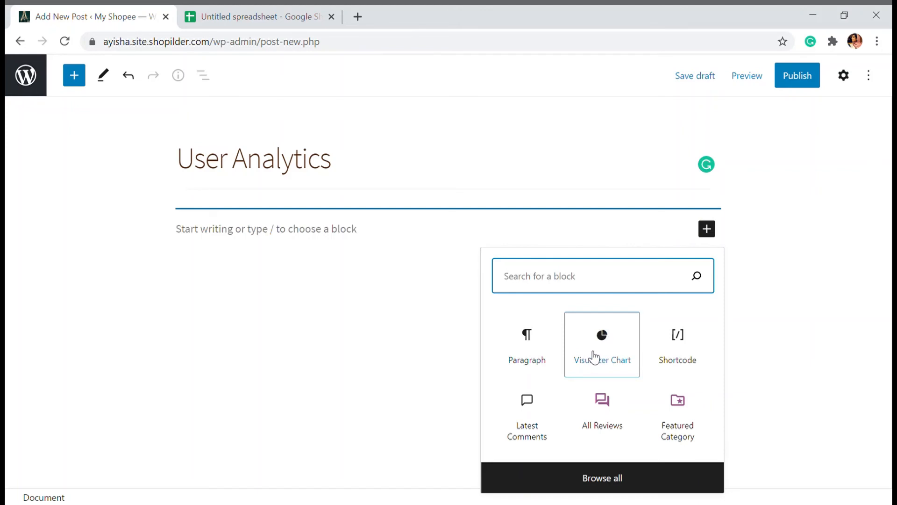
{"action": "left_click", "coordinate": [601, 343]}
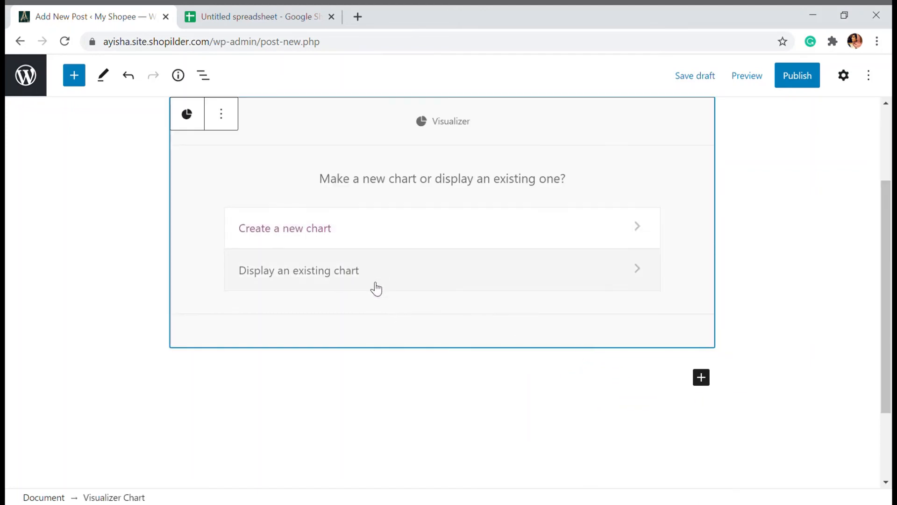
- Choose an existing chart and convert the block into a Shortcode block with chart id 385
{"action": "left_click", "coordinate": [298, 270]}
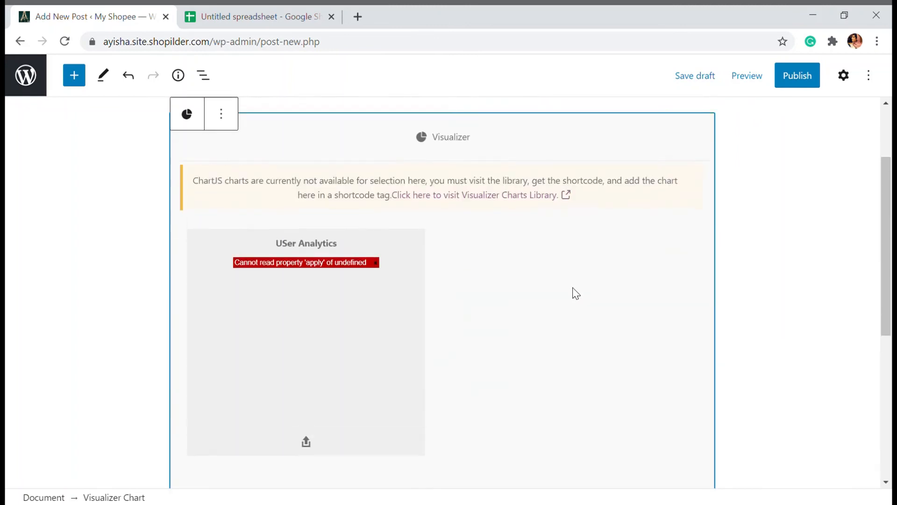
{"action": "left_click", "coordinate": [221, 114]}
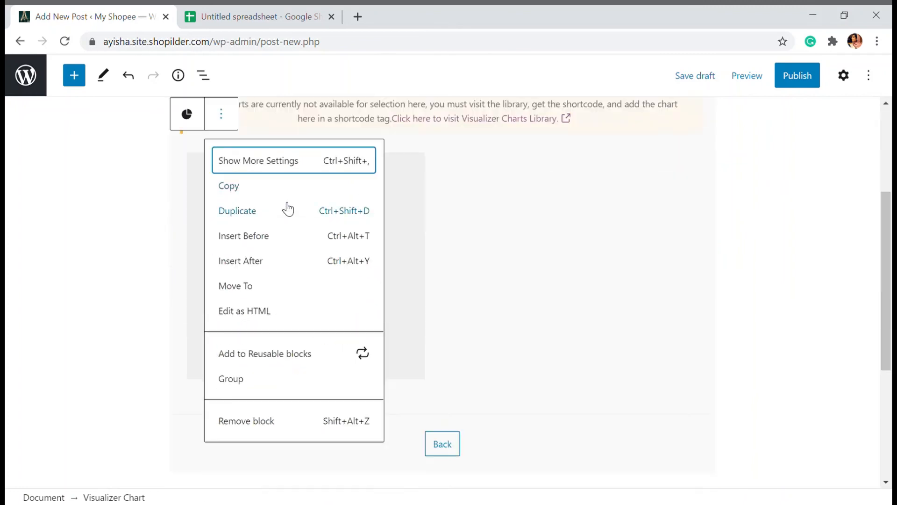
{"action": "left_click", "coordinate": [245, 421]}
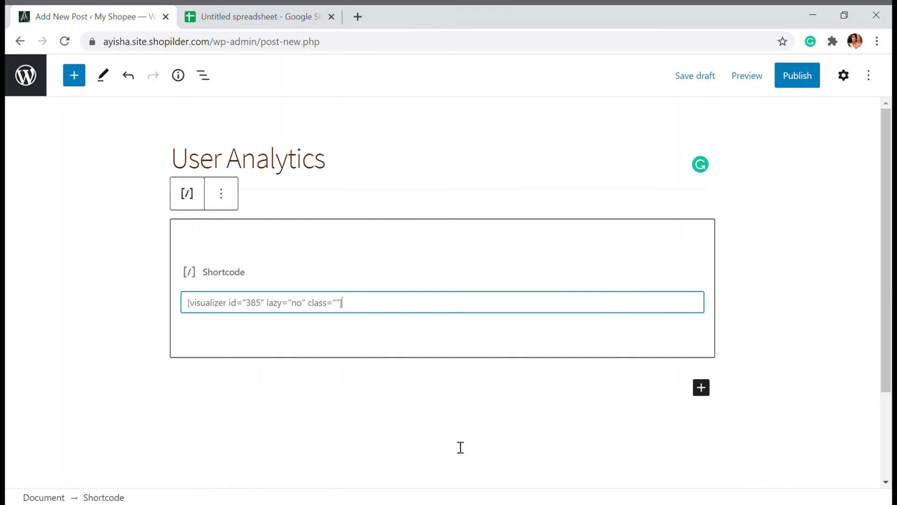
{"action": "mouse_move", "coordinate": [797, 85]}
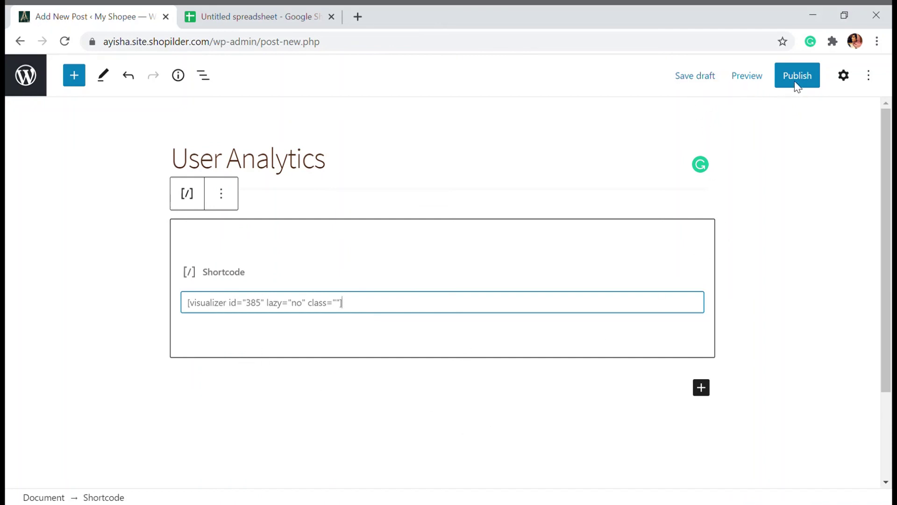
- Publish the User Analytics post and open it from the View Post notice
{"action": "left_click", "coordinate": [796, 75]}
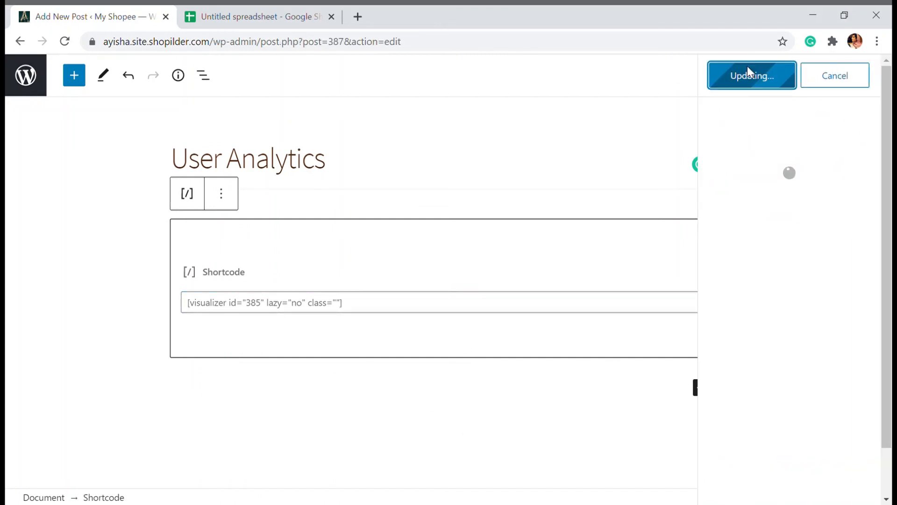
{"action": "mouse_move", "coordinate": [785, 199]}
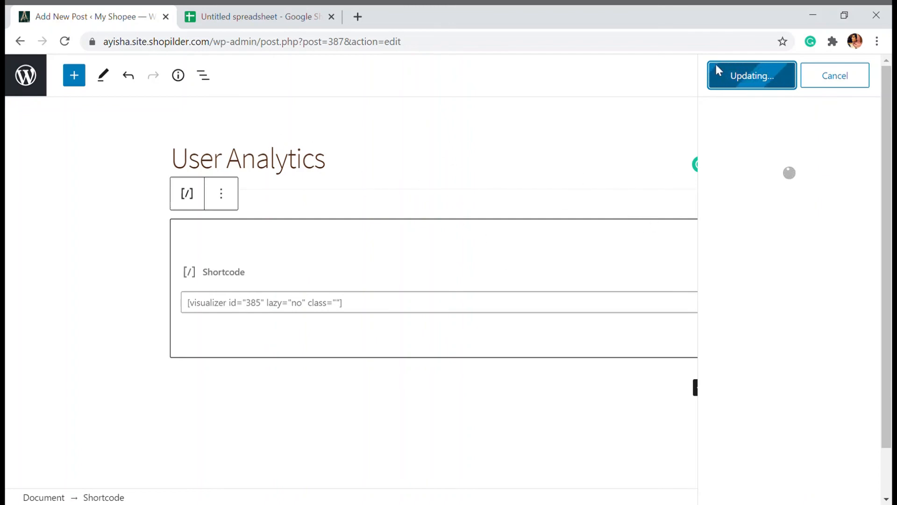
{"action": "mouse_move", "coordinate": [709, 156]}
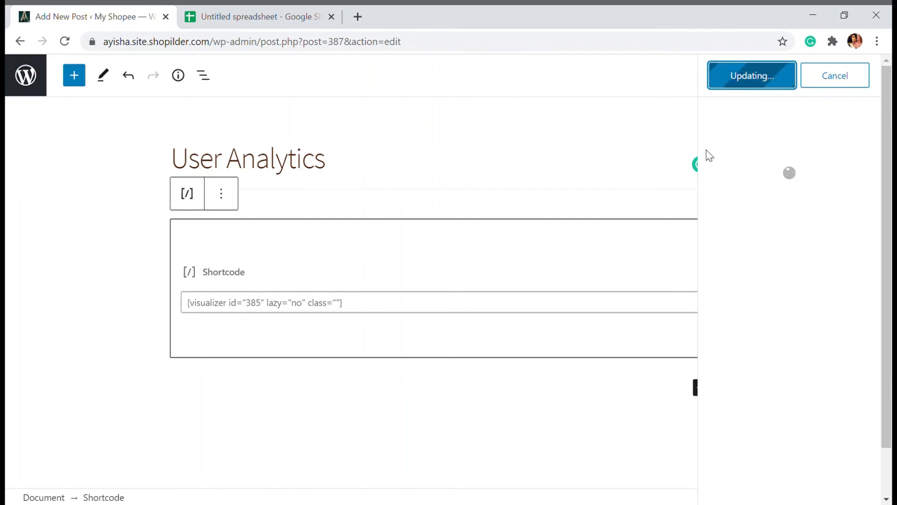
{"action": "mouse_move", "coordinate": [648, 147]}
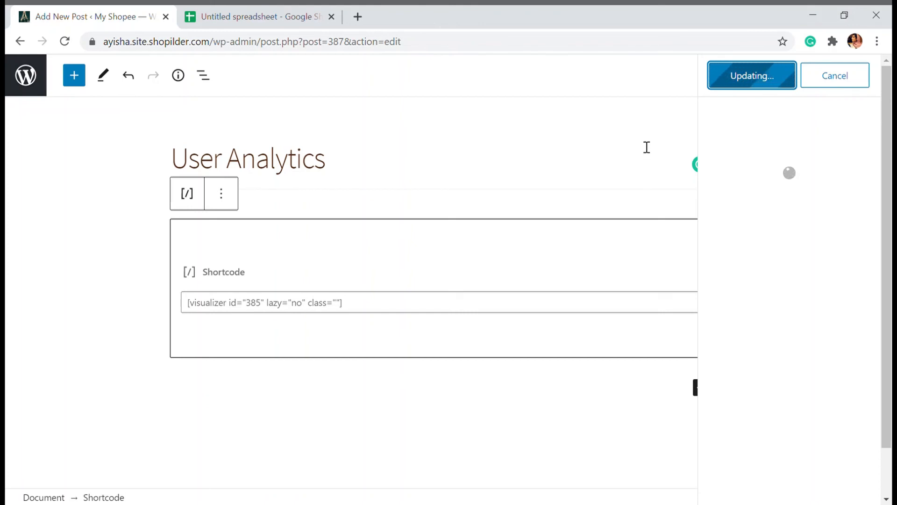
{"action": "left_click", "coordinate": [752, 74]}
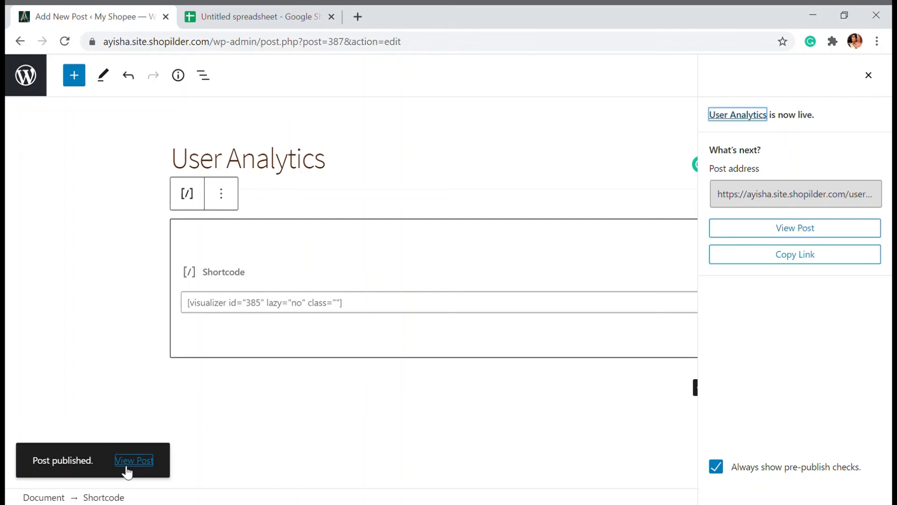
{"action": "left_click", "coordinate": [134, 460]}
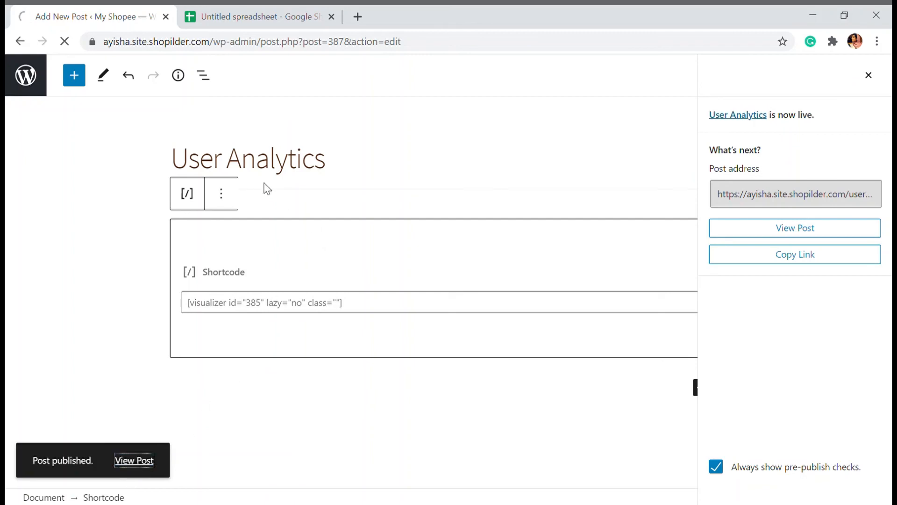
- Scroll the live post to check the world map, including Canada's 345 users on the 123–677 scale
{"action": "left_click", "coordinate": [794, 228]}
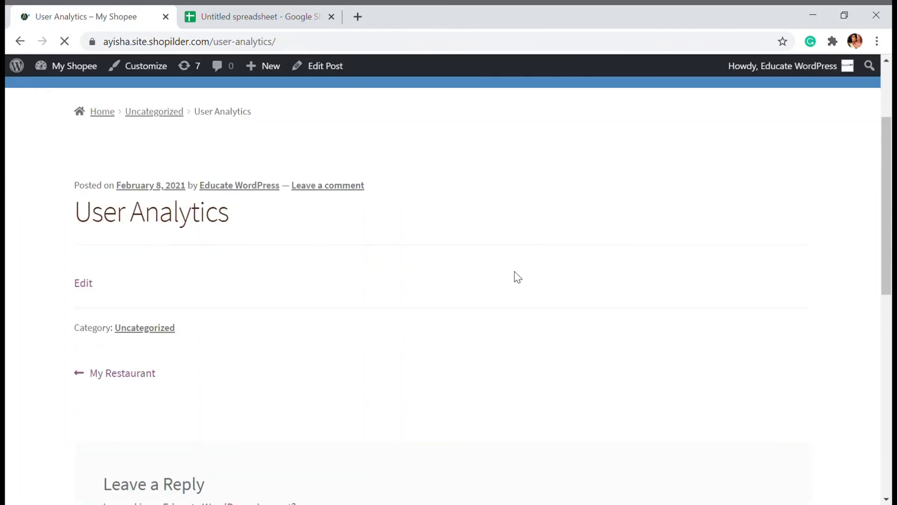
{"action": "scroll", "scroll_direction": "down", "scroll_amount": 3}
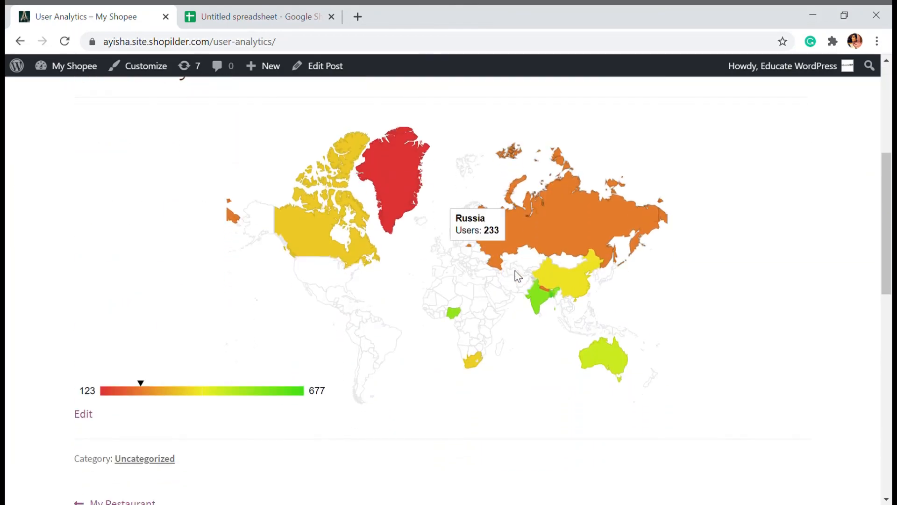
{"action": "scroll", "scroll_direction": "up", "scroll_amount": 3}
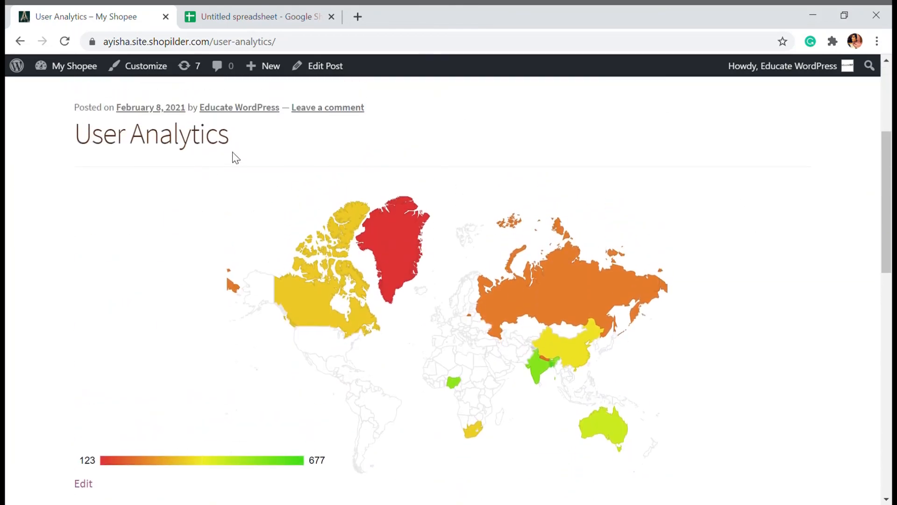
{"action": "scroll", "scroll_direction": "down", "scroll_amount": 3}
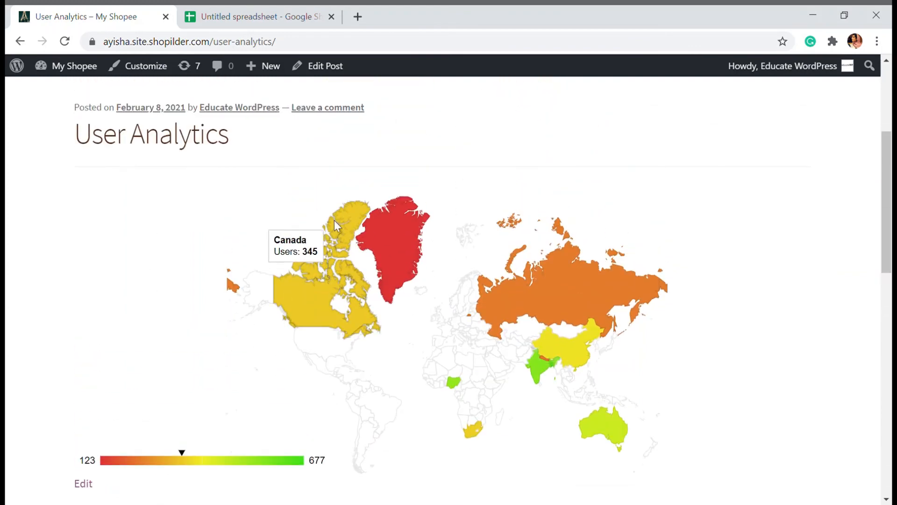
{"action": "scroll", "scroll_direction": "down", "scroll_amount": 3}
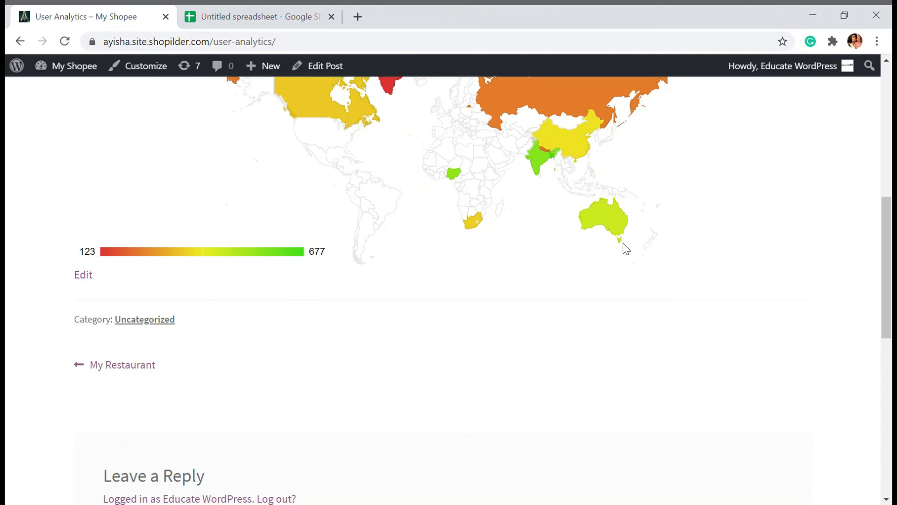
{"action": "scroll", "scroll_direction": "up", "scroll_amount": 3}
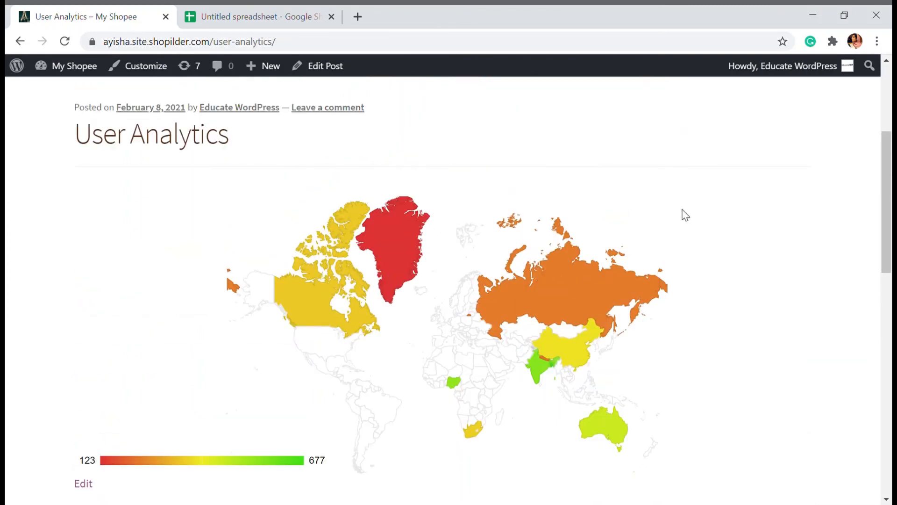
{"action": "mouse_move", "coordinate": [446, 209]}
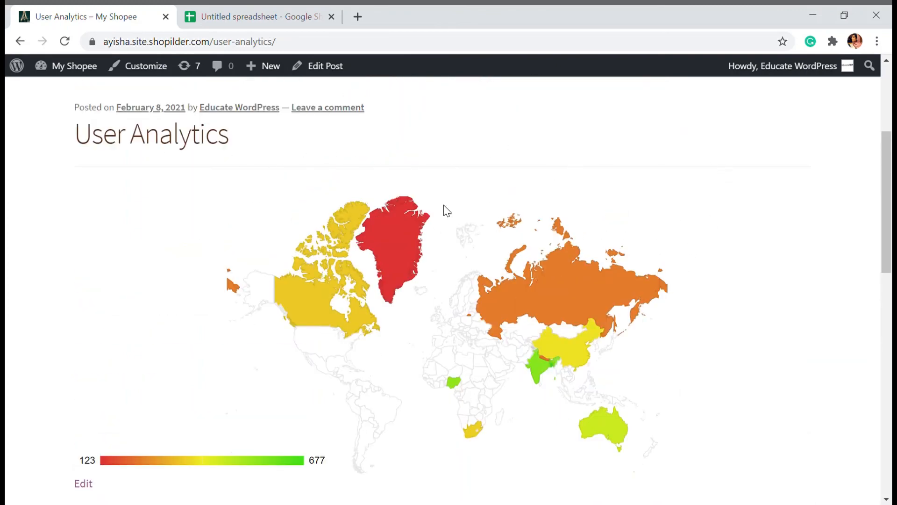
{"action": "scroll", "scroll_direction": "down", "scroll_amount": 3}
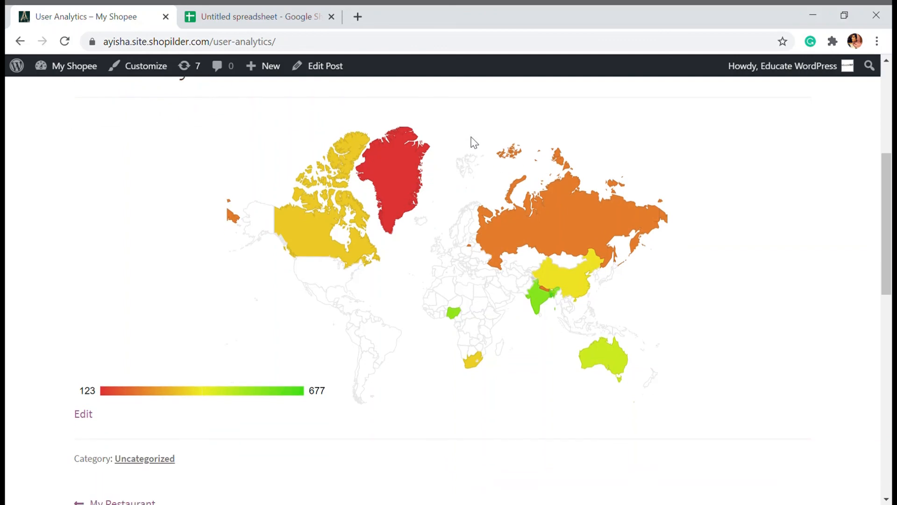
{"action": "mouse_move", "coordinate": [139, 154]}
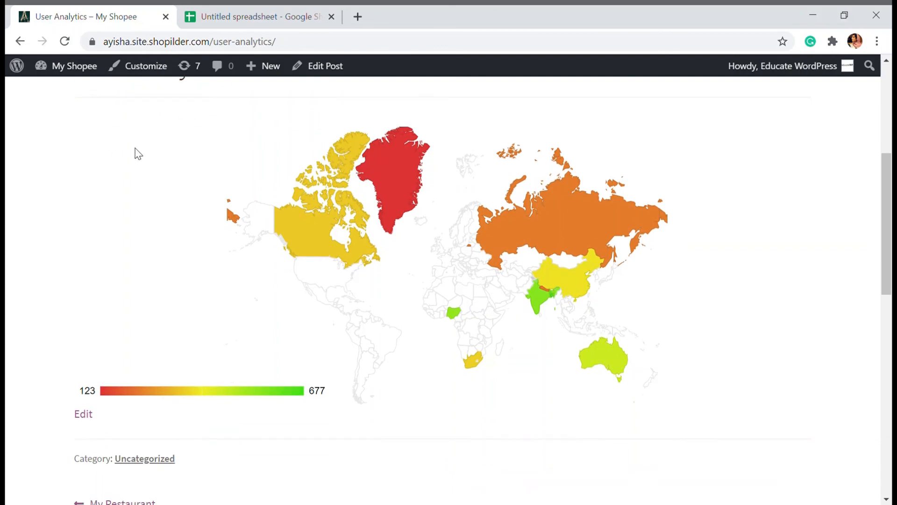
{"action": "scroll", "scroll_direction": "up", "scroll_amount": 3}
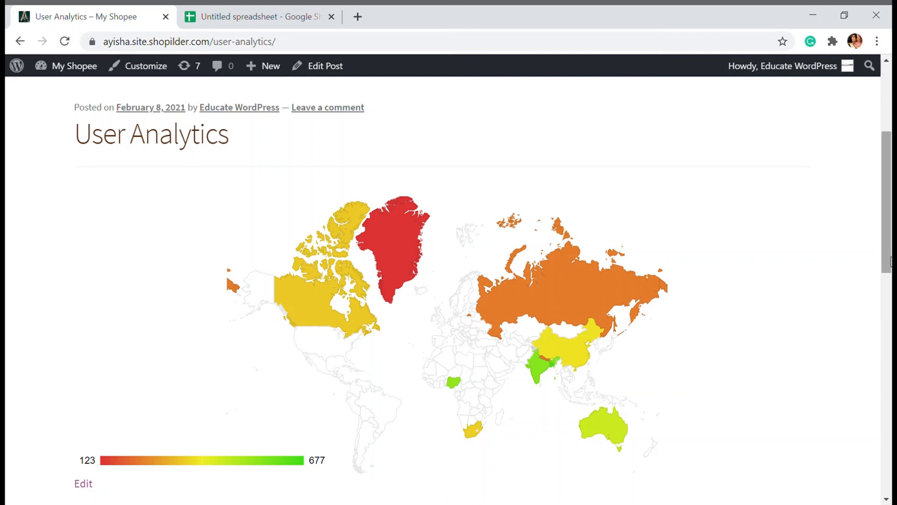
{"action": "scroll", "scroll_direction": "down", "scroll_amount": 3}
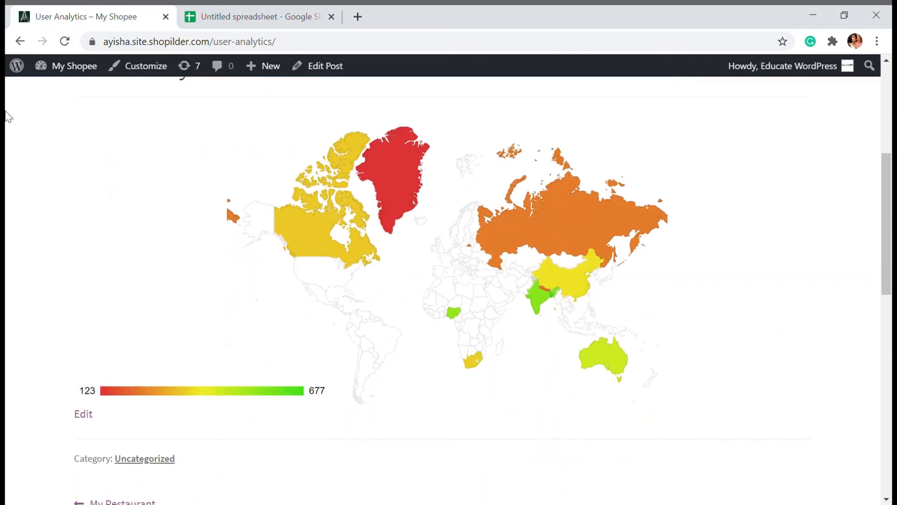
{"action": "mouse_move", "coordinate": [579, 257]}
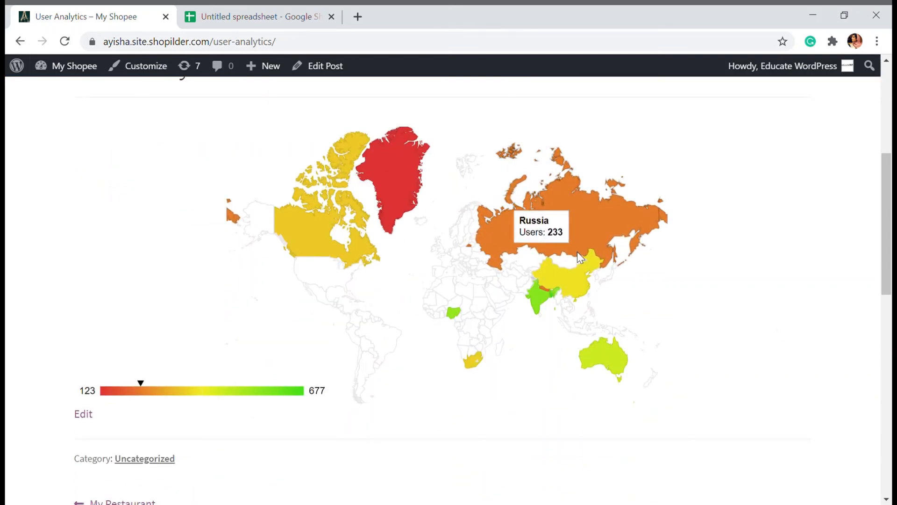
{"action": "scroll", "scroll_direction": "up", "scroll_amount": 3}
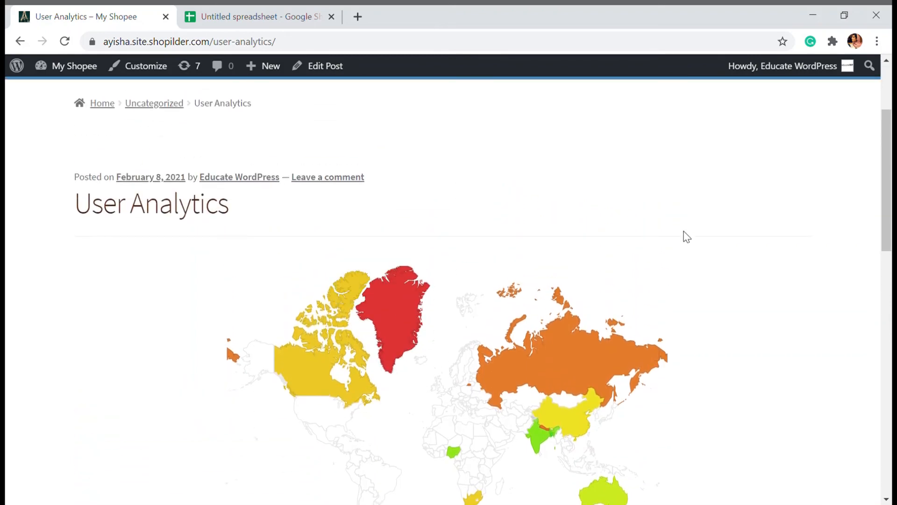
{"action": "mouse_move", "coordinate": [684, 233]}
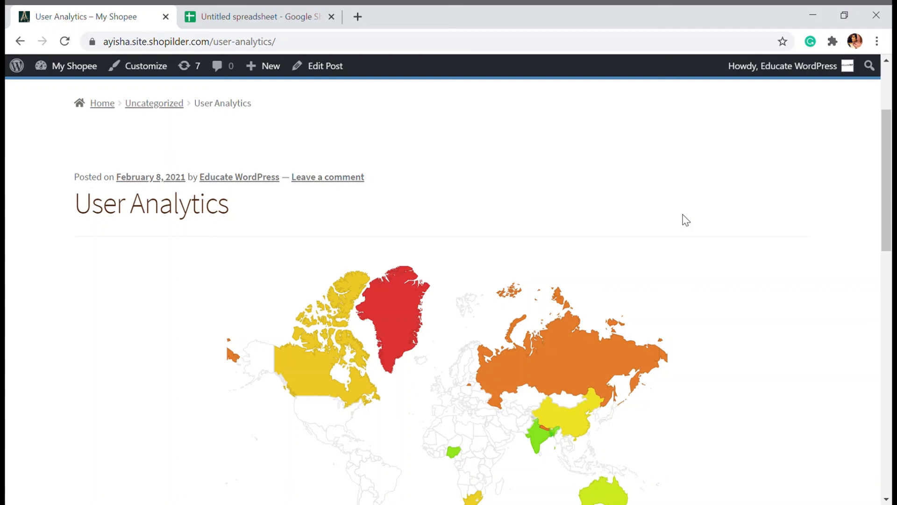
{"action": "mouse_move", "coordinate": [595, 166]}
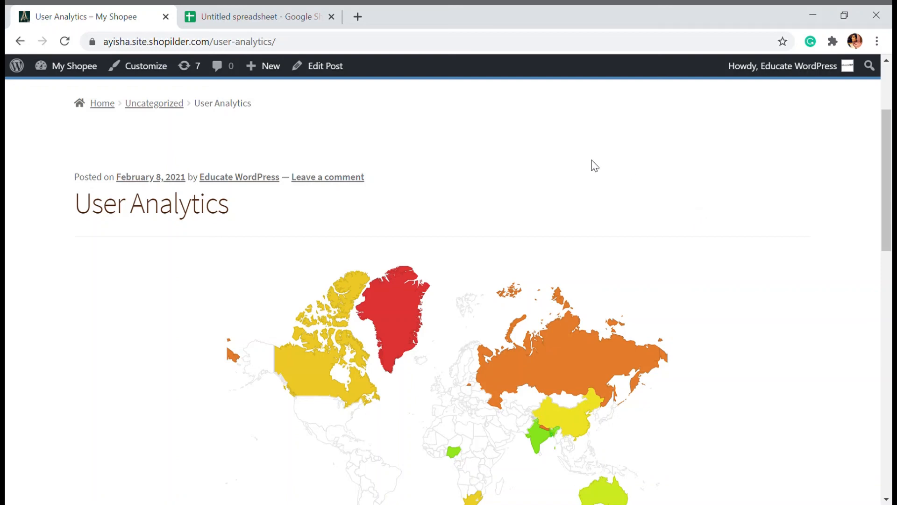
{"action": "mouse_move", "coordinate": [816, 173]}
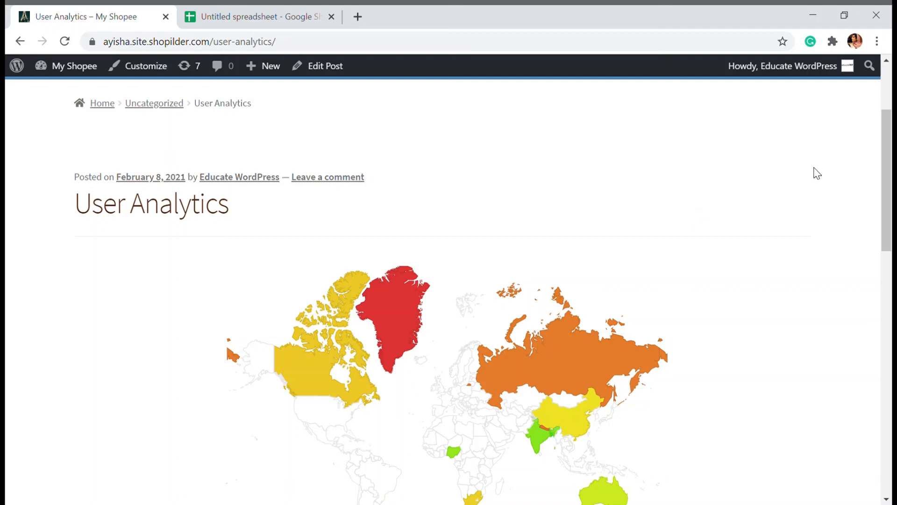